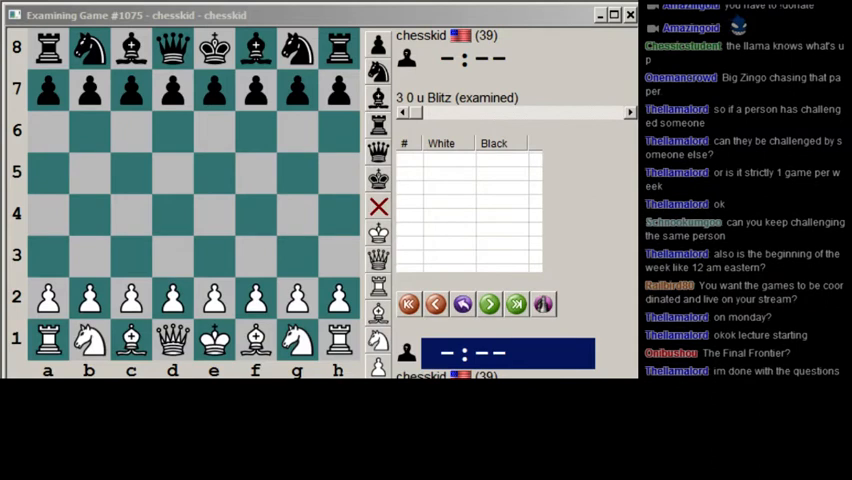
Play White's first move, then step forward through the game toward 10.g5.
left_click_drag(213, 297, 213, 214)
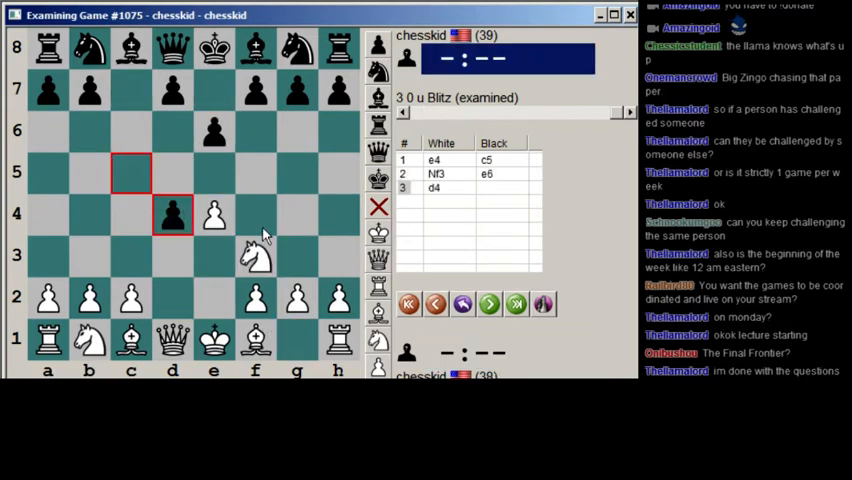
left_click(489, 304)
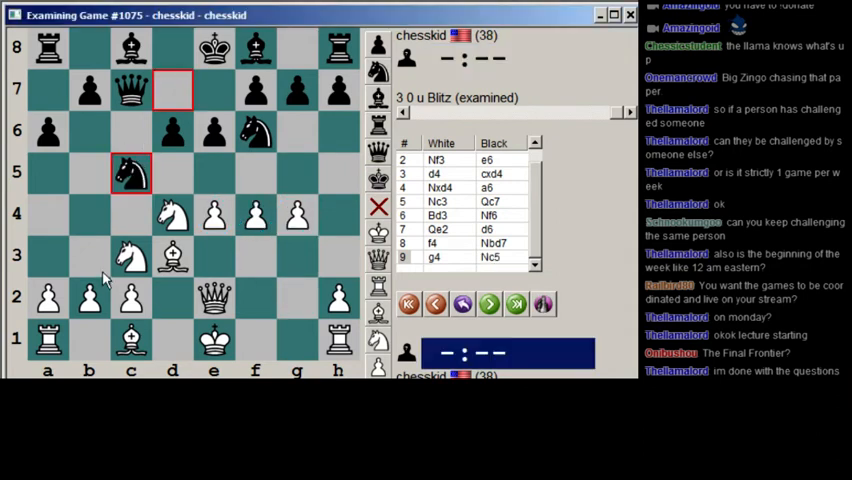
mouse_move(285, 218)
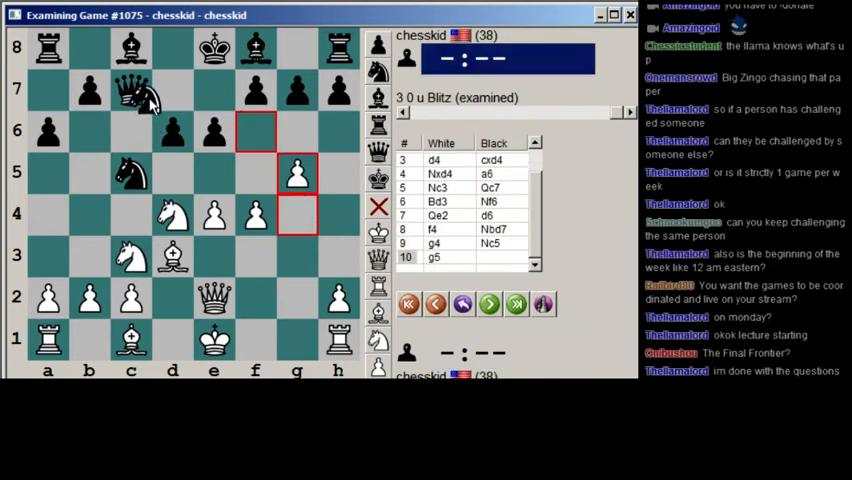
Step forward through 10...Nfd7 to White's 11.Bd2.
left_click(489, 304)
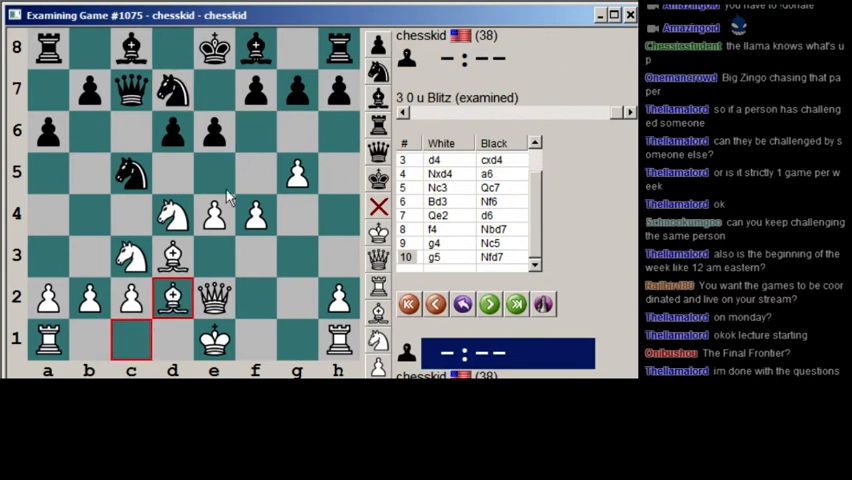
left_click(488, 304)
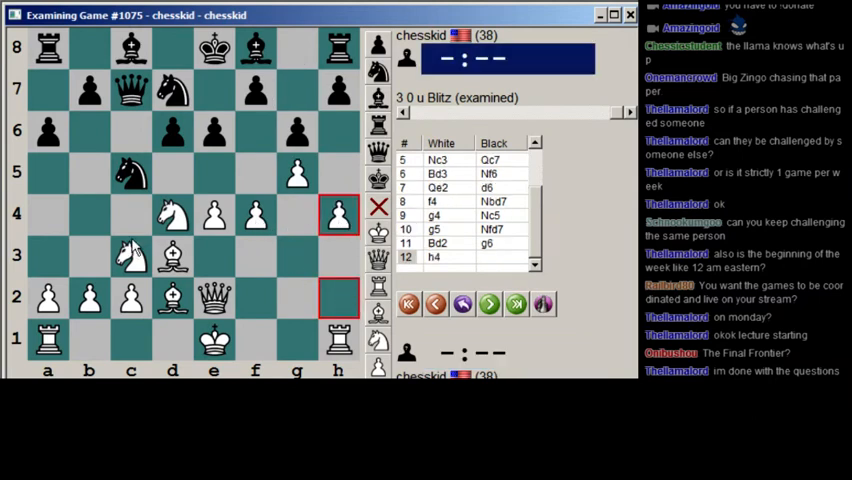
mouse_move(135, 235)
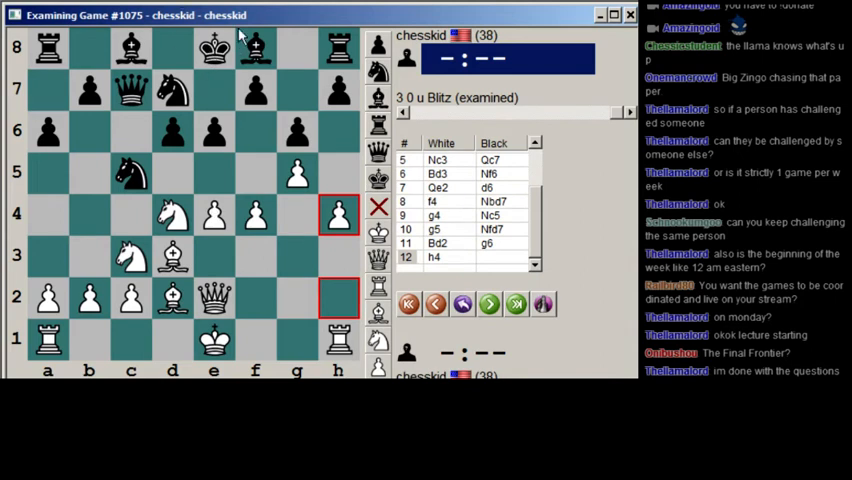
mouse_move(186, 50)
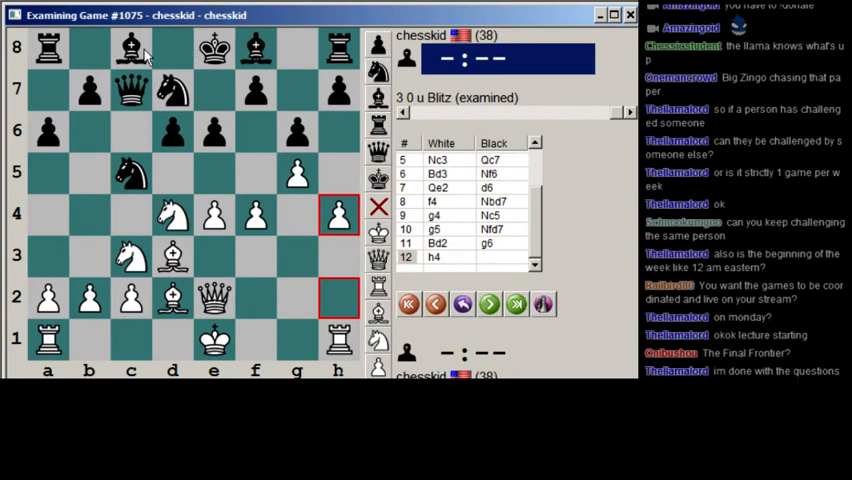
mouse_move(108, 103)
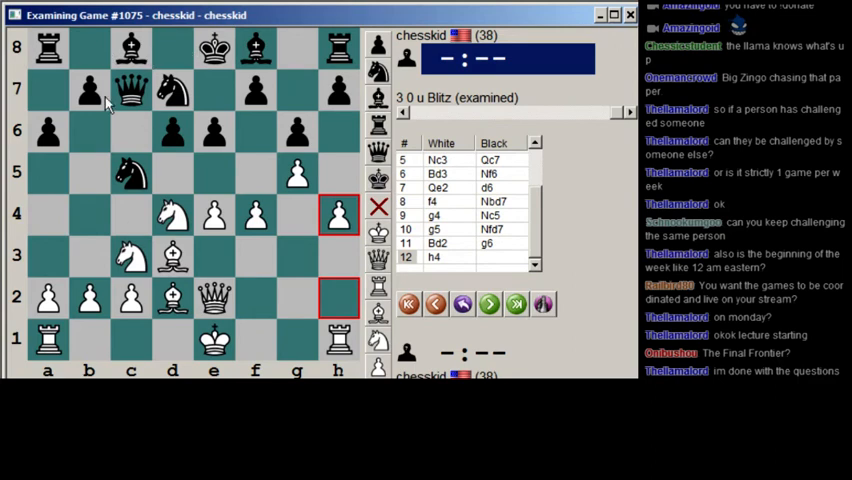
mouse_move(158, 210)
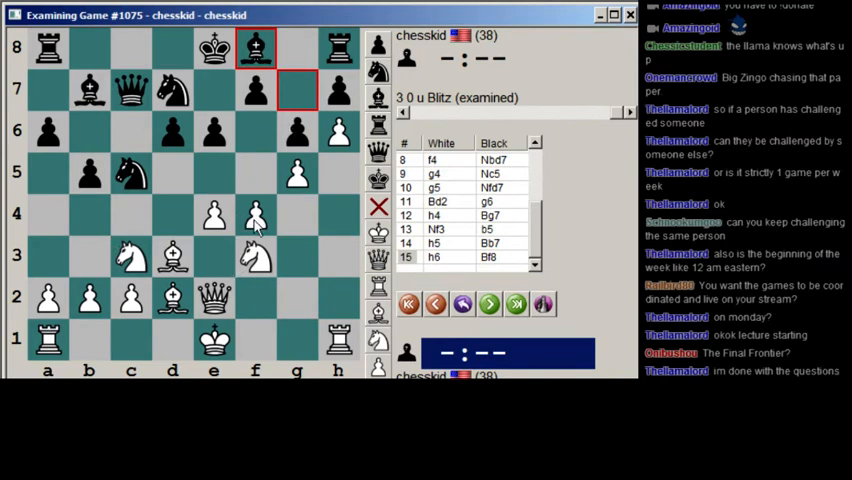
mouse_move(278, 120)
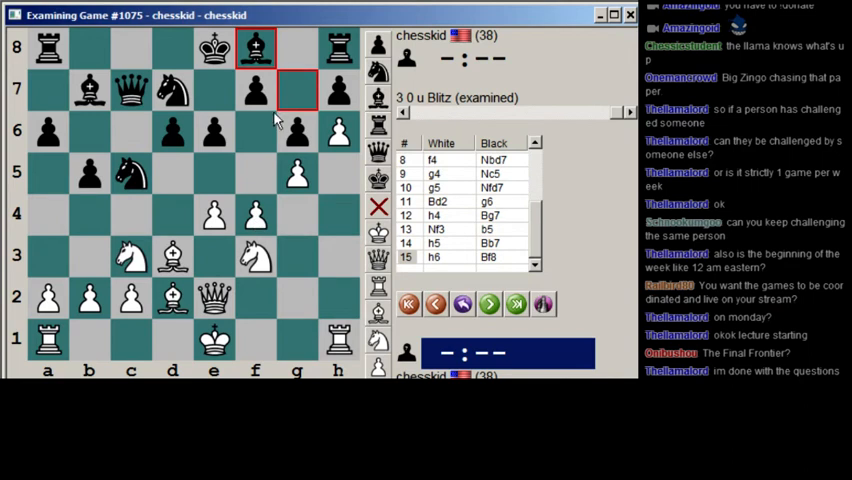
mouse_move(261, 138)
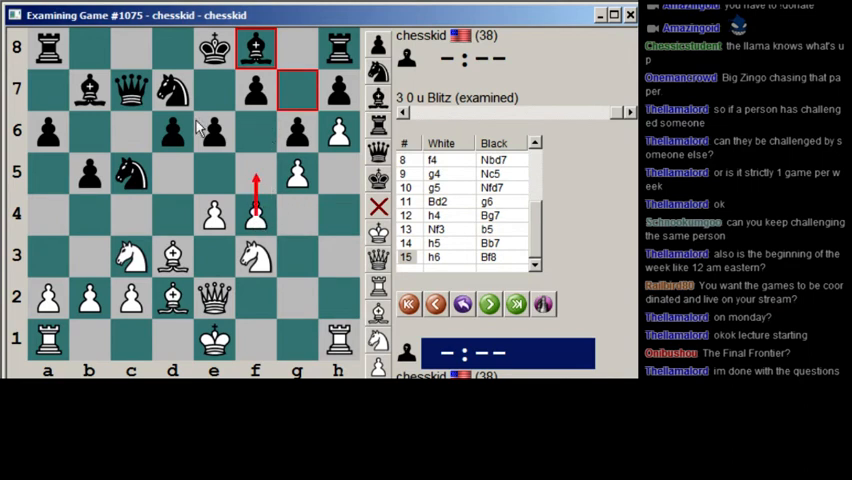
left_click_drag(172, 90, 213, 170)
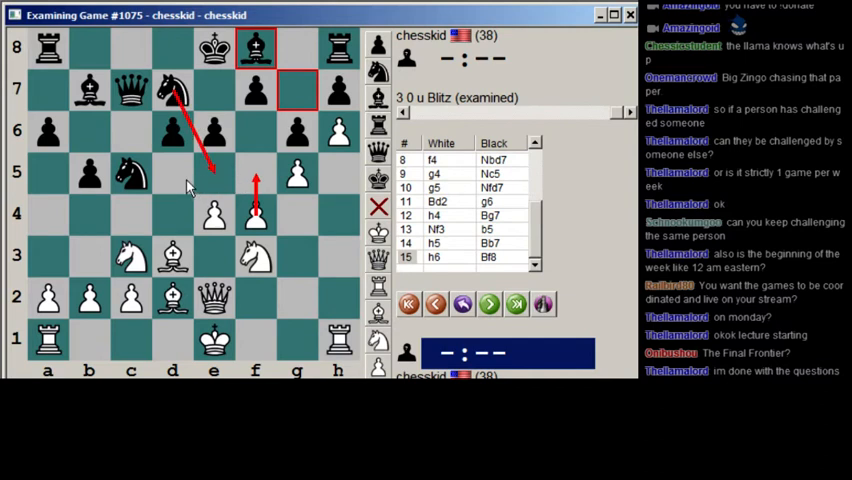
mouse_move(185, 188)
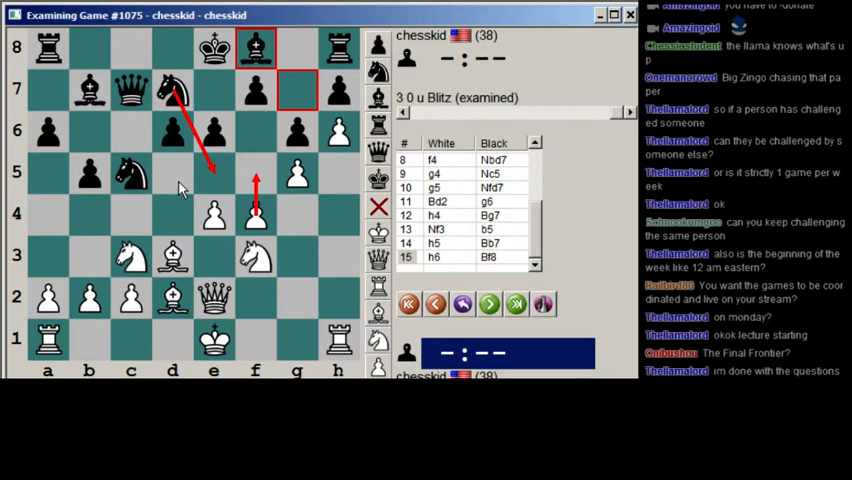
mouse_move(126, 52)
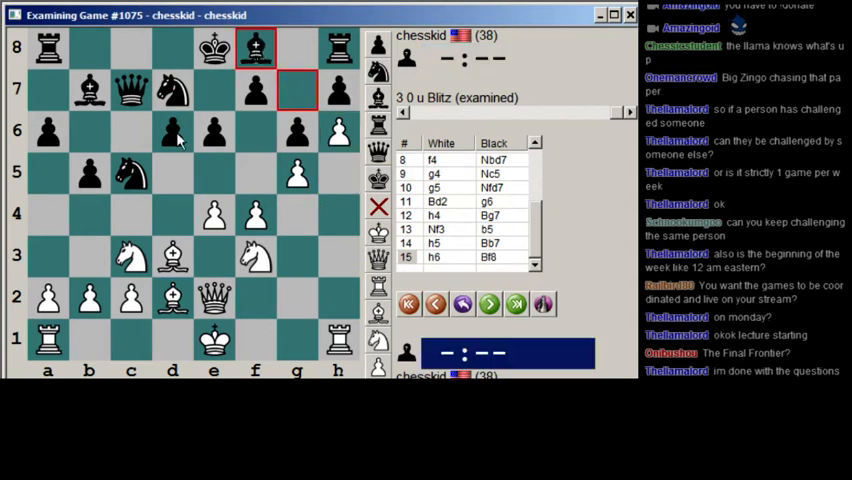
mouse_move(135, 348)
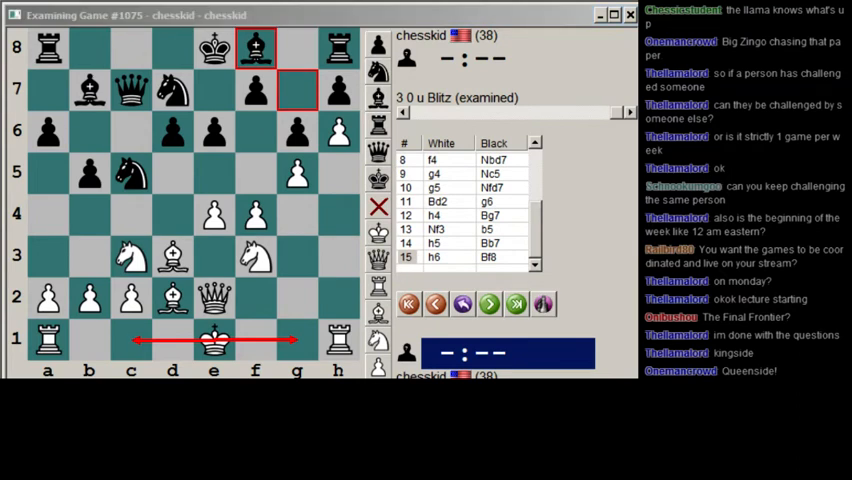
Scroll down the move list to view White's 16.O-O.
scroll("down", 3)
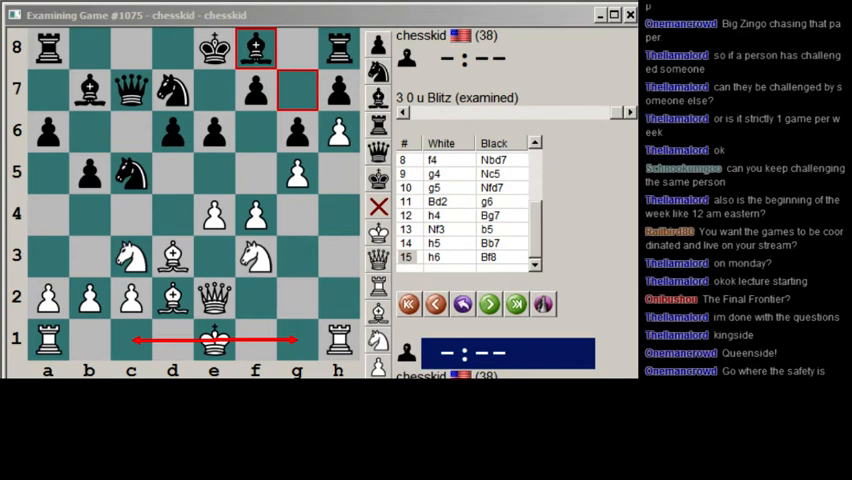
scroll("down", 3)
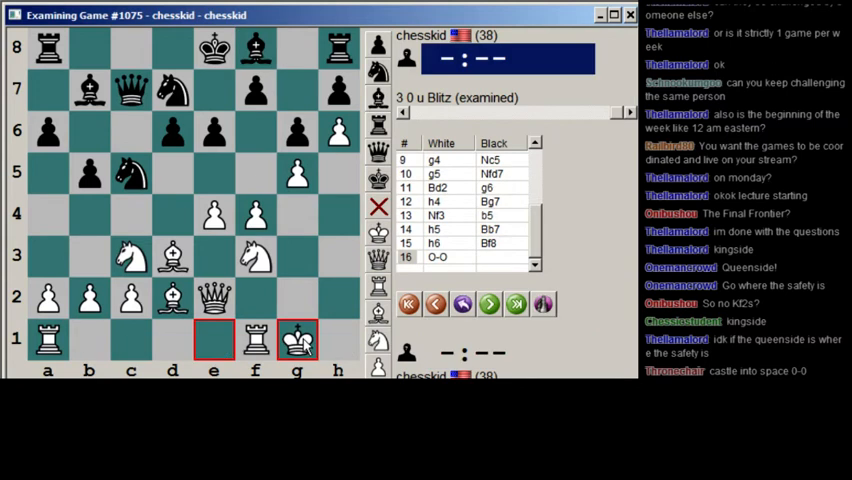
Take back 16.O-O, try the pawn push ...a5, then take it back.
left_click(489, 304)
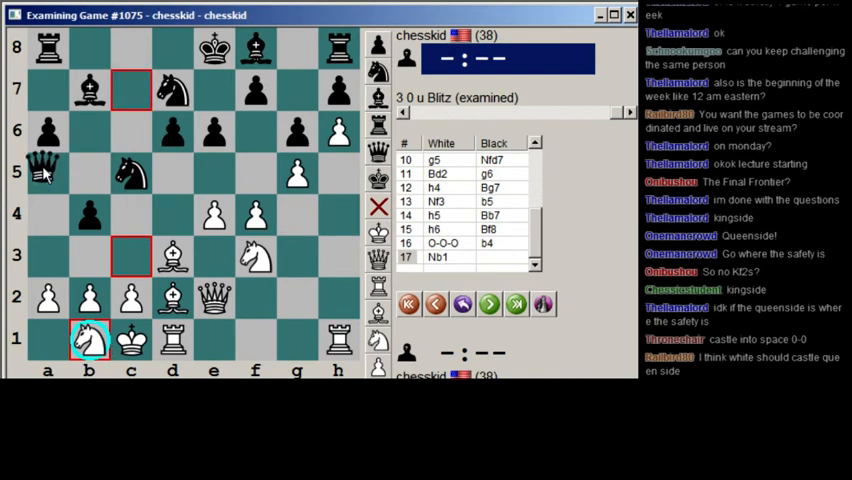
left_click_drag(47, 172, 130, 88)
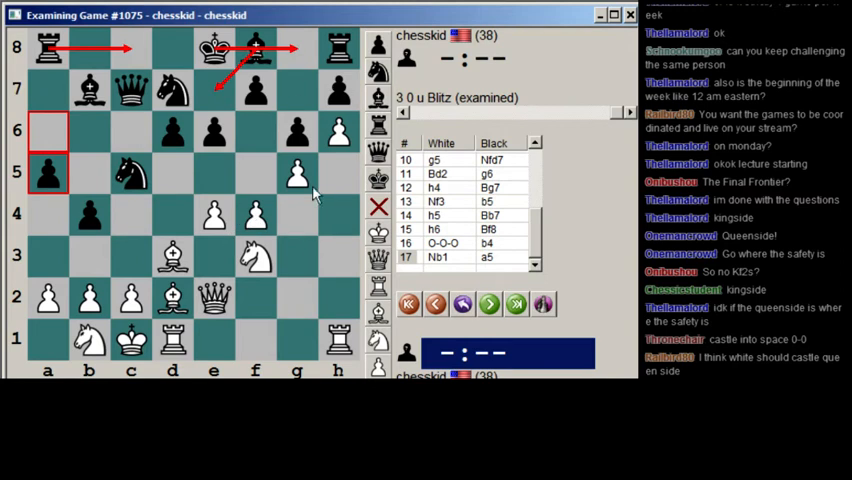
mouse_move(245, 138)
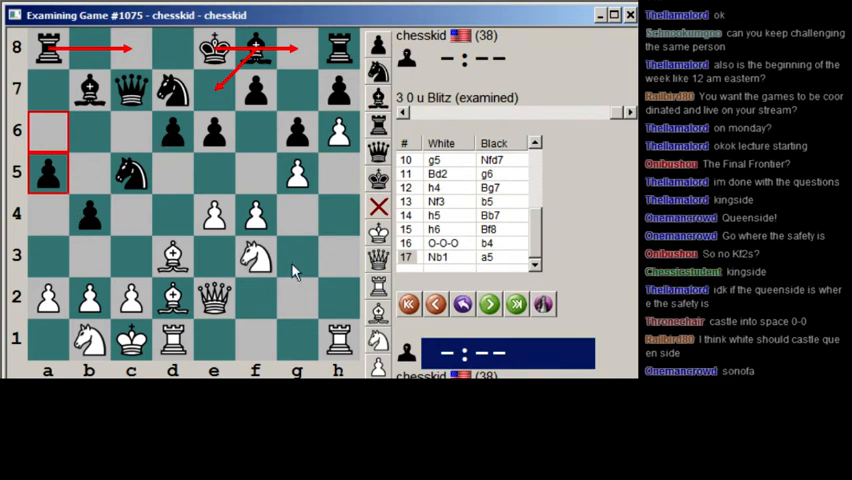
left_click(435, 304)
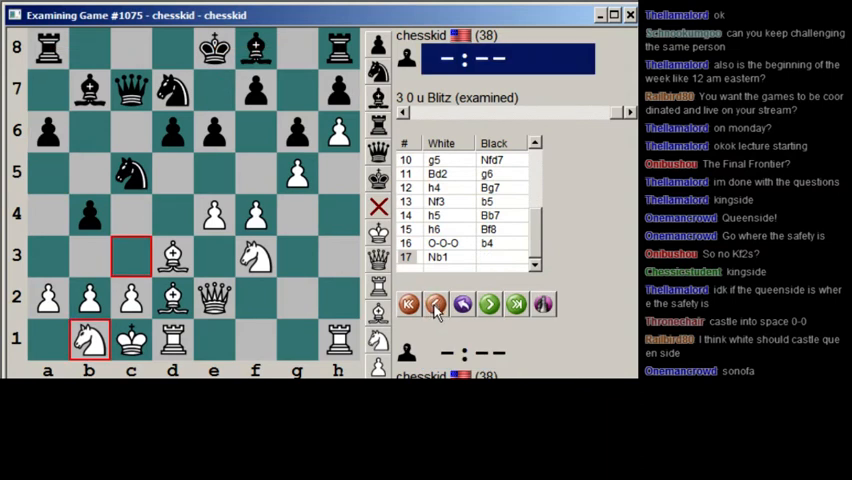
Return to the main line and castle Black queenside with 18...O-O-O.
left_click(435, 304)
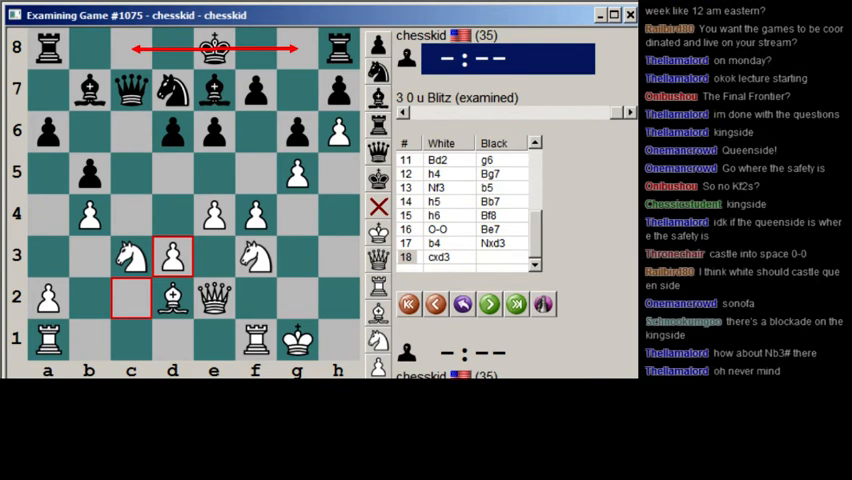
scroll("down", 3)
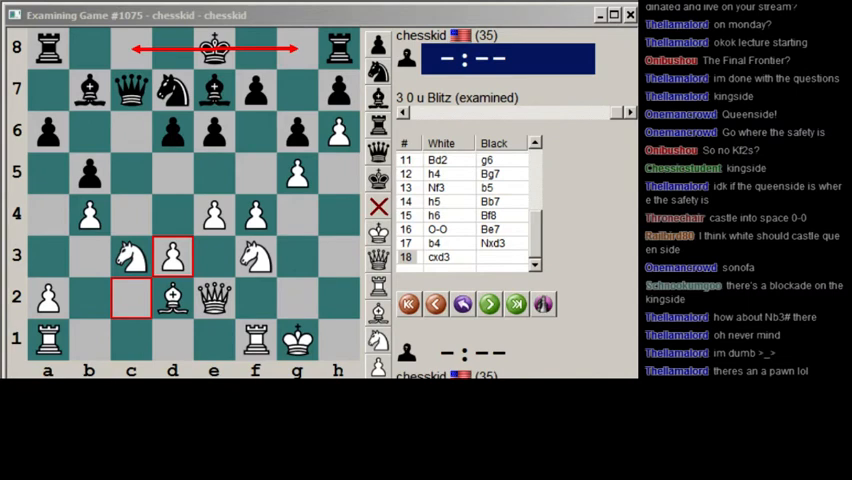
left_click_drag(131, 338, 131, 53)
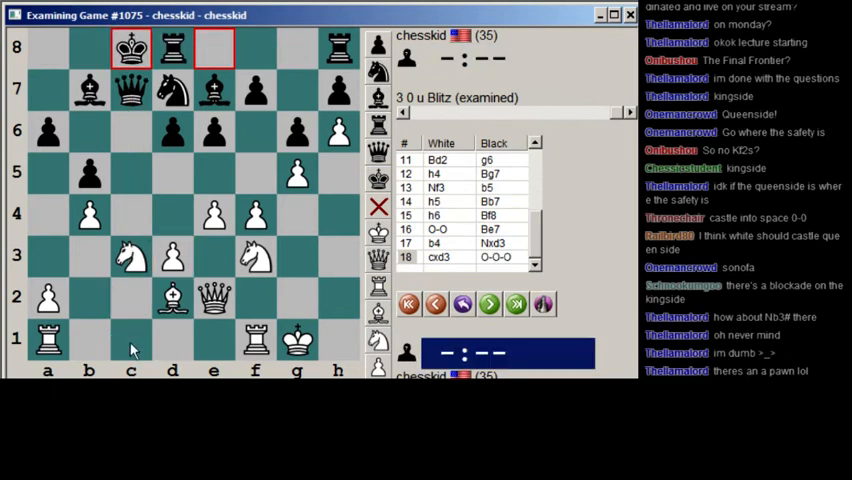
Play 19.Rac1 and draw an arrow for the knight jump c3-d5.
left_click_drag(131, 340, 131, 48)
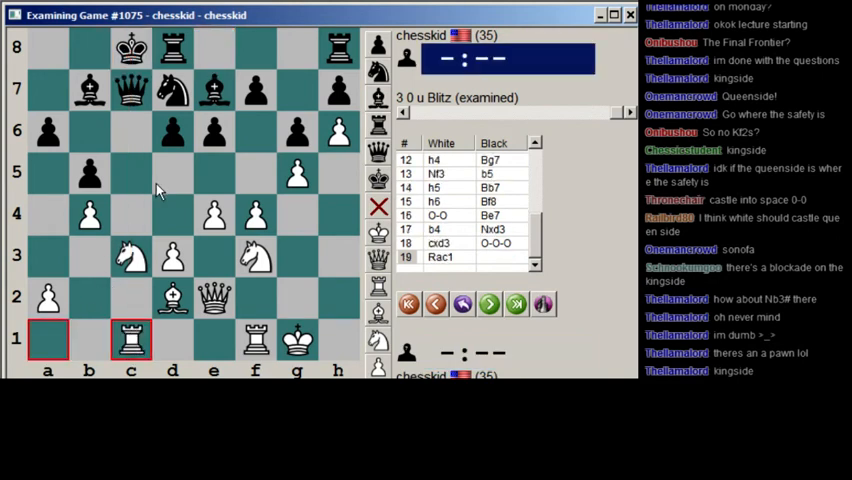
left_click_drag(131, 255, 171, 172)
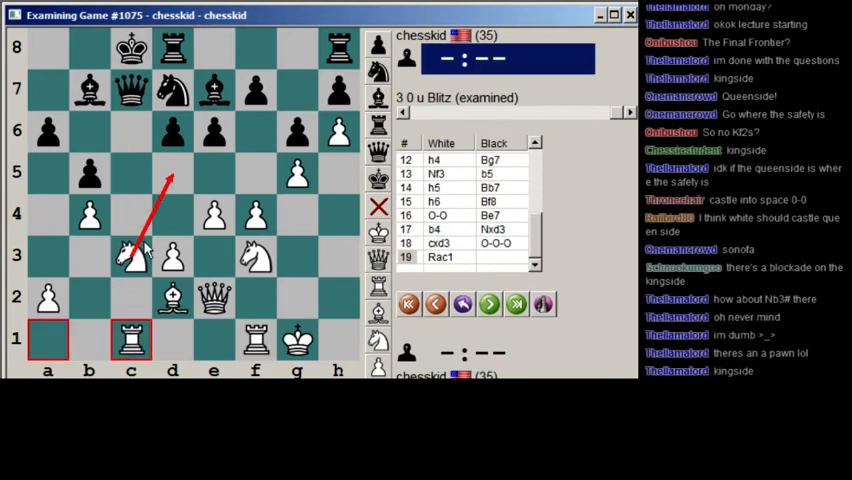
mouse_move(55, 157)
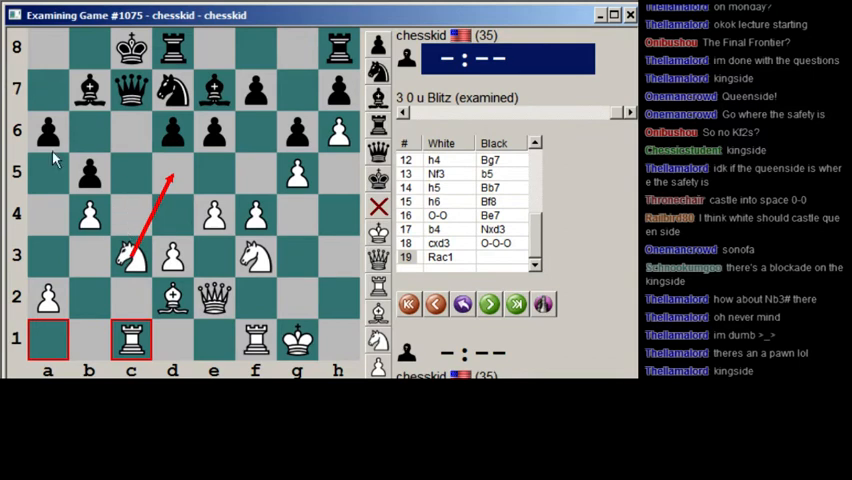
mouse_move(95, 24)
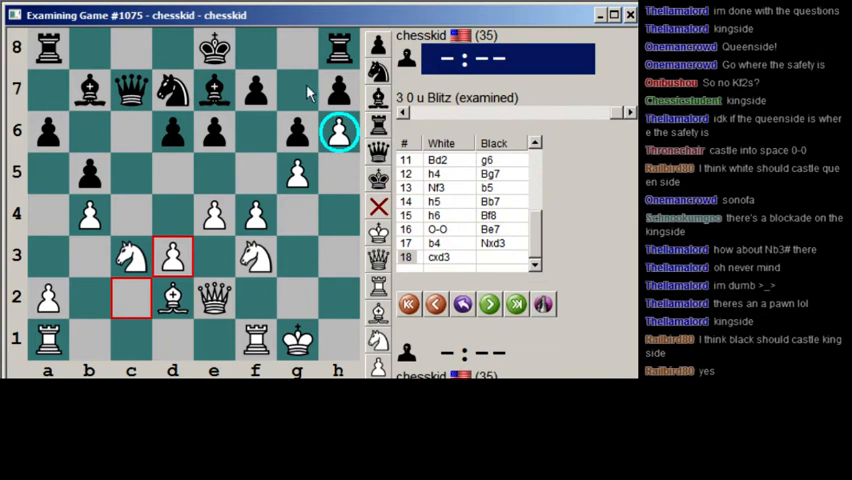
mouse_move(485, 62)
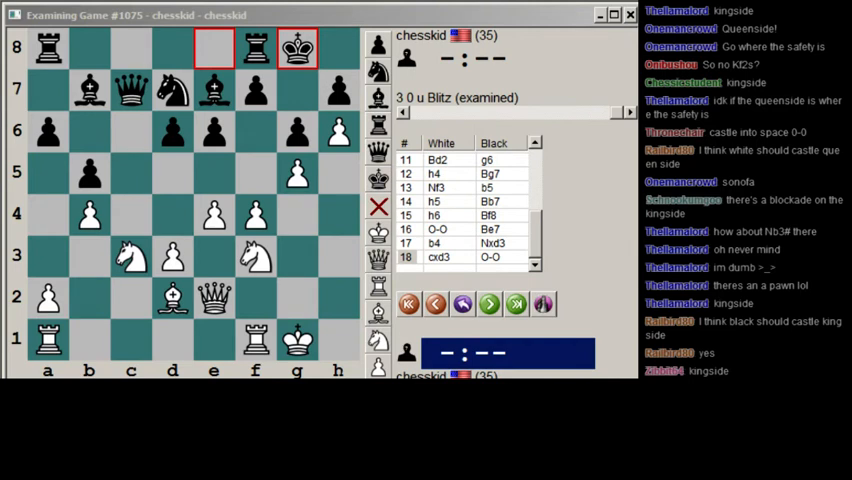
left_click(89, 172)
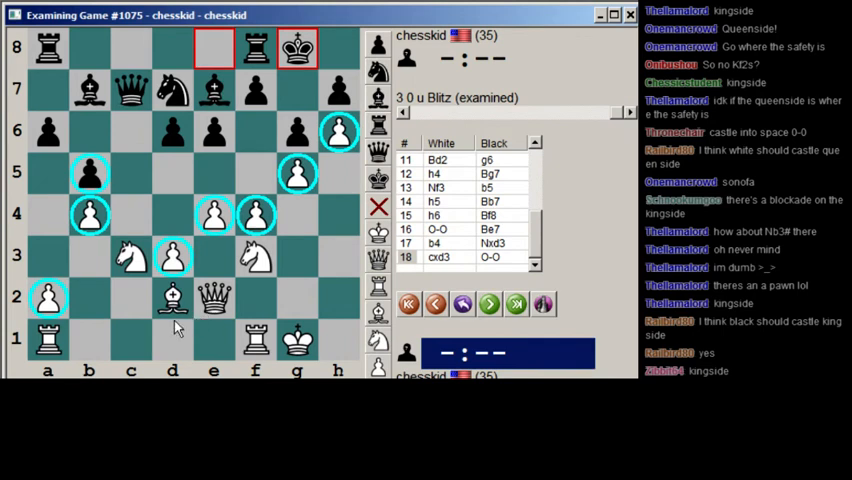
mouse_move(143, 233)
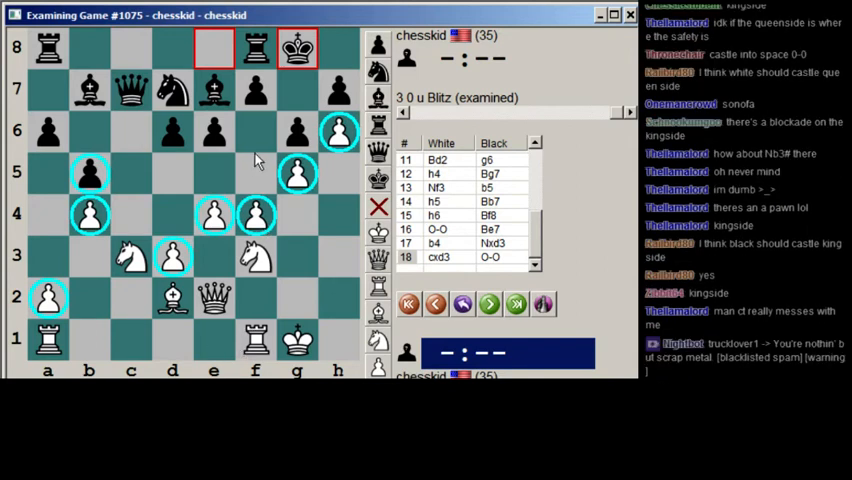
mouse_move(232, 192)
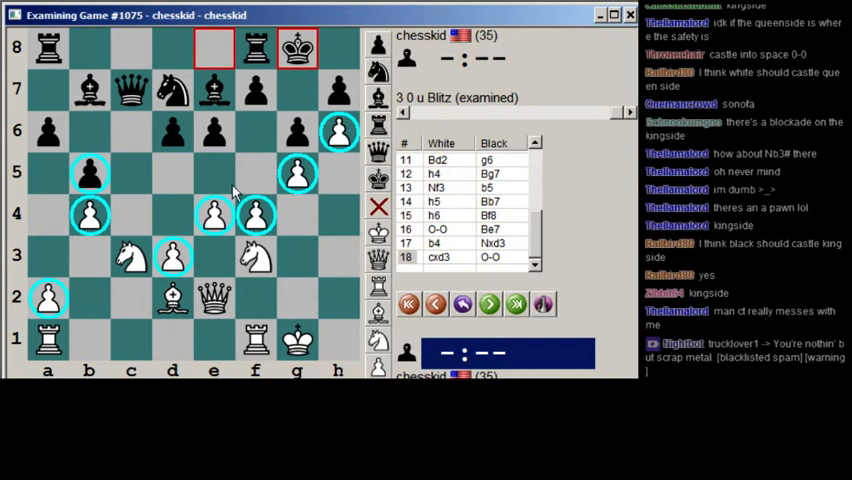
mouse_move(224, 172)
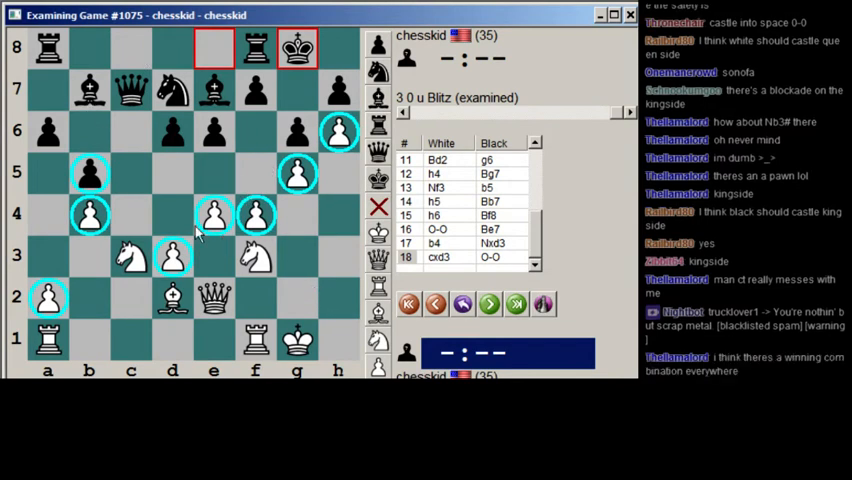
mouse_move(137, 208)
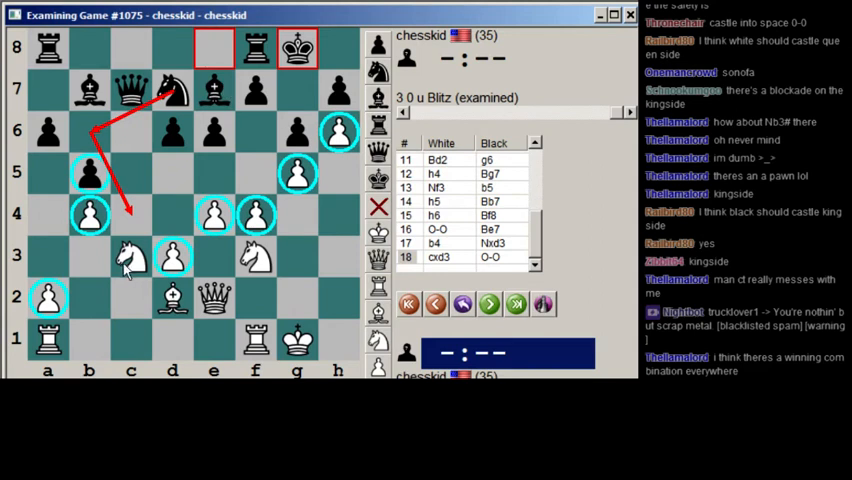
mouse_move(62, 196)
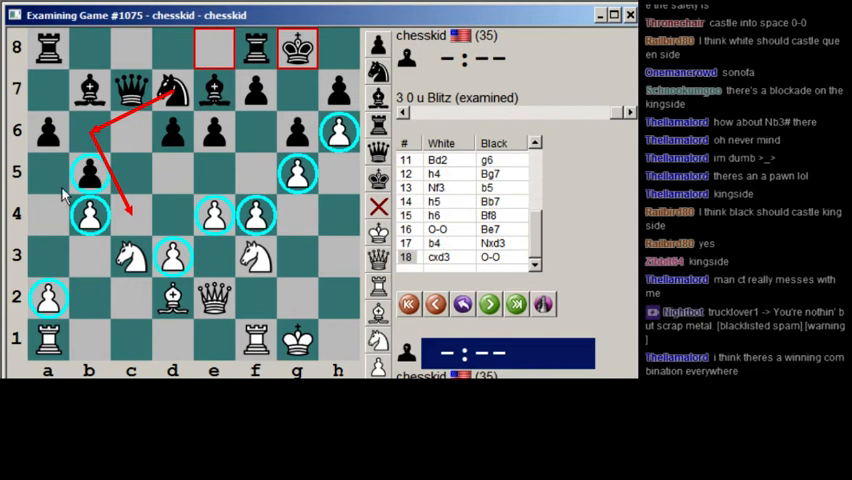
mouse_move(13, 318)
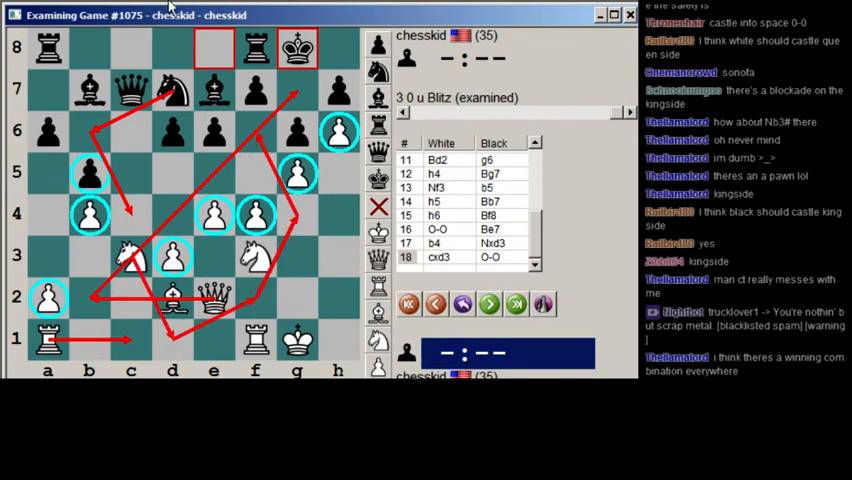
mouse_move(305, 230)
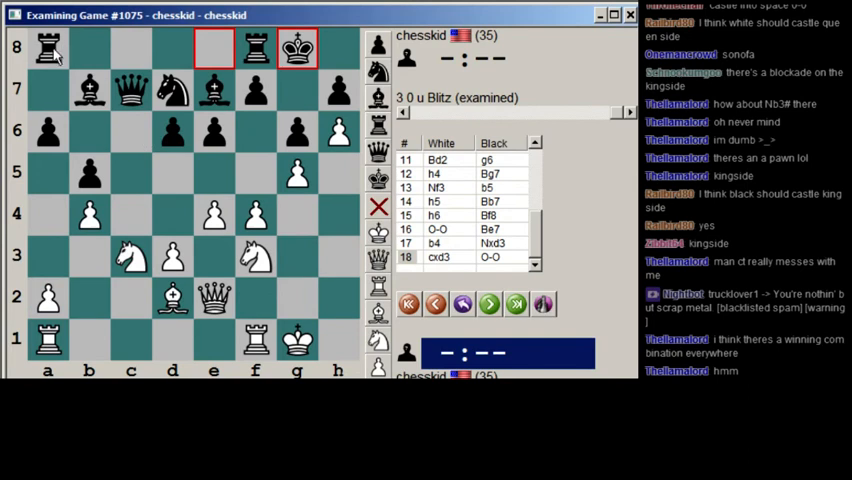
left_click_drag(48, 48, 130, 48)
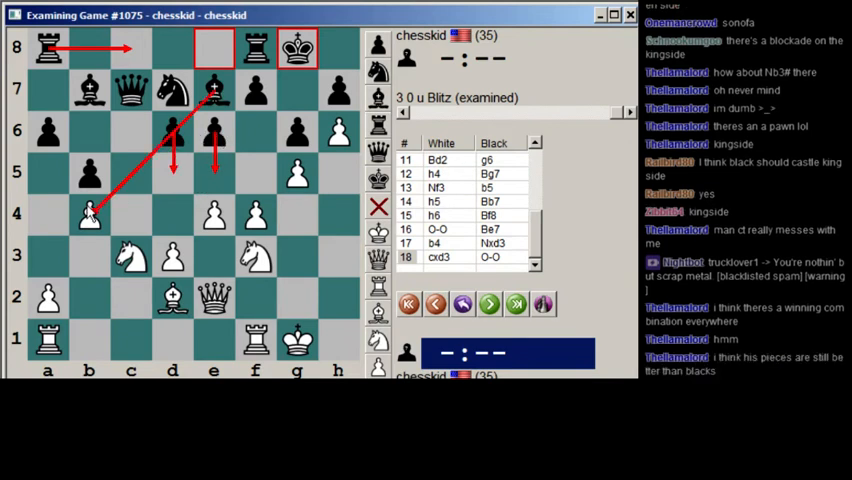
mouse_move(210, 190)
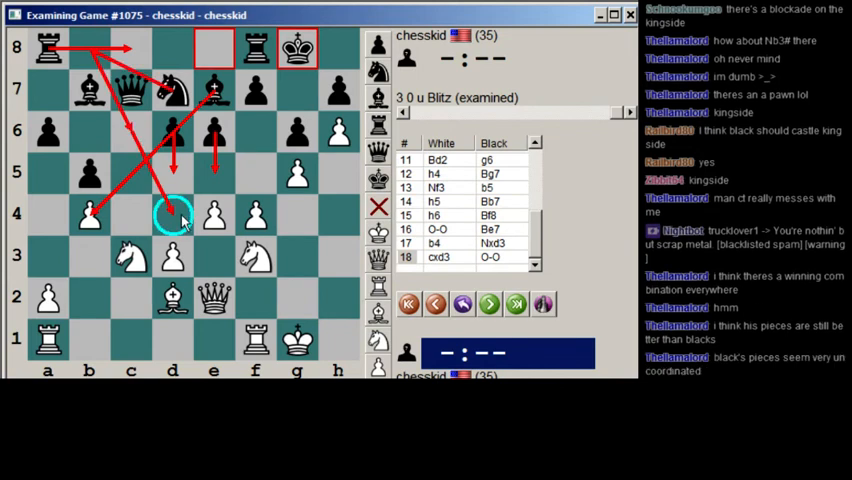
mouse_move(247, 118)
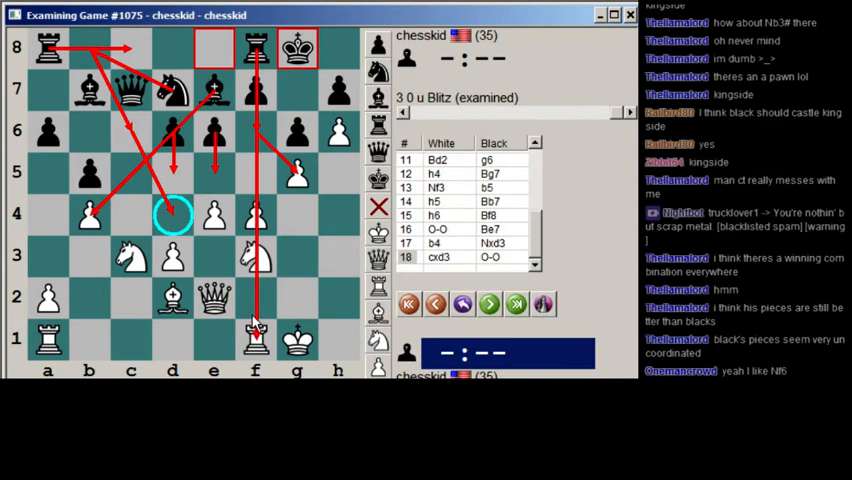
mouse_move(137, 137)
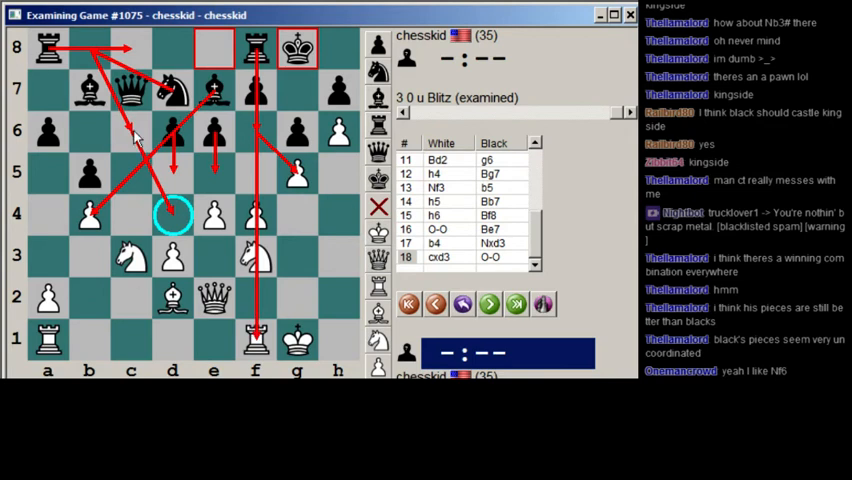
mouse_move(227, 182)
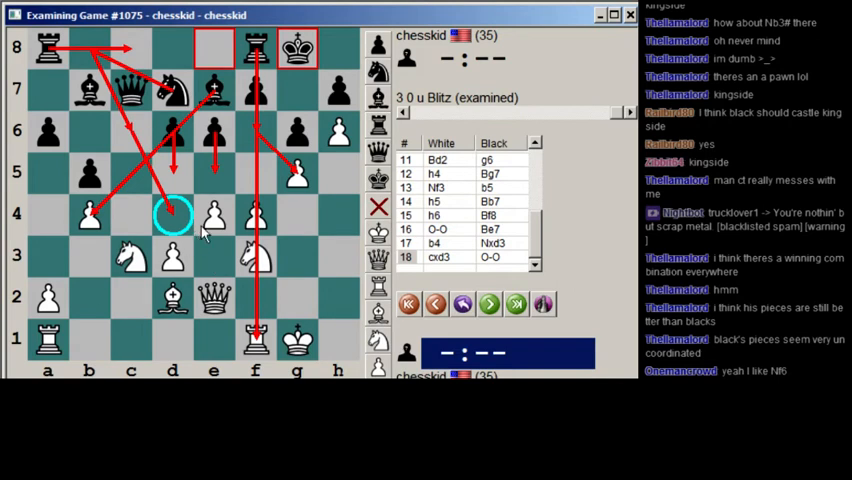
left_click(435, 304)
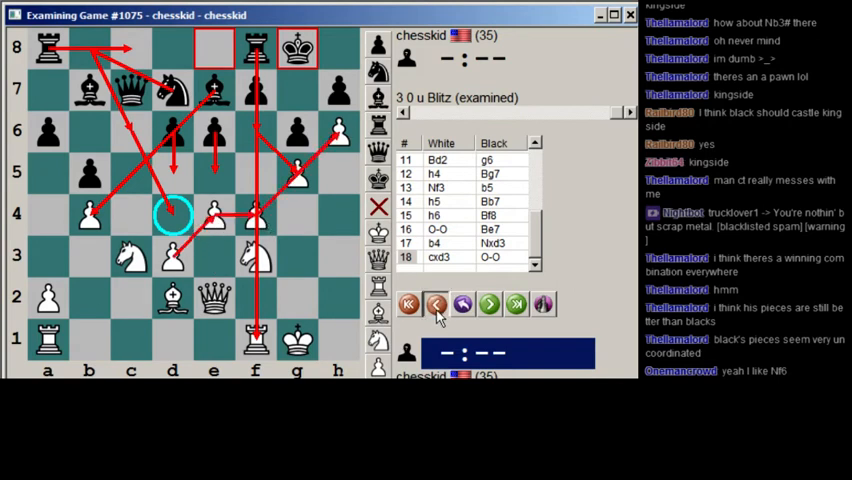
left_click(436, 302)
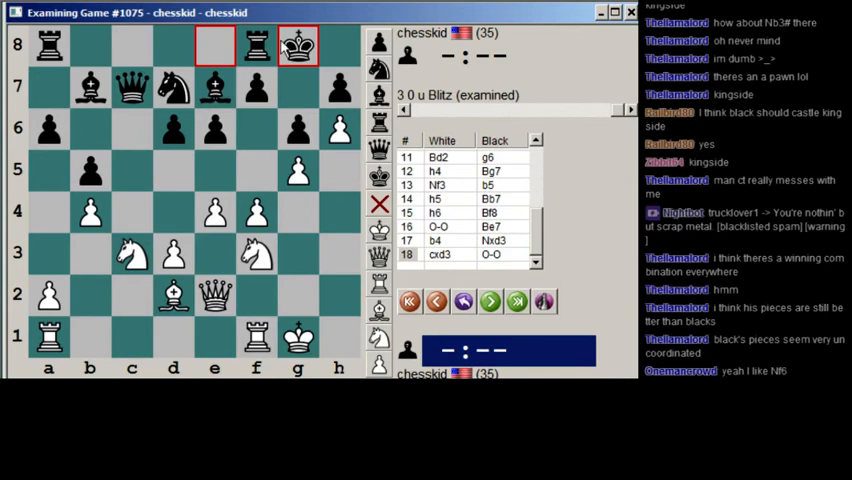
mouse_move(147, 207)
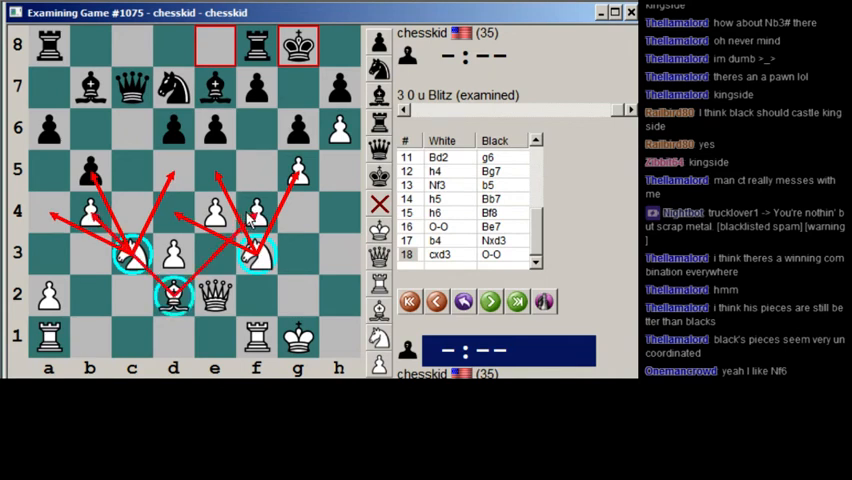
mouse_move(155, 255)
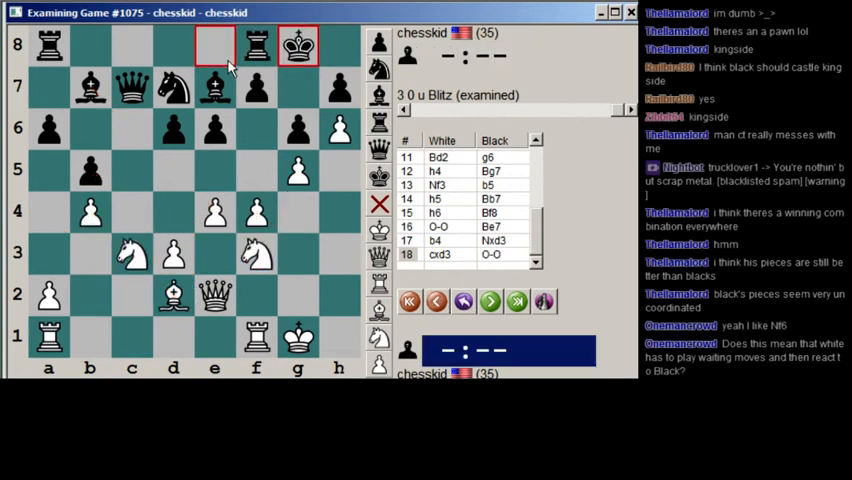
Draw arrows showing the d7 knight's routes toward White's b4 pawn.
left_click_drag(214, 86, 297, 170)
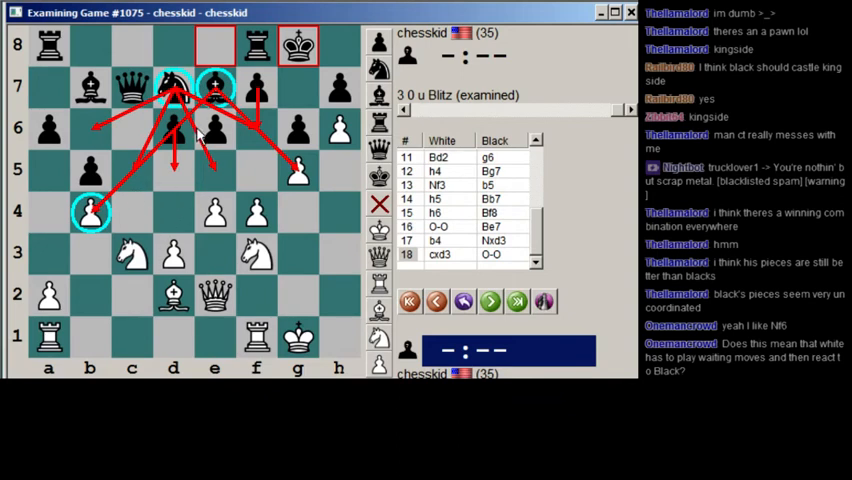
mouse_move(200, 172)
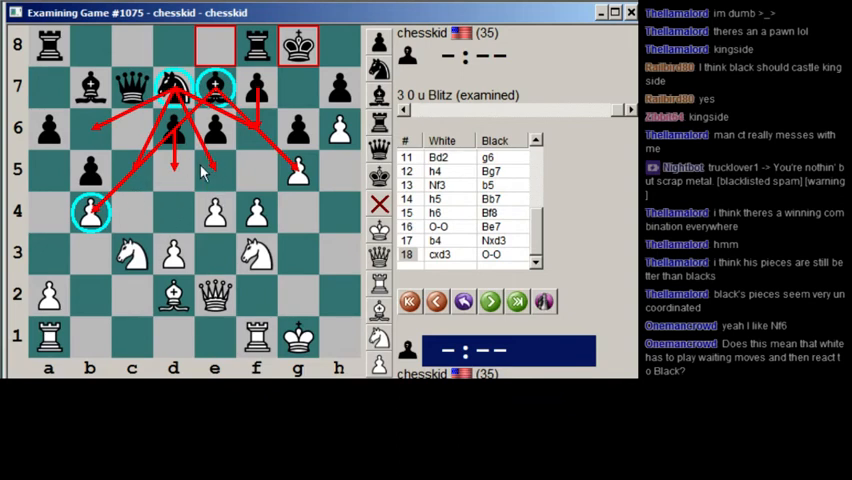
mouse_move(148, 192)
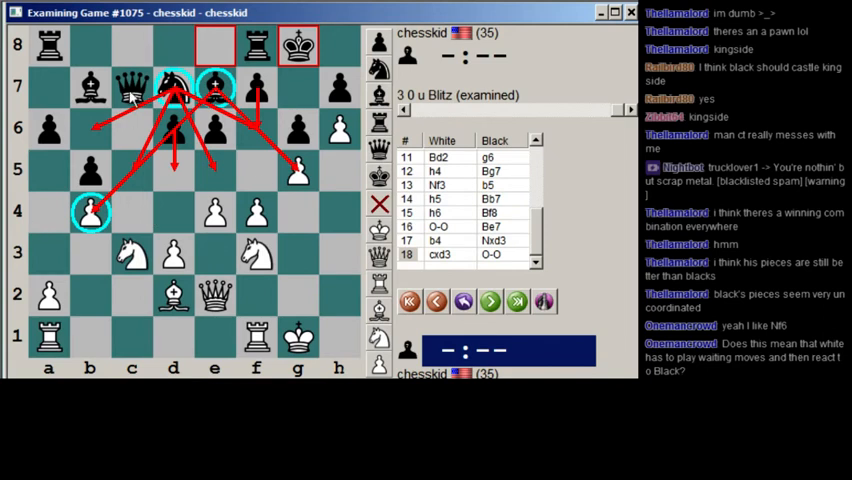
mouse_move(110, 133)
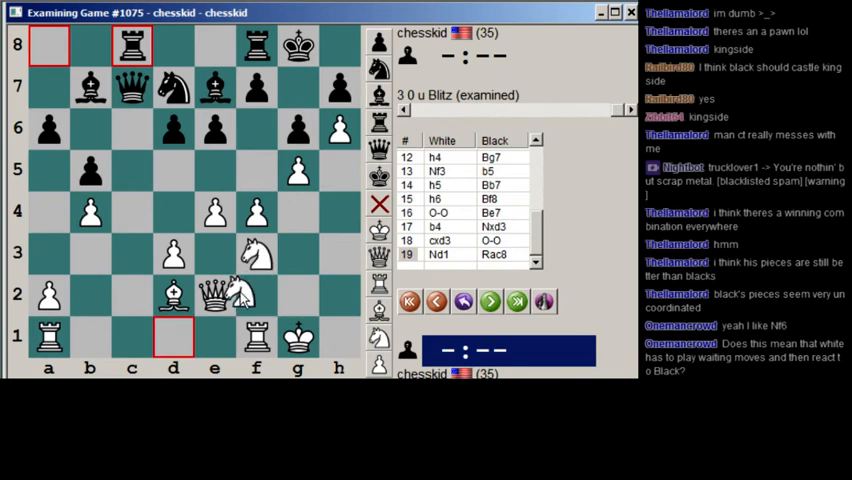
Drop the trial Nd1 line, reach 19...Qd8, and mark queen diagonals, g5 and Bd2-e3.
left_click(489, 301)
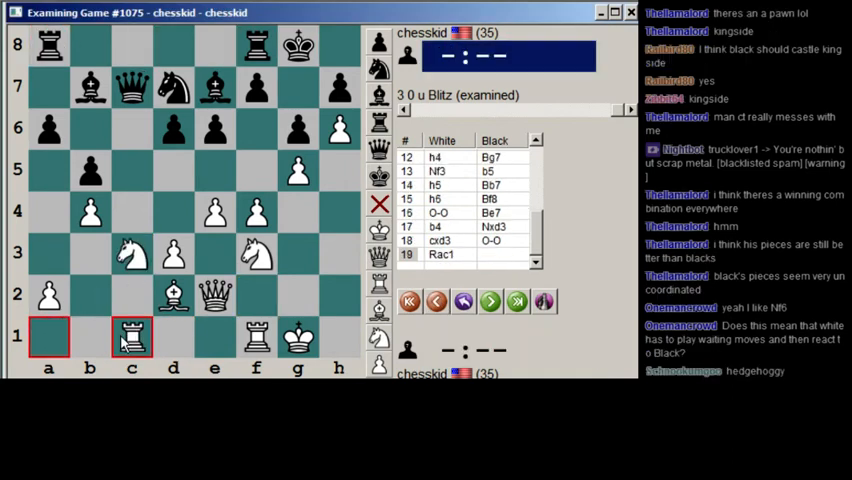
left_click(131, 337)
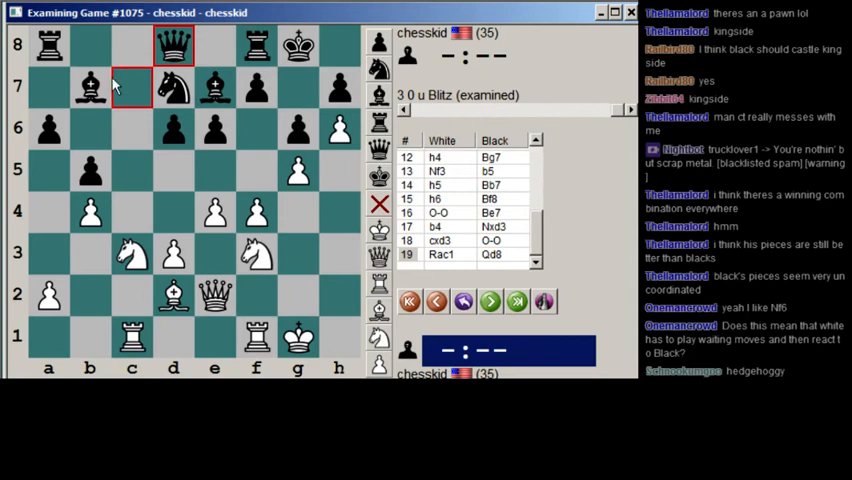
left_click_drag(90, 130, 173, 45)
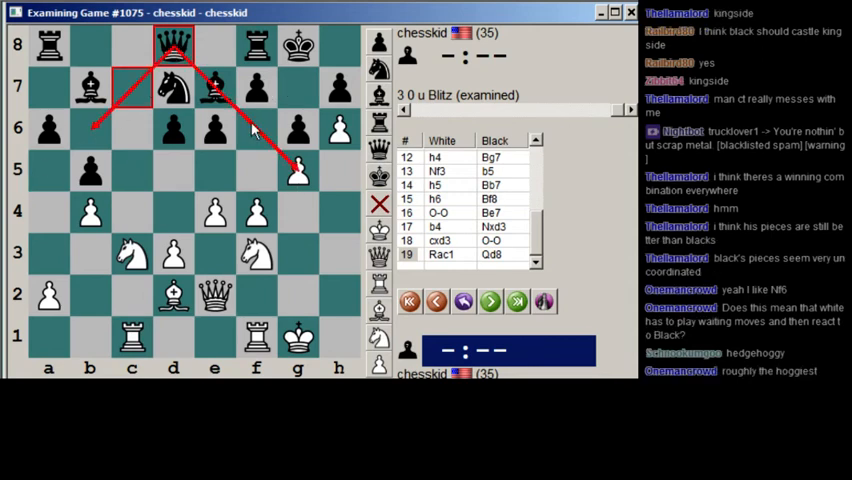
left_click(297, 170)
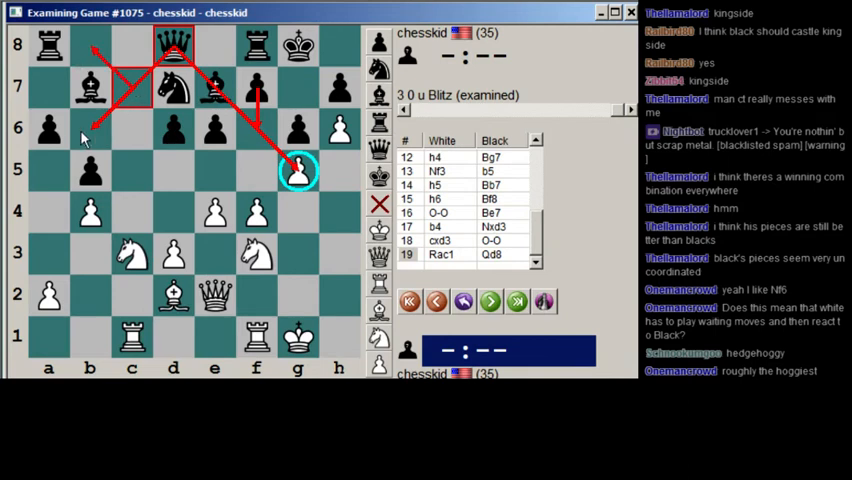
left_click_drag(173, 293, 214, 253)
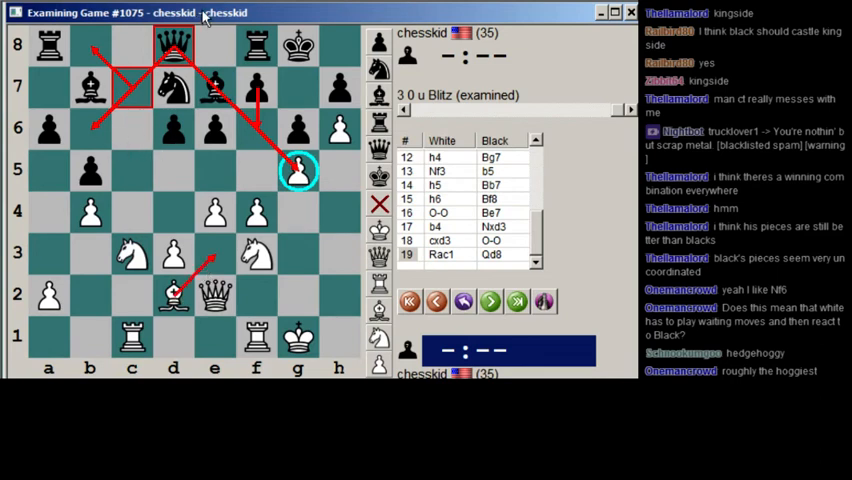
mouse_move(110, 268)
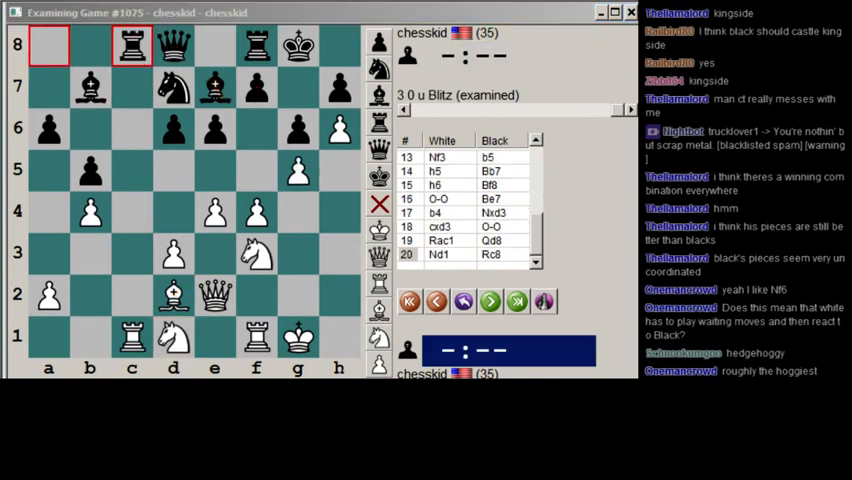
left_click(490, 301)
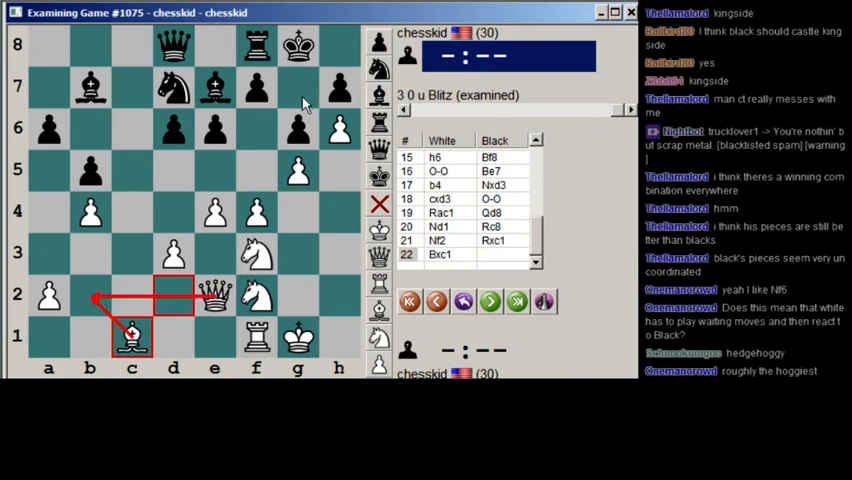
Draw an arrow marking a piece route in the 22.Bxc1 position.
left_click_drag(90, 295, 300, 90)
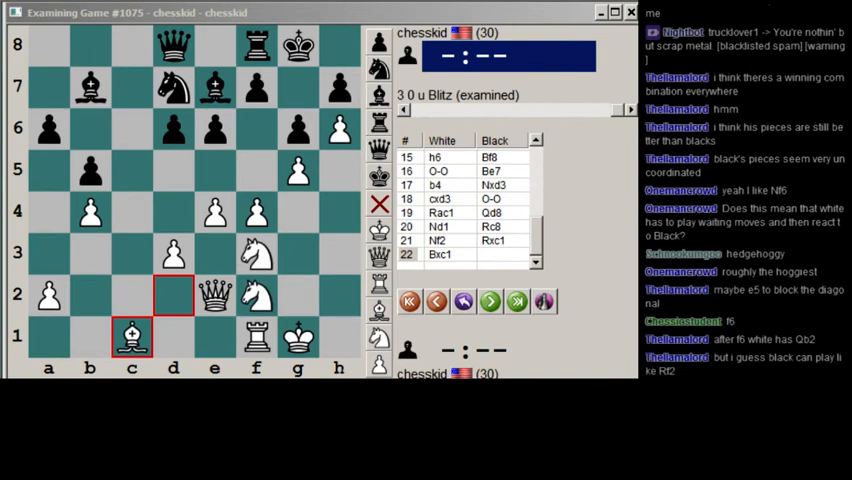
Scroll down while reviewing the 22.Bxc1 position.
scroll("down", 3)
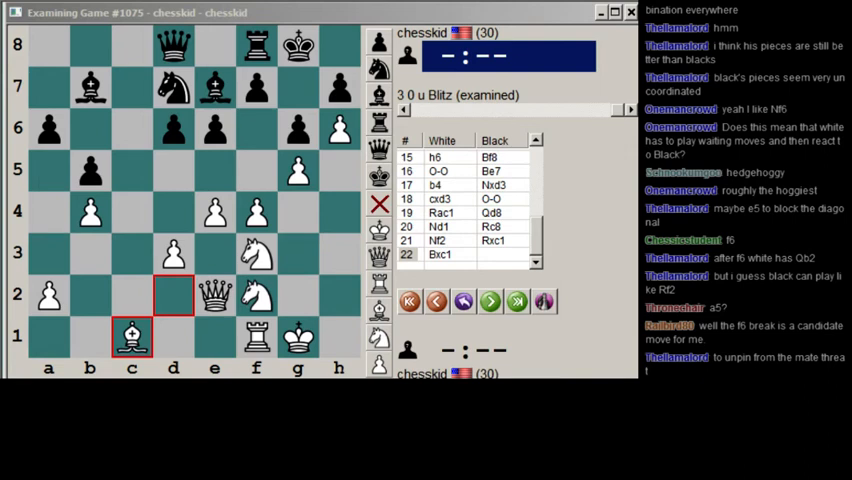
scroll("down", 3)
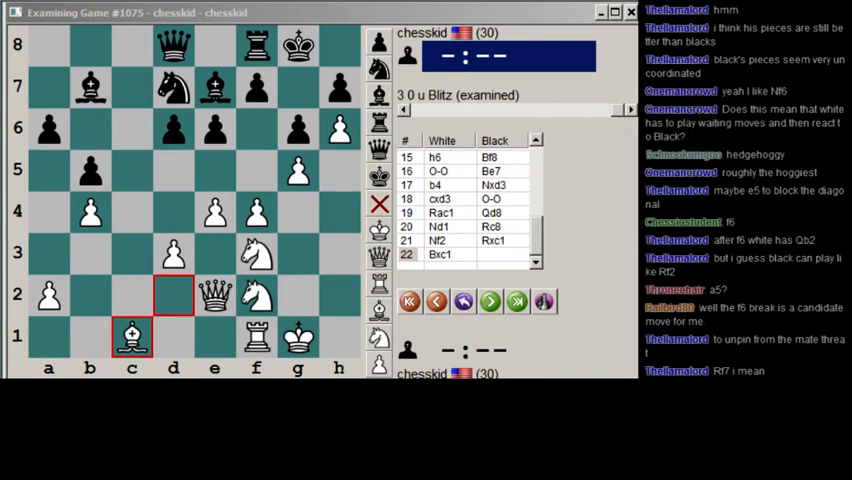
mouse_move(358, 302)
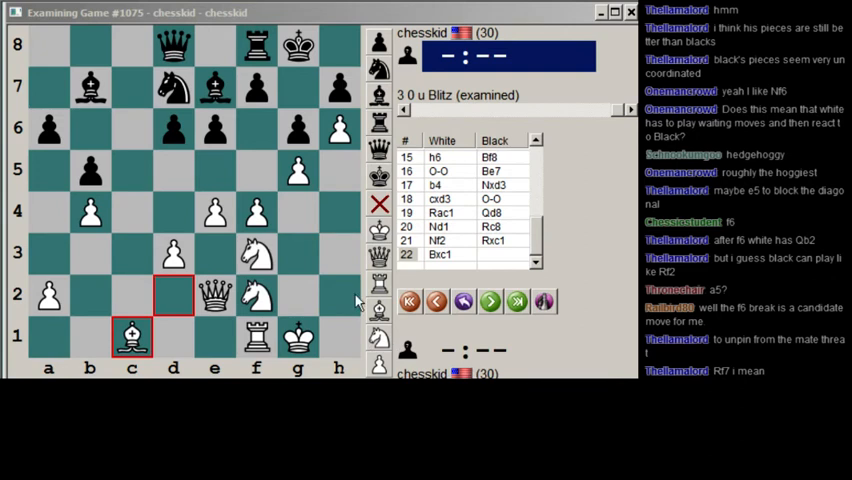
mouse_move(278, 228)
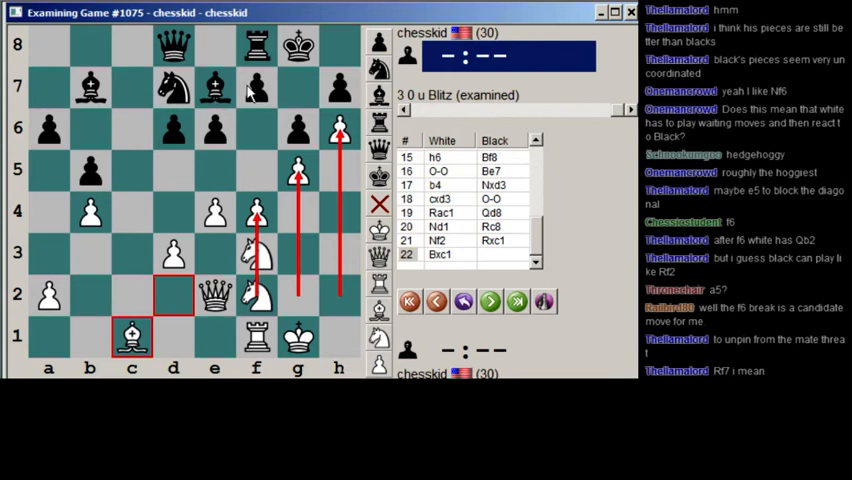
mouse_move(248, 92)
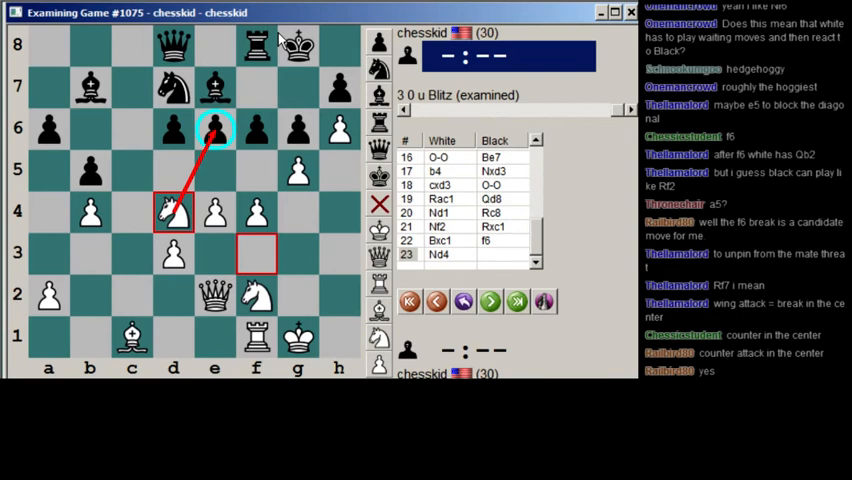
mouse_move(281, 40)
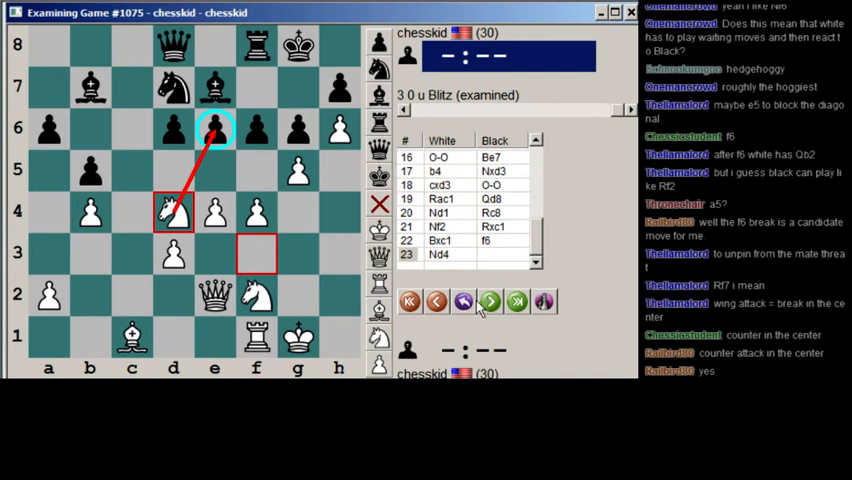
Step back twice, undoing White's Nd4 reply and Black's trial ...f6.
left_click(437, 301)
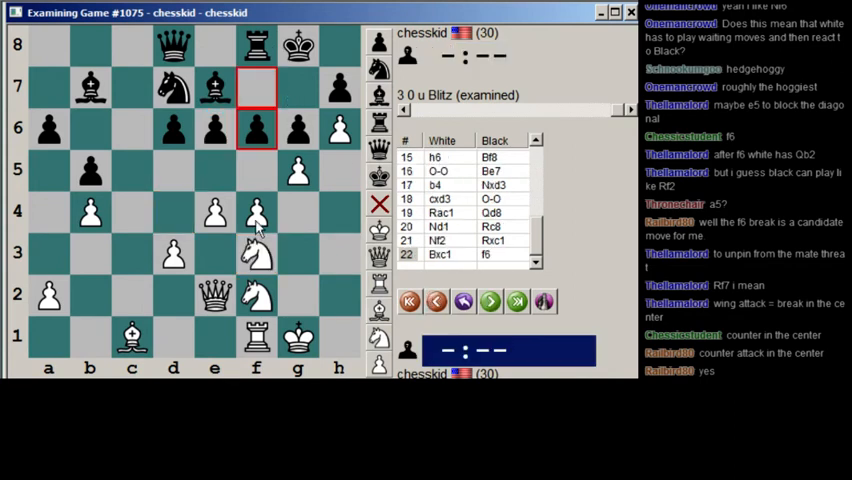
left_click(436, 301)
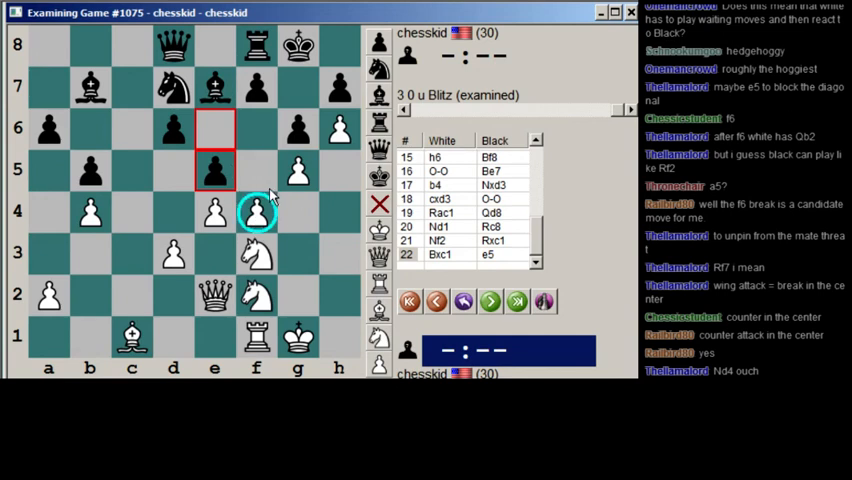
mouse_move(185, 135)
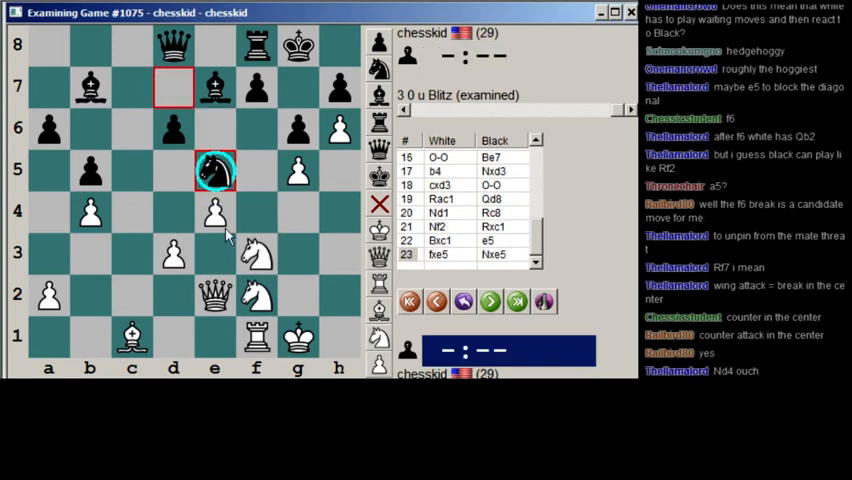
Recapture on e5 with the knight, return to 22...e5, and draw a b2–g7 arrow.
left_click(490, 301)
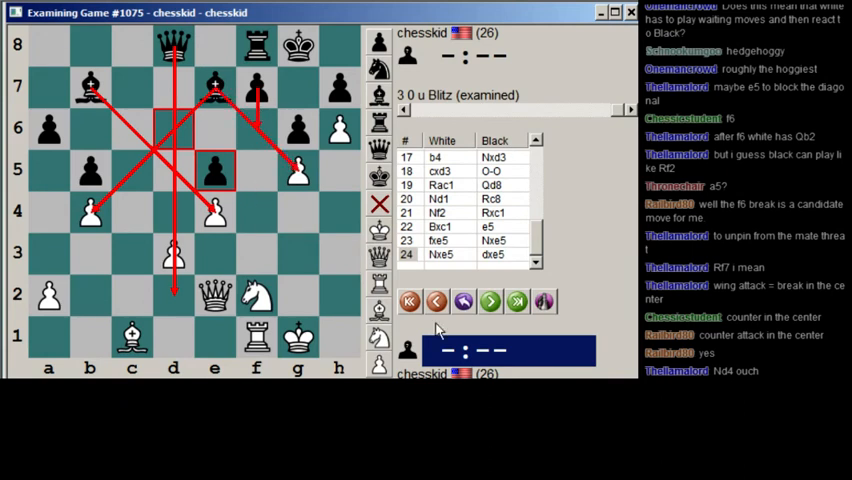
left_click(436, 301)
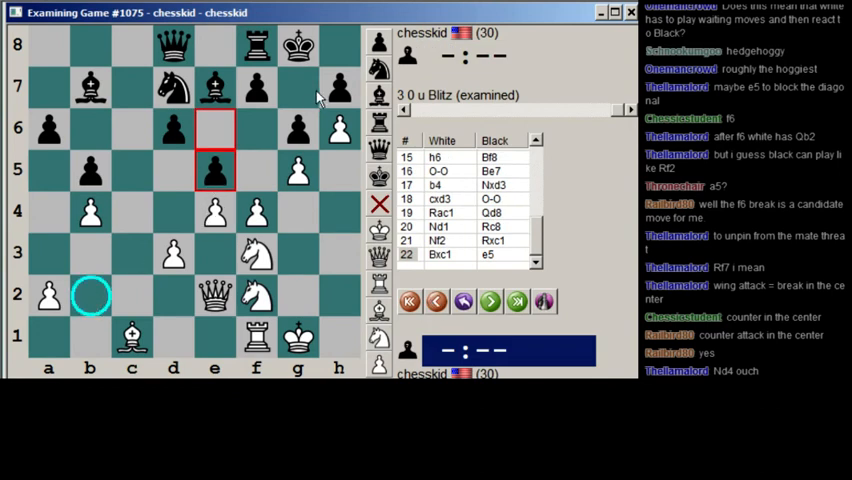
left_click_drag(90, 295, 295, 90)
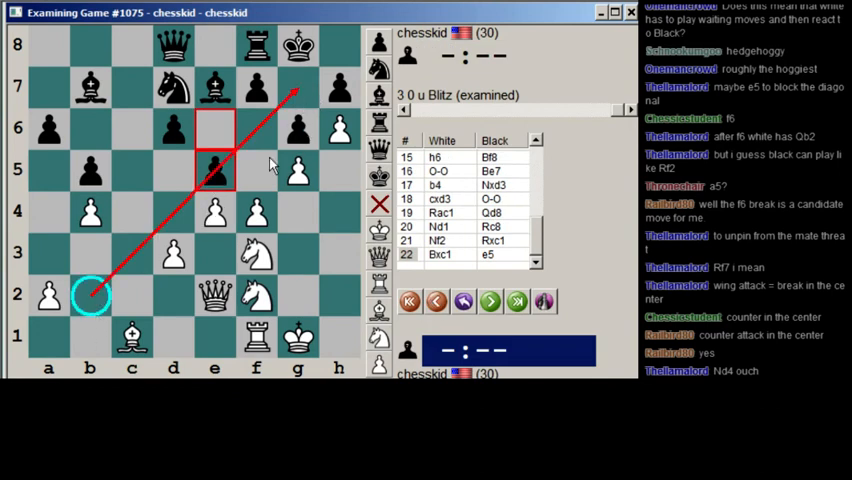
mouse_move(258, 161)
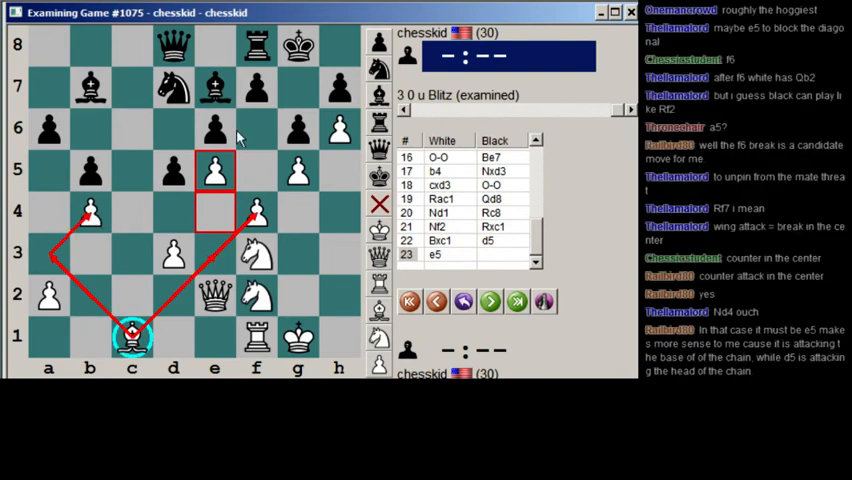
Take back White's e5 reply to the ...d5 break.
left_click(436, 301)
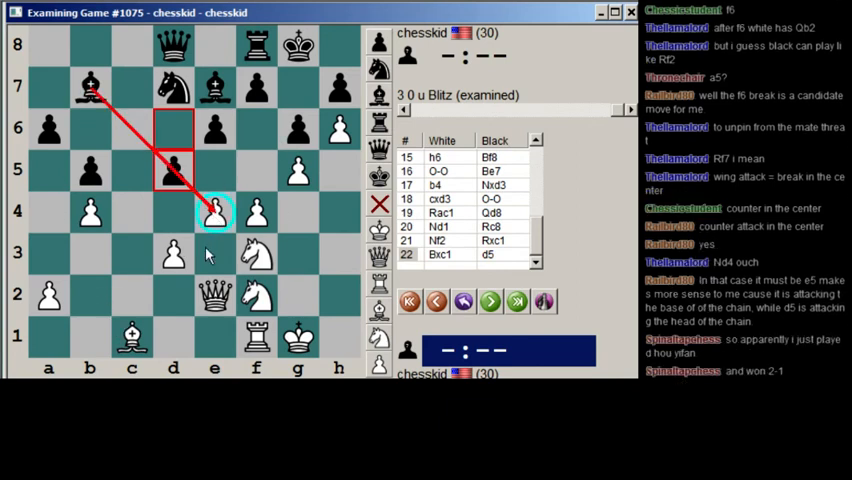
mouse_move(147, 283)
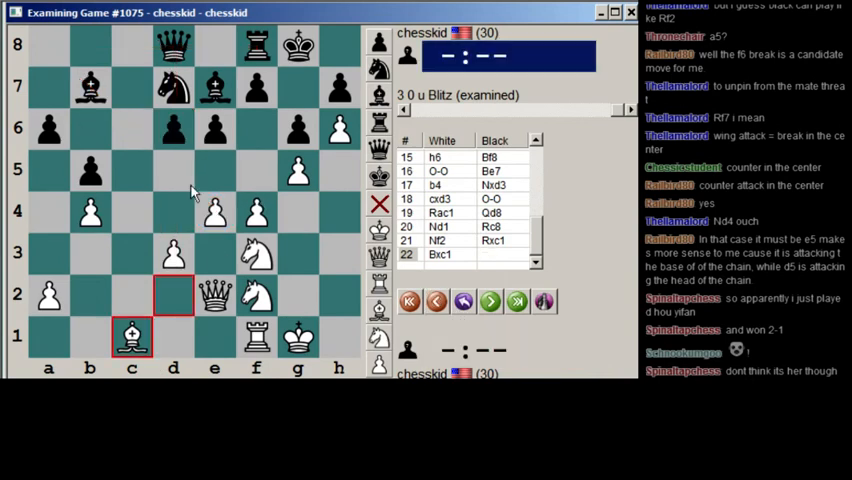
mouse_move(240, 122)
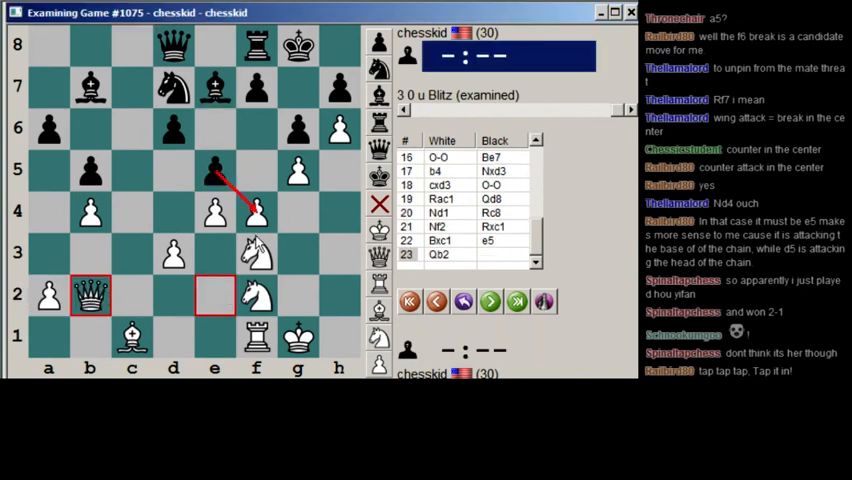
Mark the queen's b2–g7 diagonal with an arrow, then play ...f6.
left_click_drag(90, 294, 296, 88)
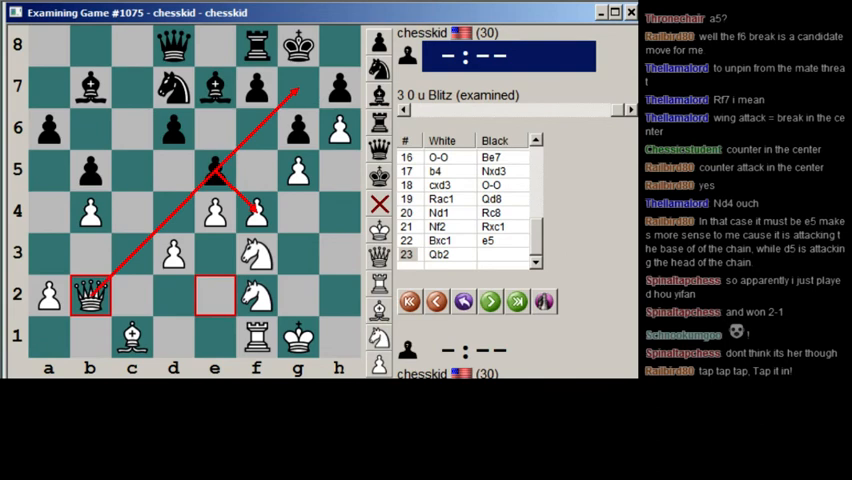
mouse_move(256, 85)
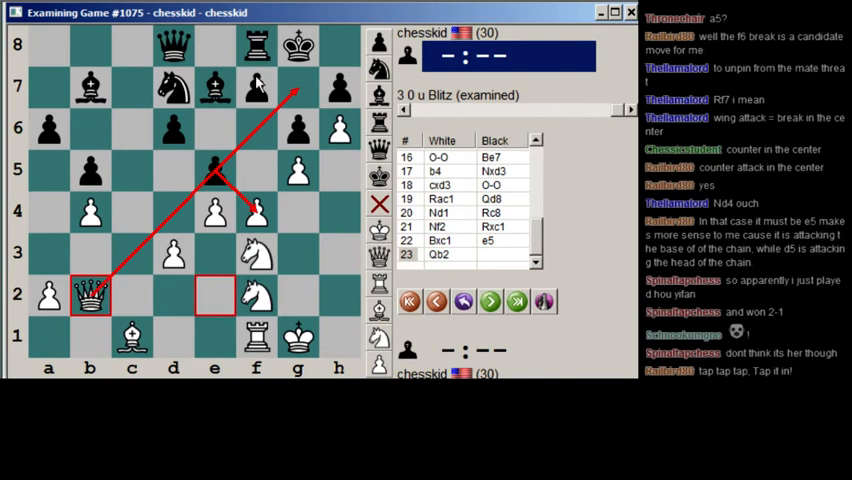
mouse_move(228, 135)
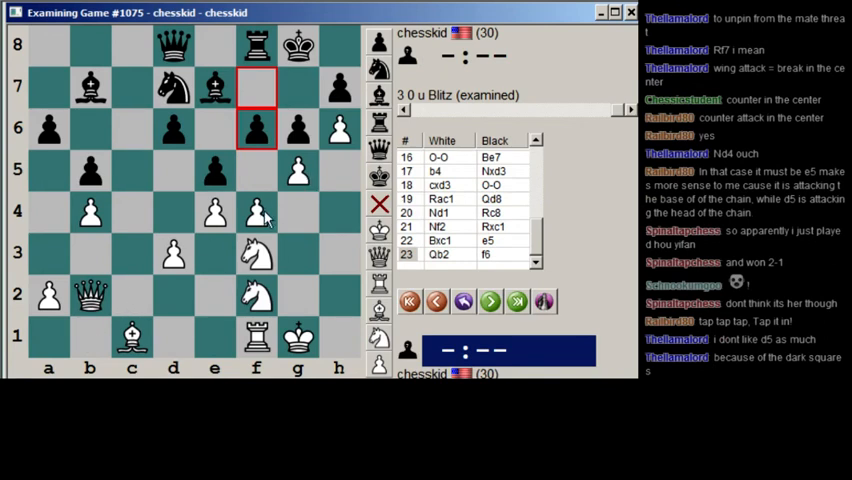
left_click(256, 212)
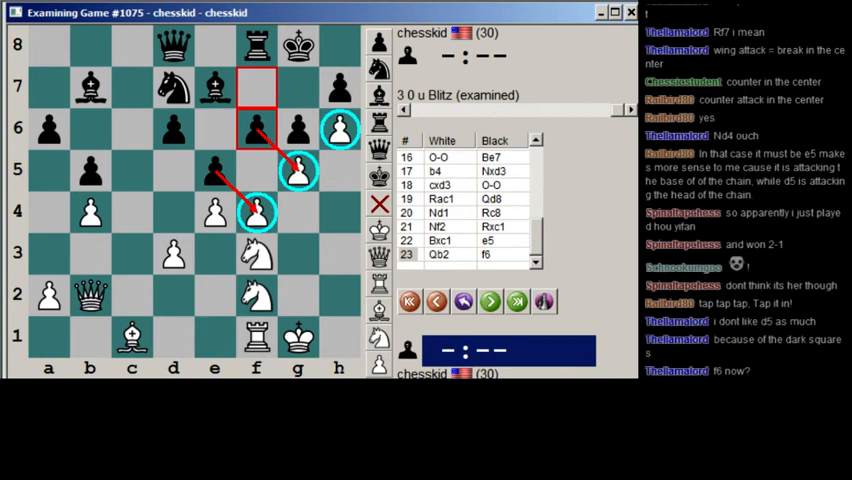
mouse_move(237, 110)
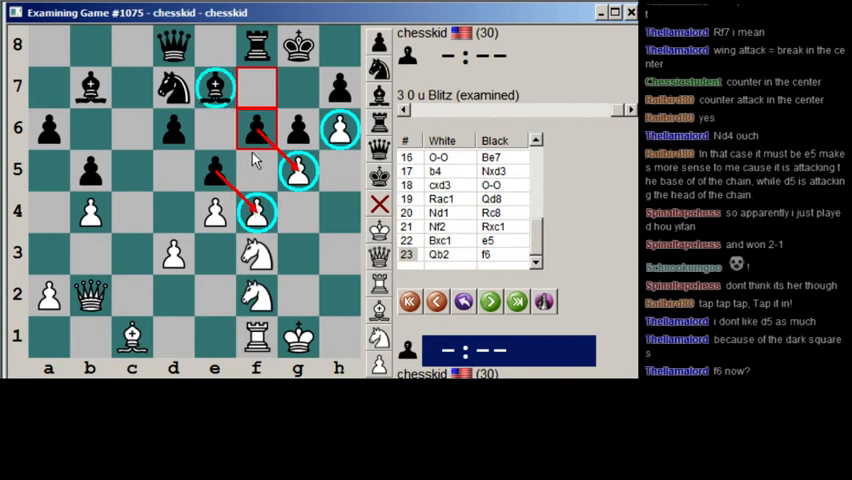
mouse_move(233, 178)
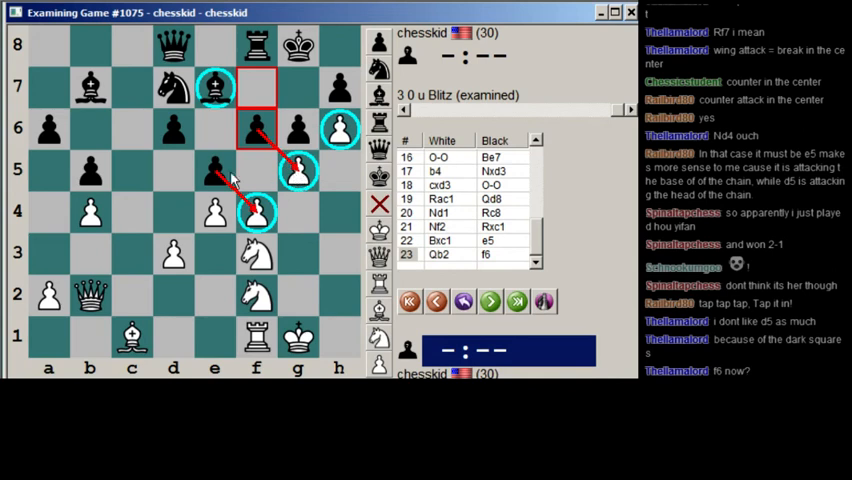
mouse_move(232, 149)
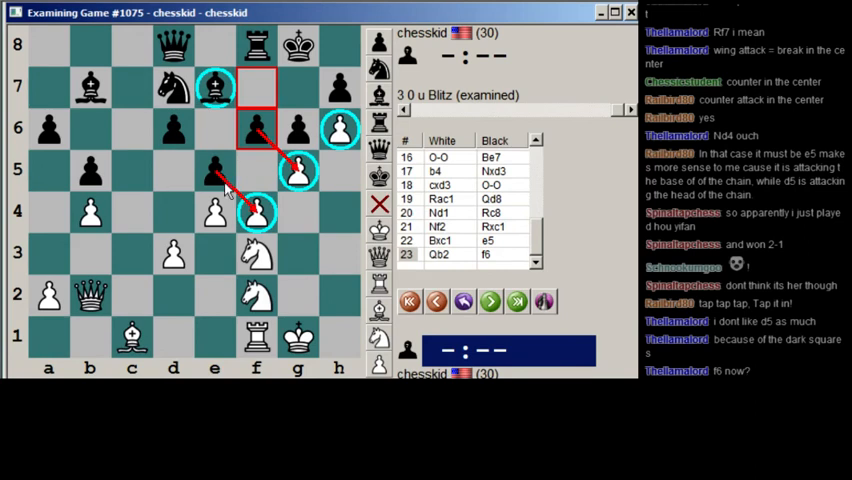
mouse_move(272, 224)
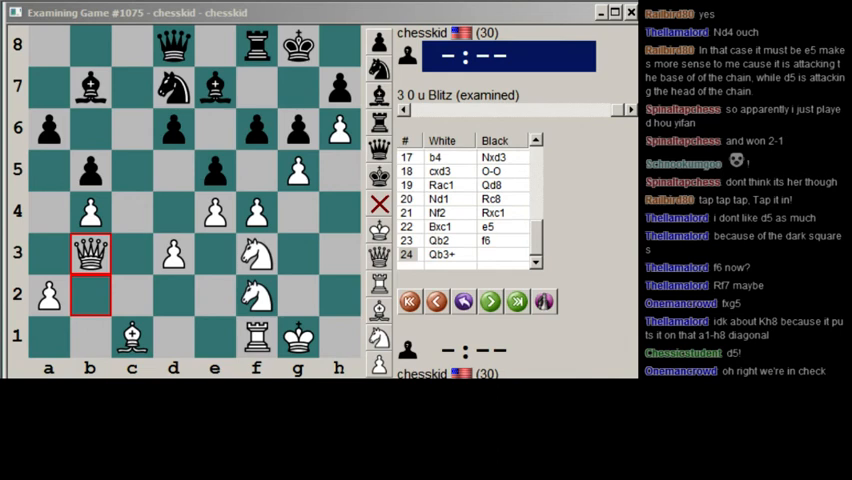
Scroll down the move list after entering 24.Qb3+.
scroll("down", 3)
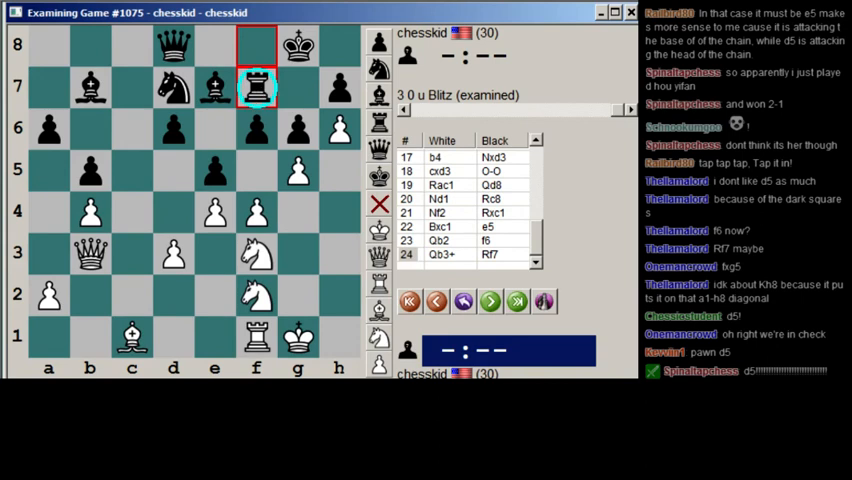
mouse_move(280, 235)
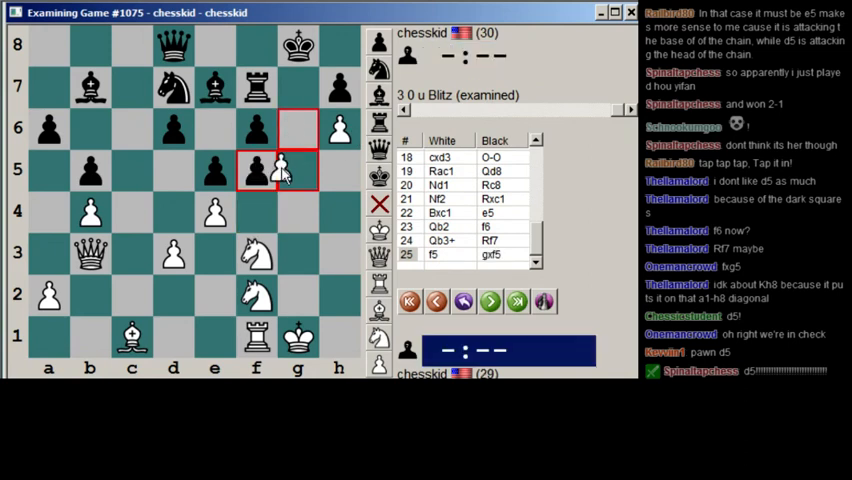
Step back through the variation until 25.f5 is the last move.
left_click(490, 301)
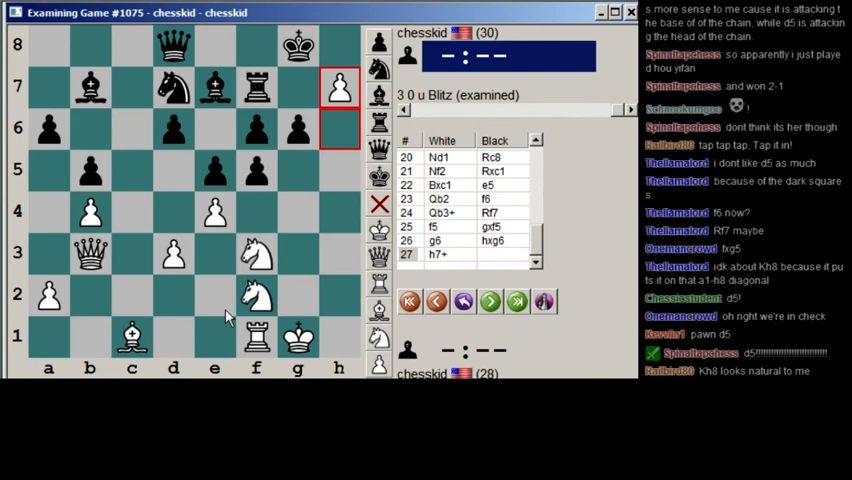
mouse_move(258, 138)
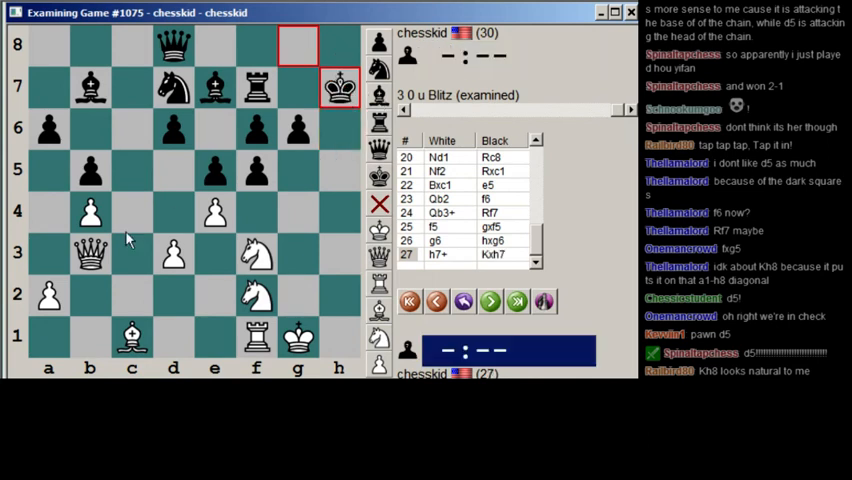
left_click(436, 301)
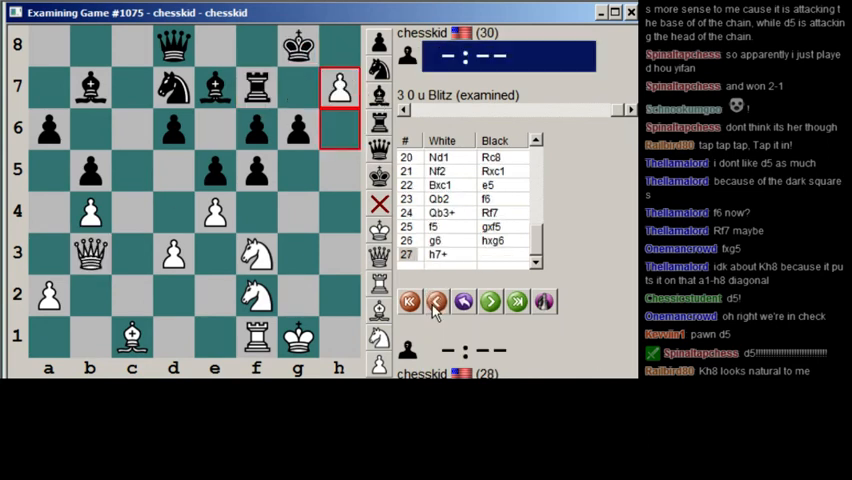
left_click(490, 301)
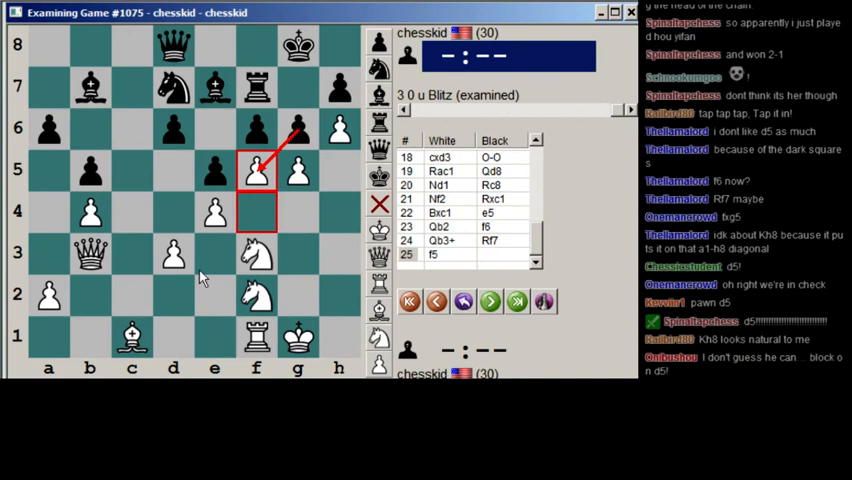
mouse_move(267, 180)
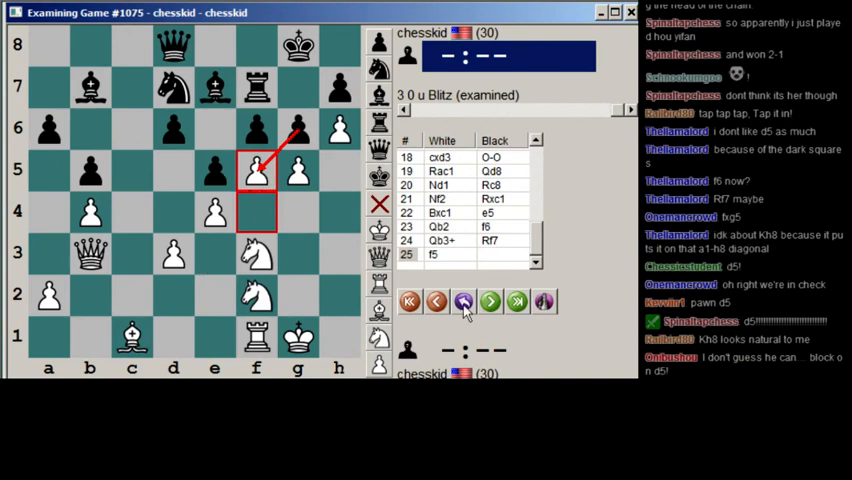
Return to the main line, try 25.exd5 with a b7–d5 arrow, then take it back.
left_click(437, 301)
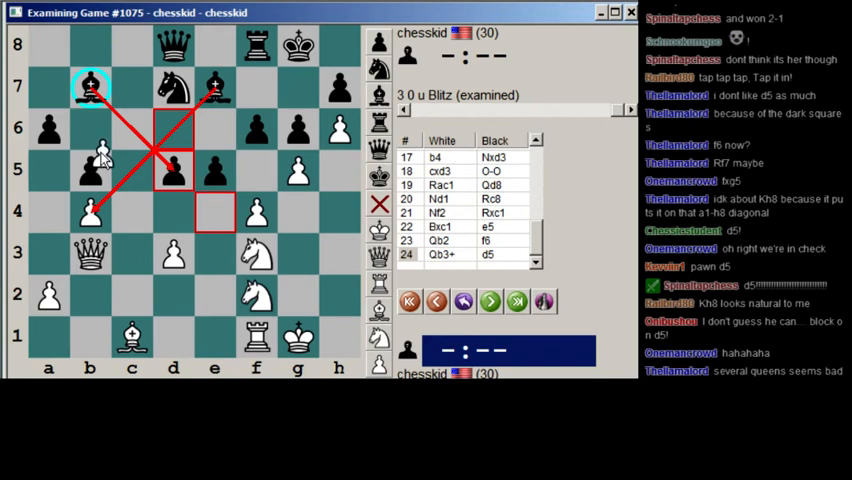
left_click(490, 301)
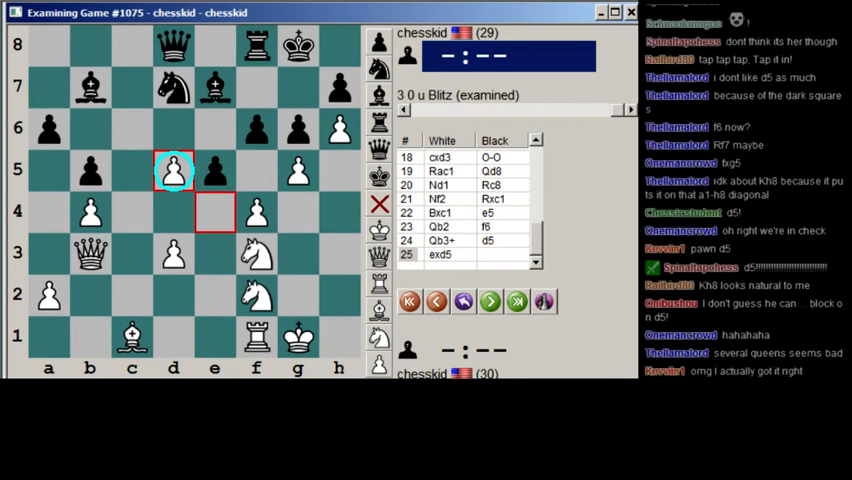
left_click_drag(90, 88, 173, 170)
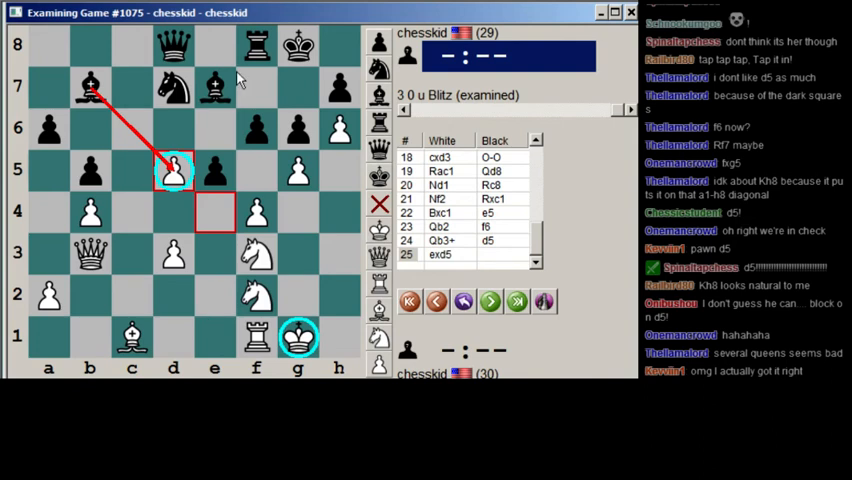
mouse_move(254, 218)
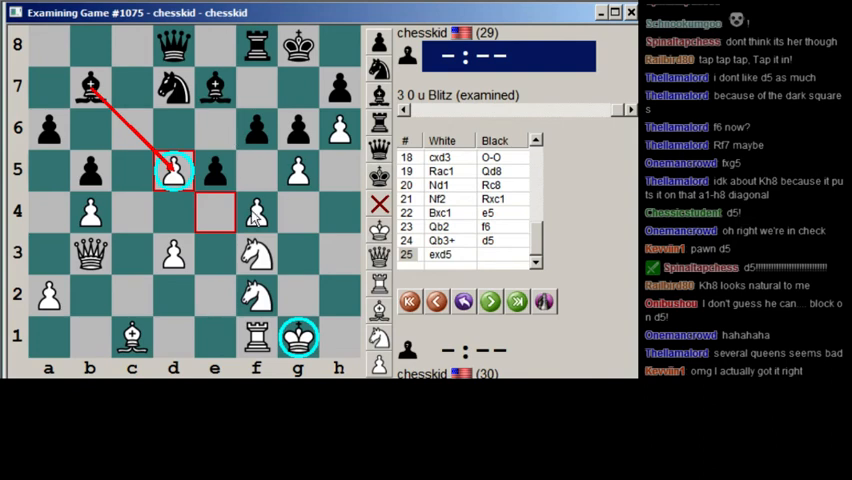
mouse_move(48, 47)
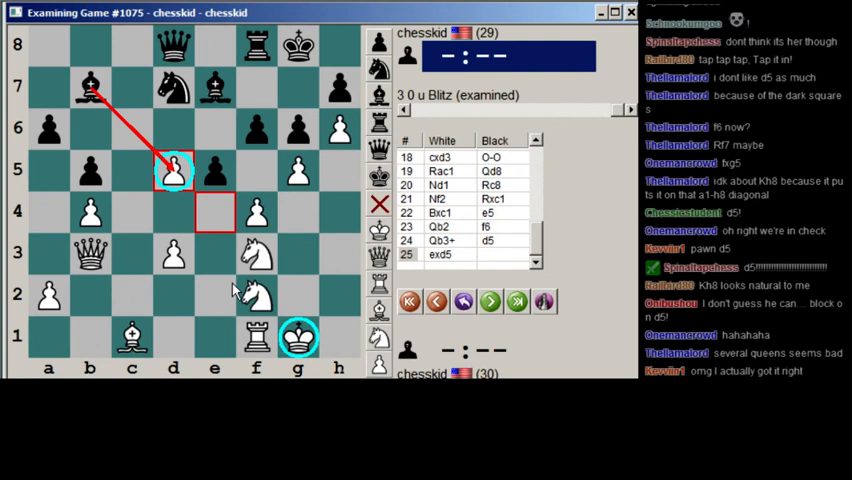
mouse_move(283, 288)
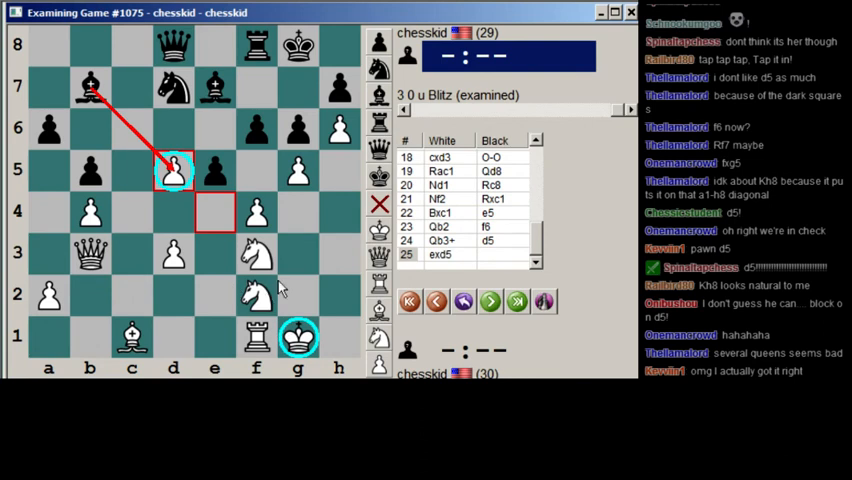
left_click(437, 301)
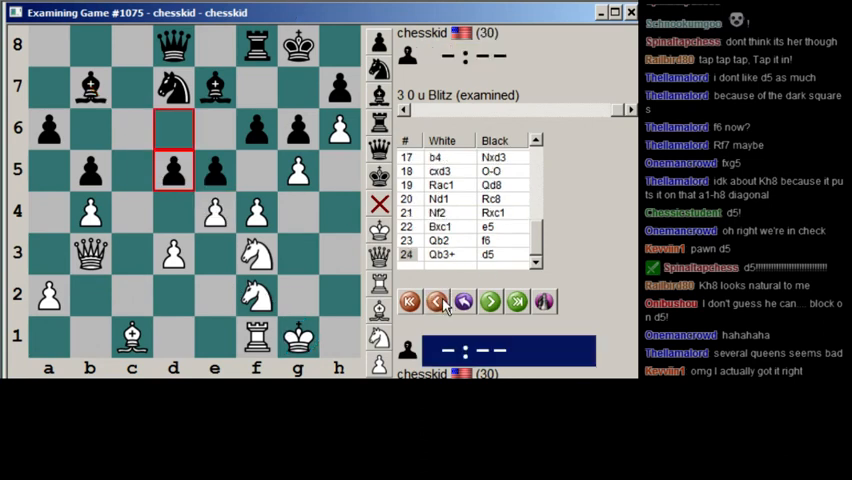
Restore 25.exd5 and advance the line through Bd6, Ne4, Qb6+ and 27.d4.
left_click(436, 301)
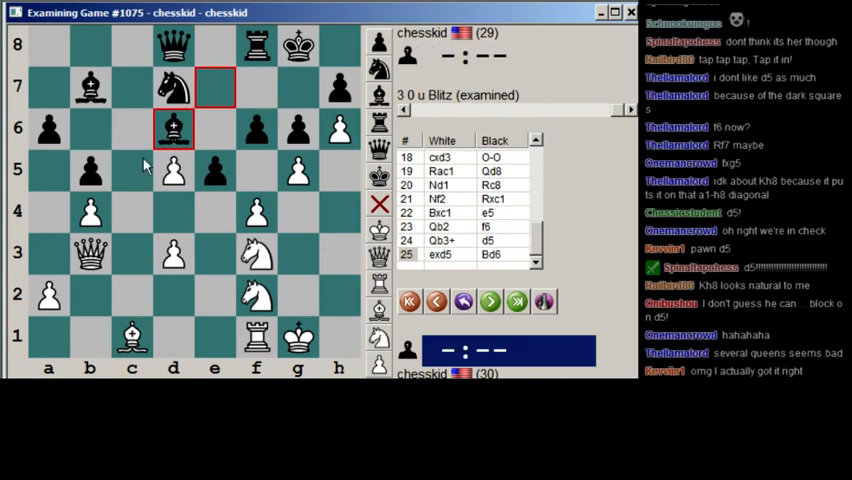
left_click(490, 301)
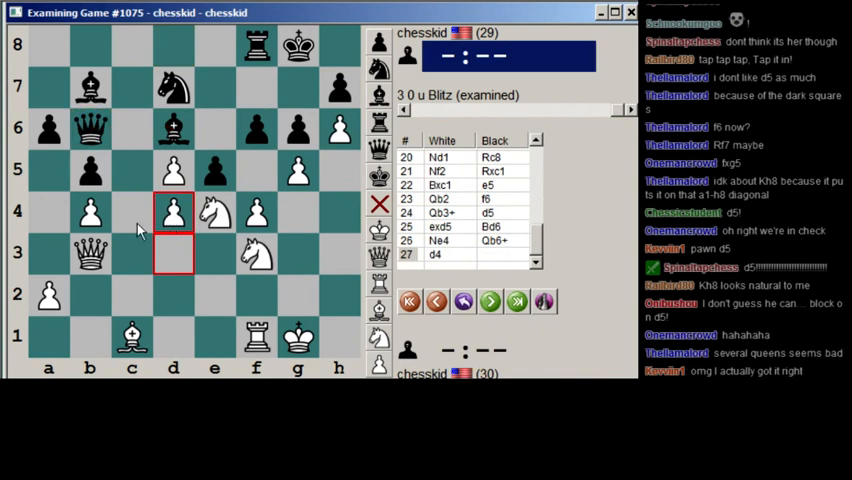
mouse_move(197, 43)
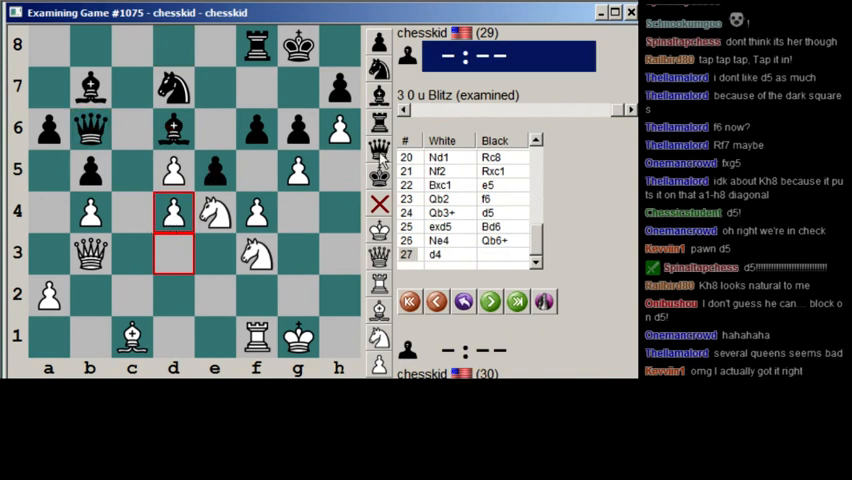
Try 27...exd4, take it back, and play ...exf4 instead.
left_click(173, 210)
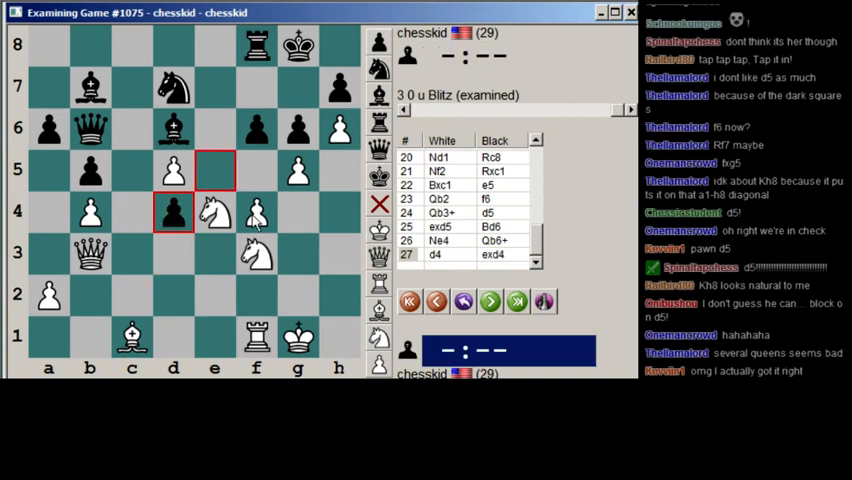
left_click(256, 211)
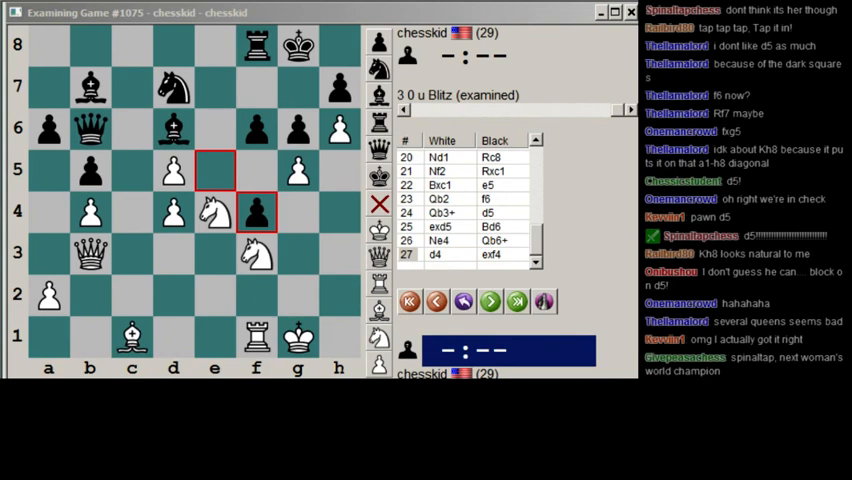
left_click(436, 301)
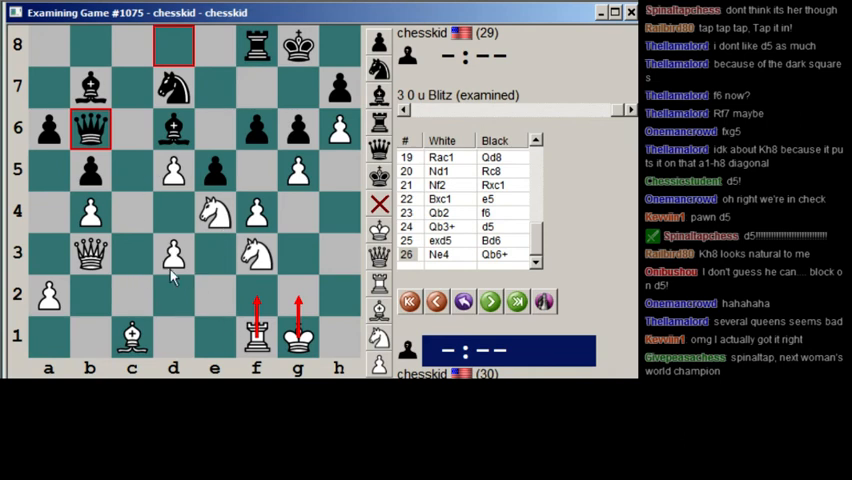
mouse_move(195, 305)
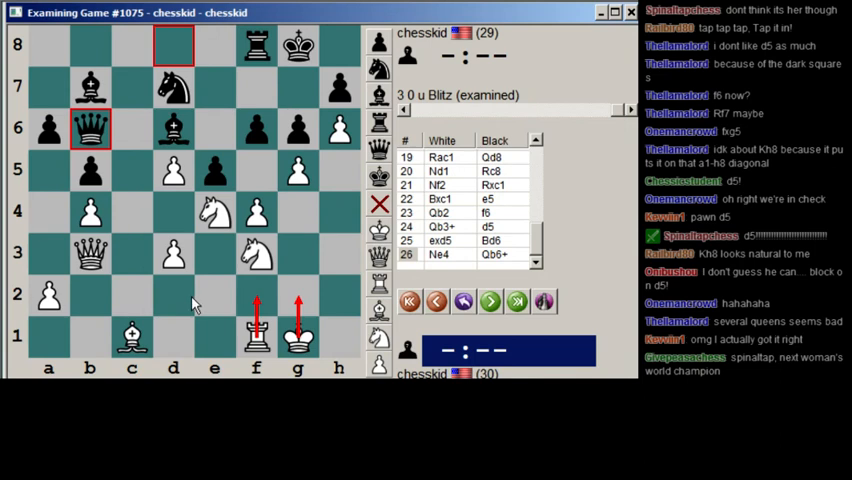
mouse_move(230, 198)
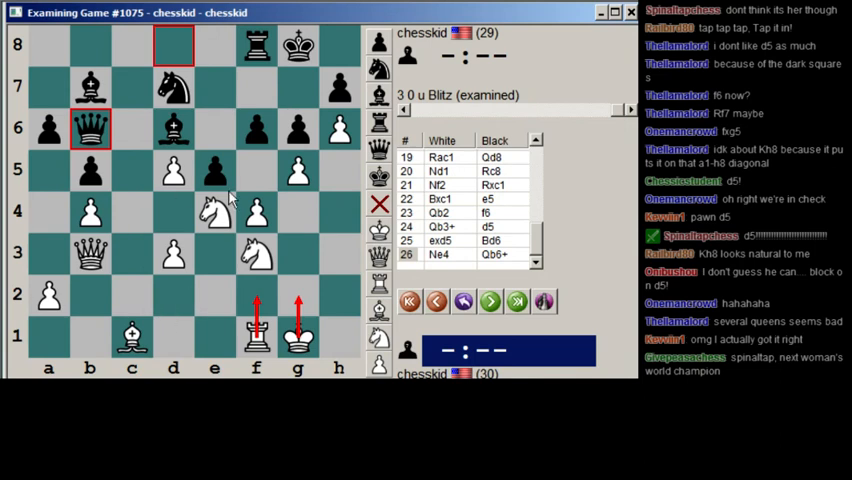
mouse_move(162, 245)
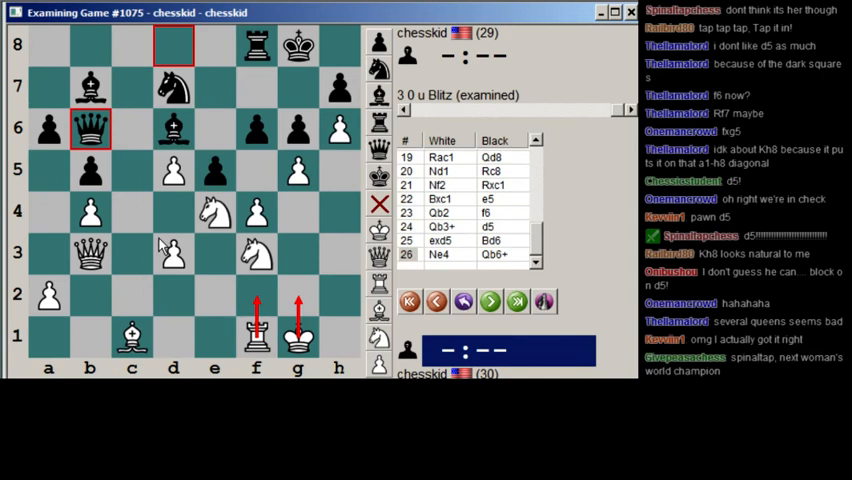
mouse_move(178, 244)
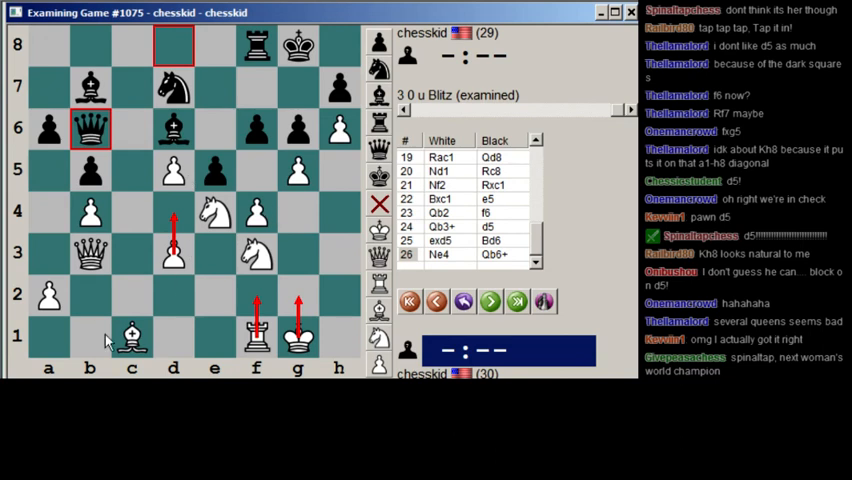
mouse_move(172, 305)
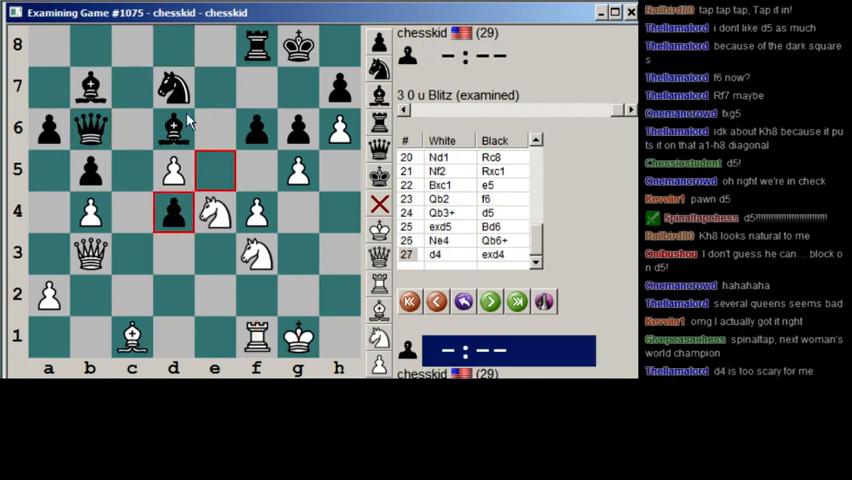
Mark the black pawn on d4, draw an arrow, then take back the d4 capture.
left_click(173, 213)
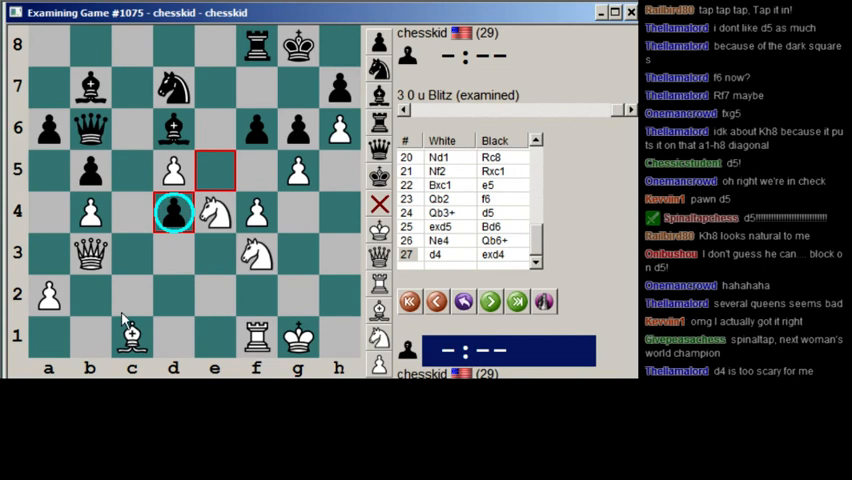
left_click_drag(131, 340, 333, 48)
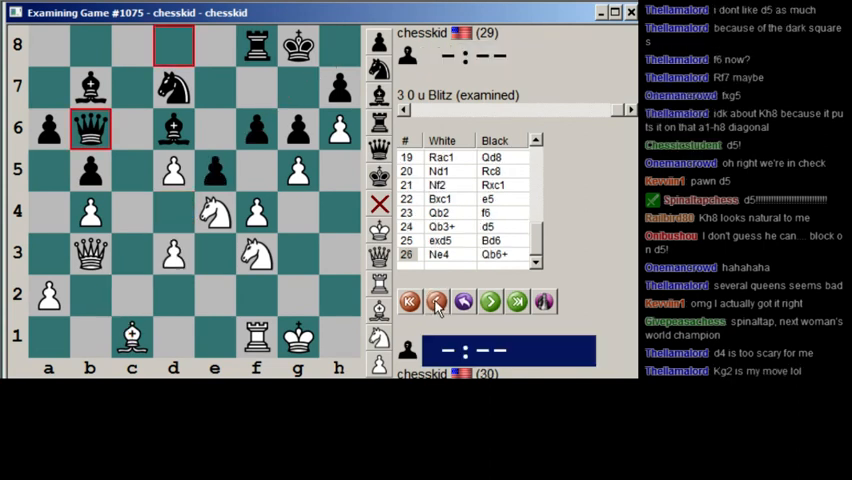
left_click(490, 301)
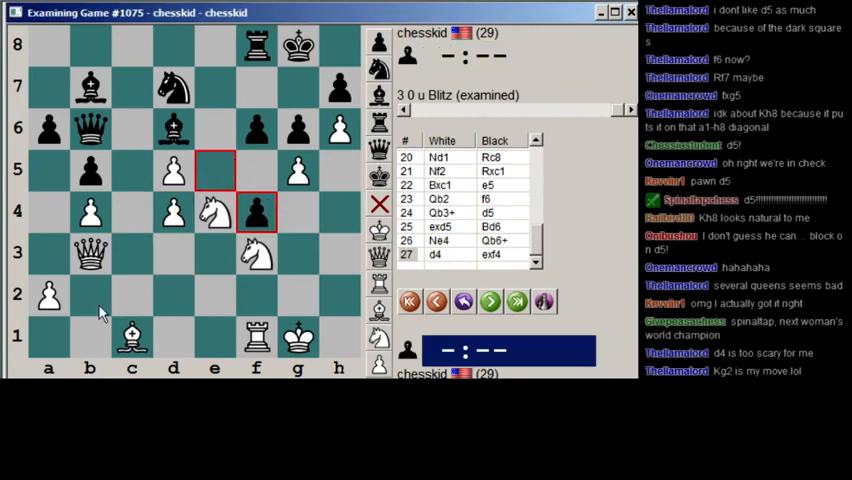
Play 28.Nc5 for White and retreat Black's queen from b6 to c7.
left_click(131, 337)
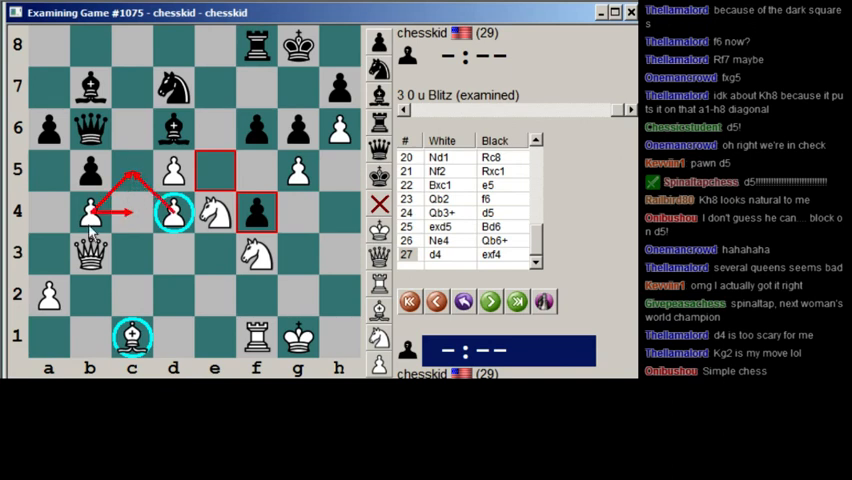
left_click(490, 301)
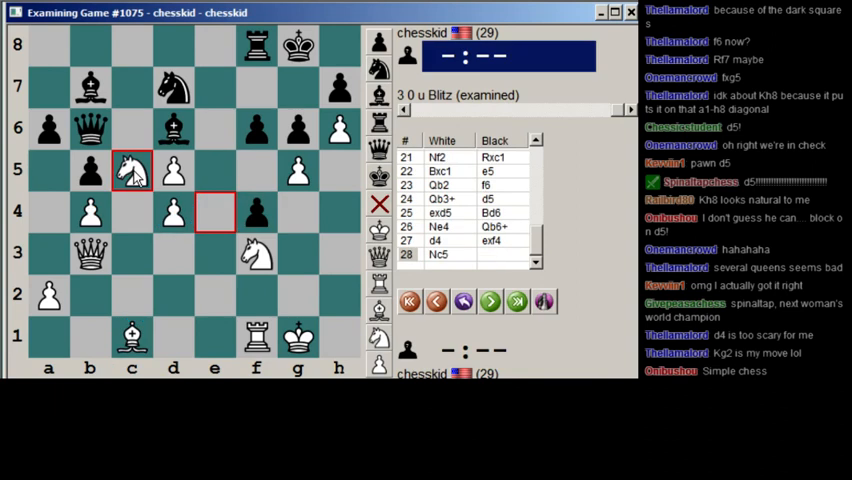
mouse_move(135, 177)
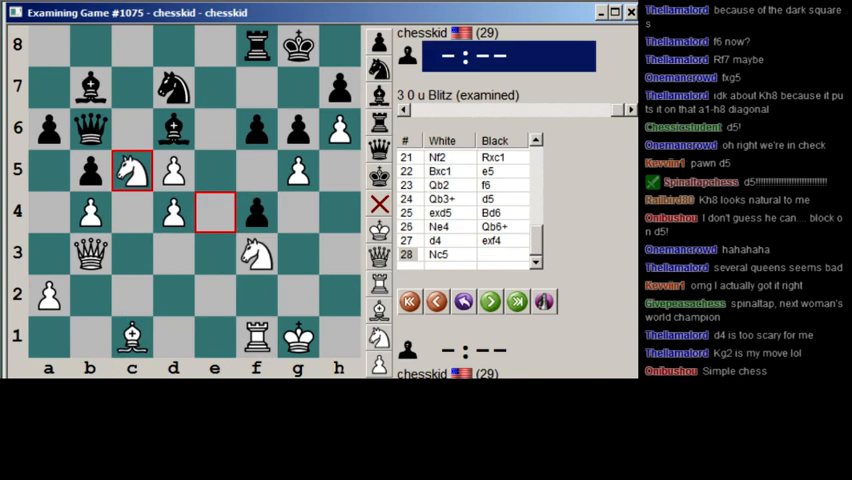
left_click_drag(131, 168, 173, 86)
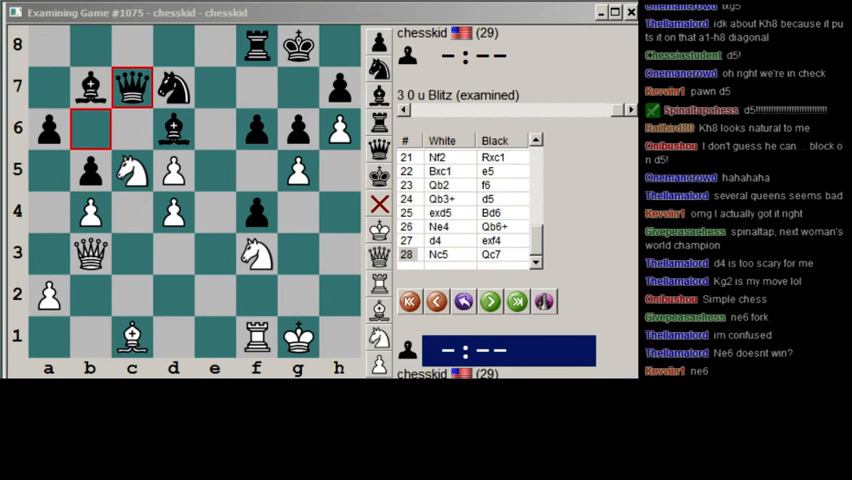
scroll("down", 3)
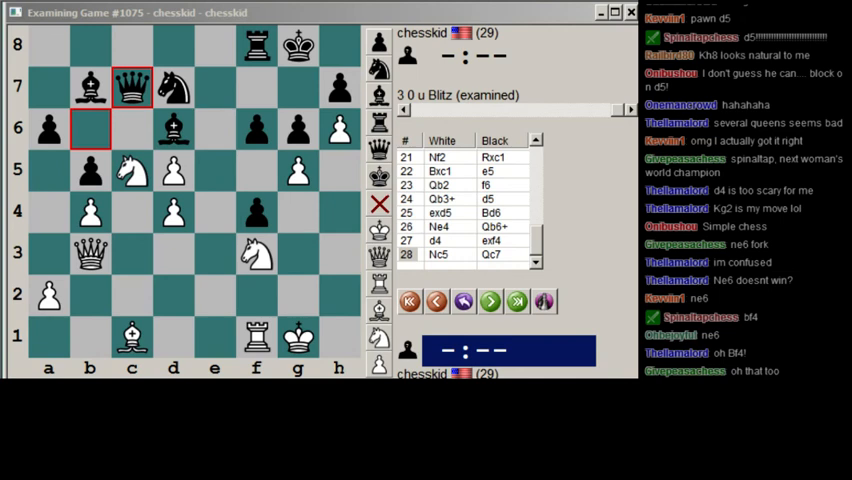
scroll("down", 3)
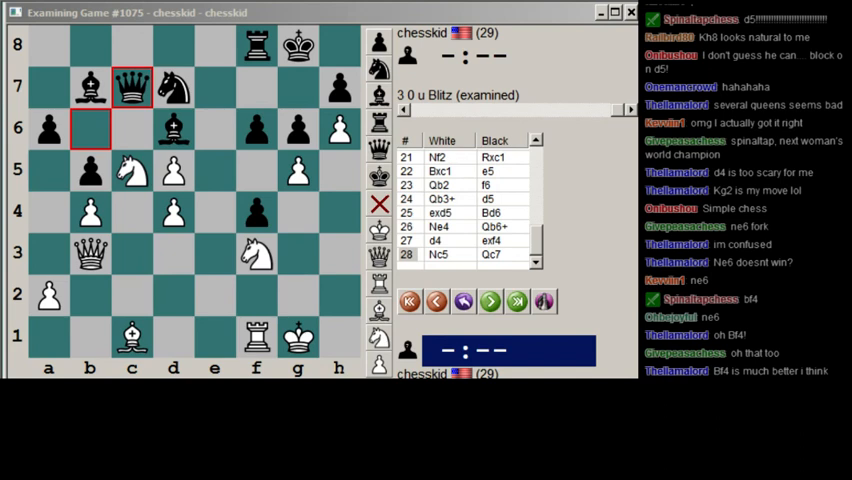
Enter 29.Ne6, the knight jumping from c5 to e6 to hit Black's queen.
scroll("down", 3)
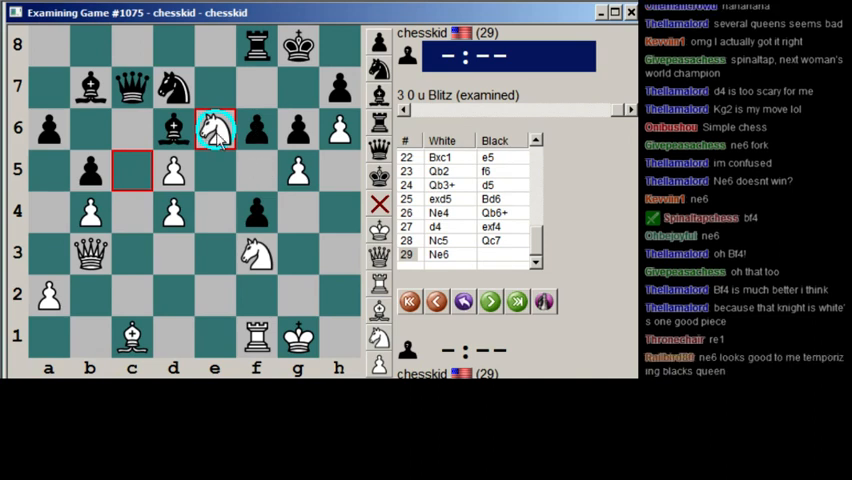
Take back 29.Ne6 so the bishop can capture on f4 instead.
left_click(437, 301)
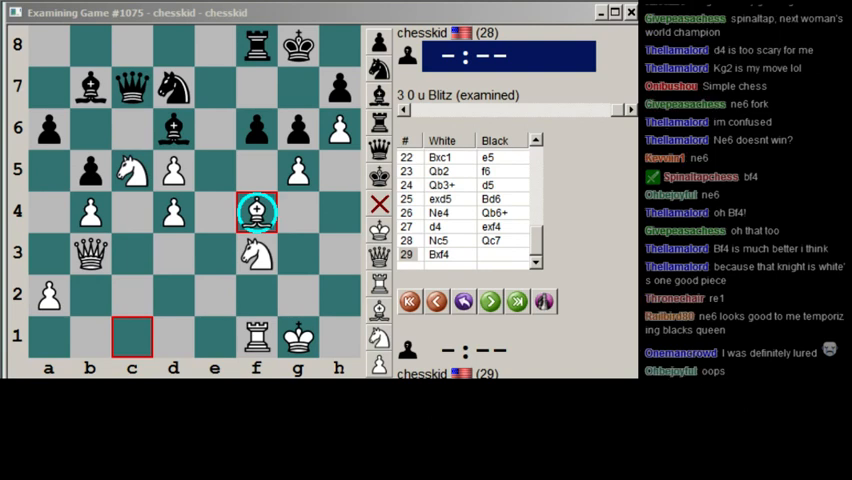
Try a Black reply to Bxf4, step back, then enter 29...Nxc5 30.Bxd6 Qxd6 31.dxc5.
left_click(173, 128)
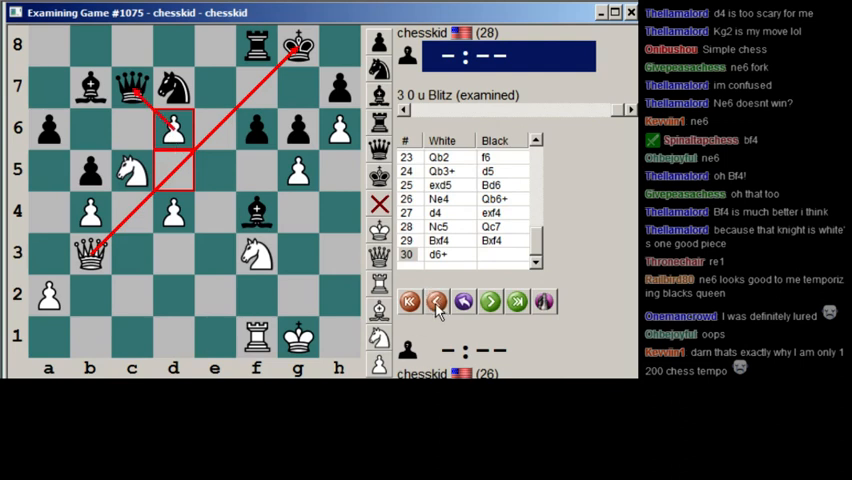
left_click(437, 301)
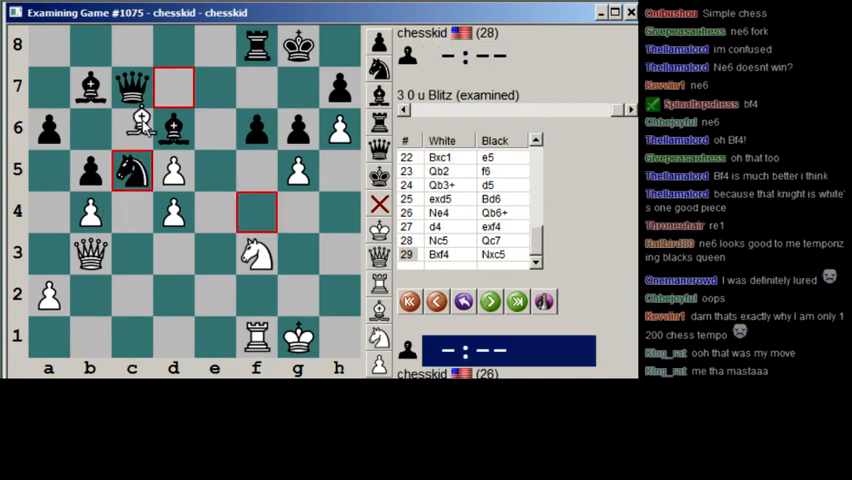
left_click(490, 301)
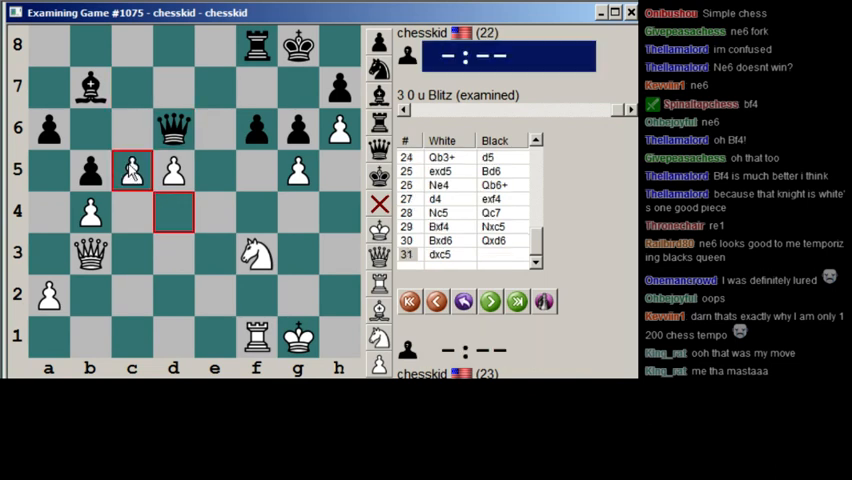
mouse_move(120, 180)
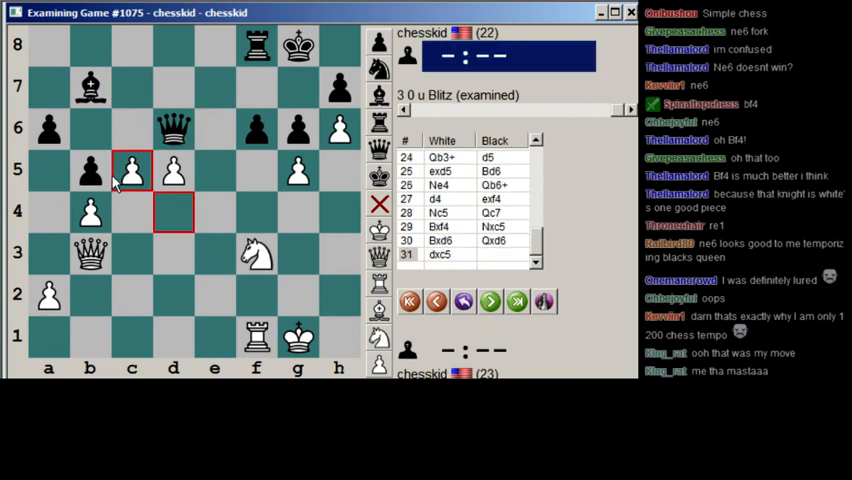
Try Black's queen capture on d5, then take it back for the Qg3+ raid.
left_click_drag(173, 128, 173, 170)
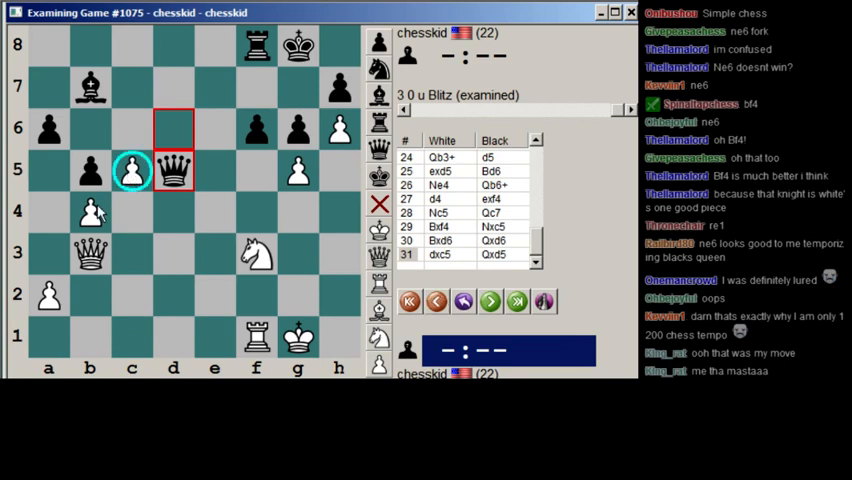
mouse_move(200, 218)
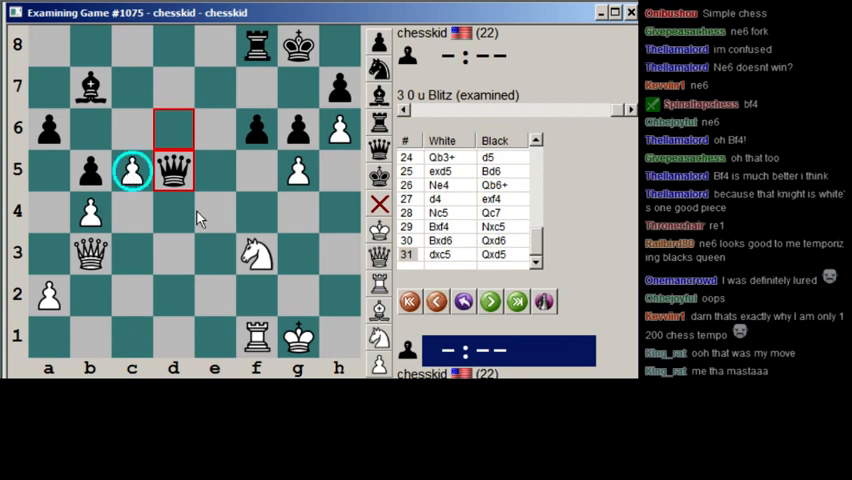
left_click(437, 301)
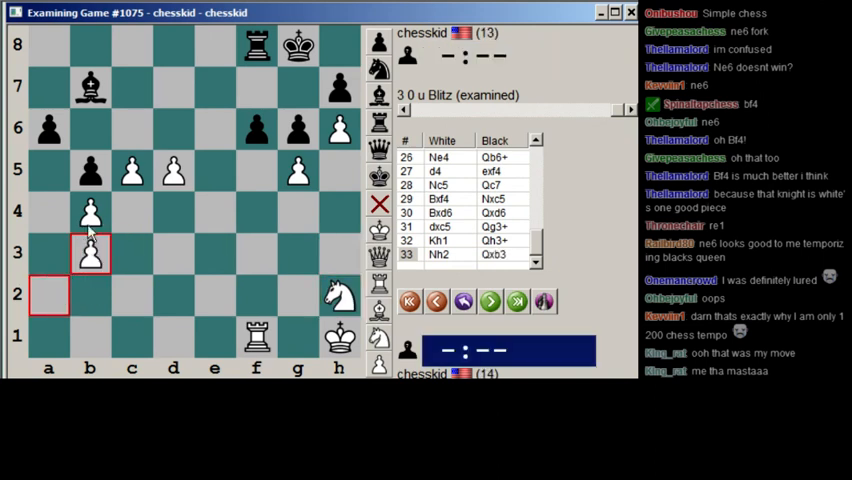
Continue the line after Qxb3, then return to the 31...Qxd5 queen-trade line.
left_click(489, 301)
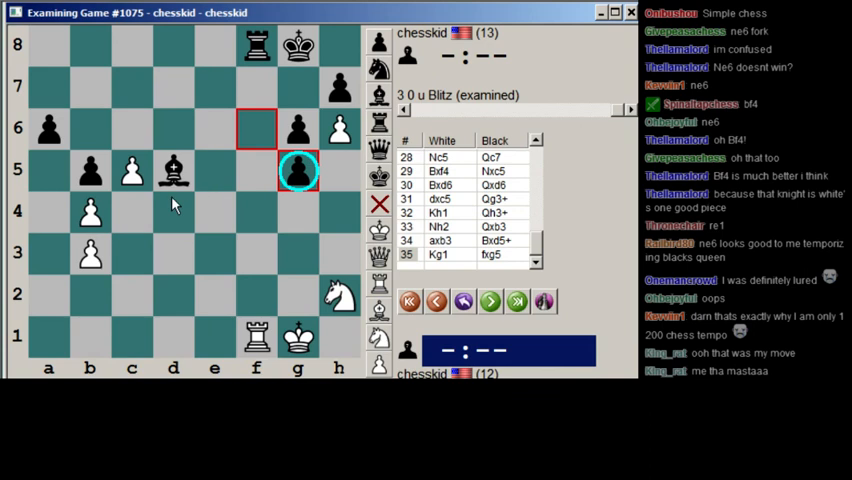
mouse_move(173, 203)
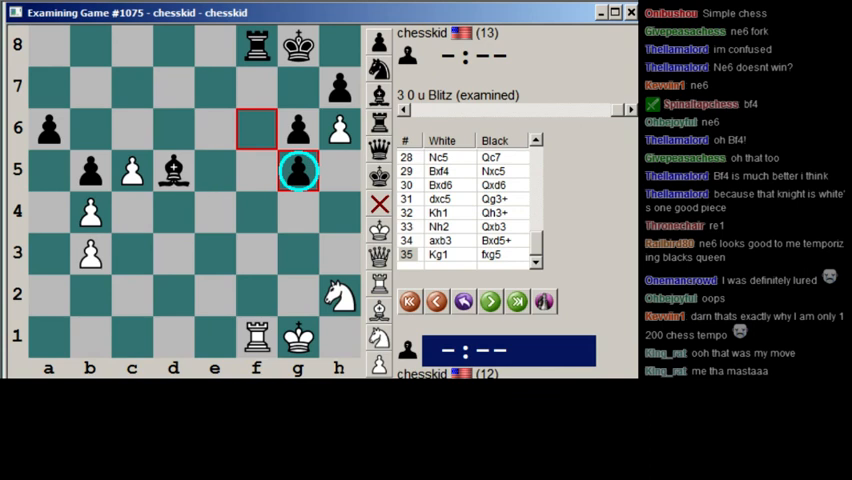
mouse_move(137, 333)
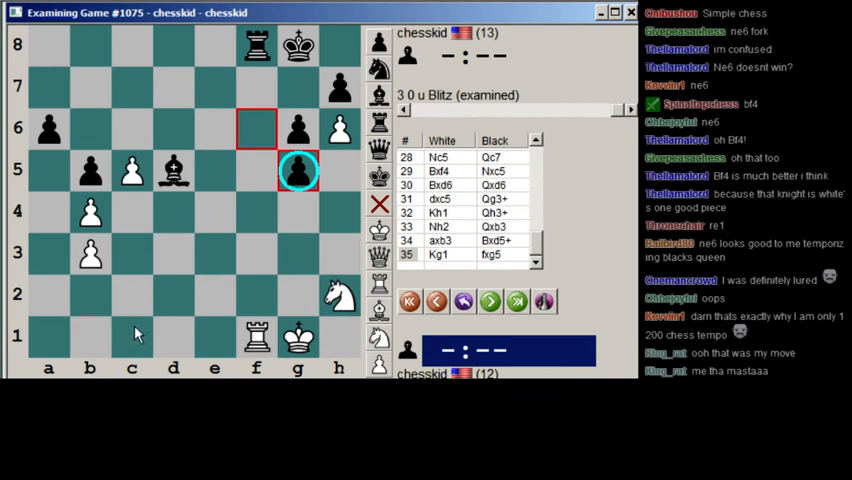
mouse_move(127, 244)
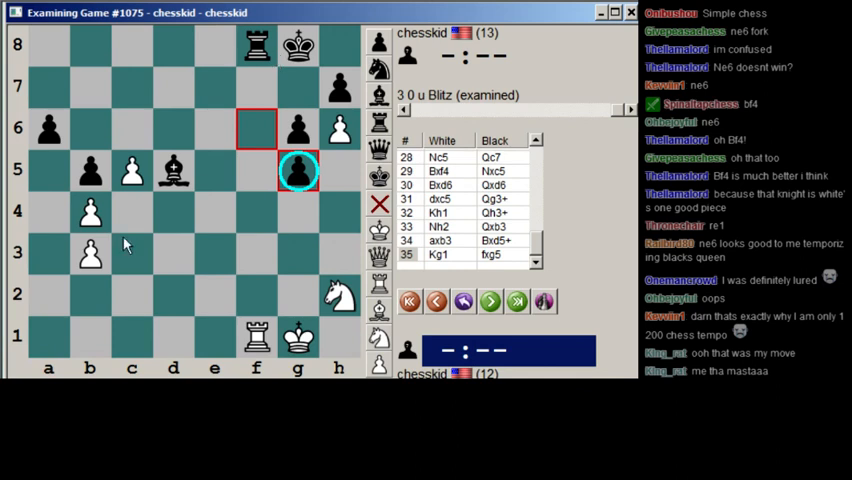
left_click(173, 170)
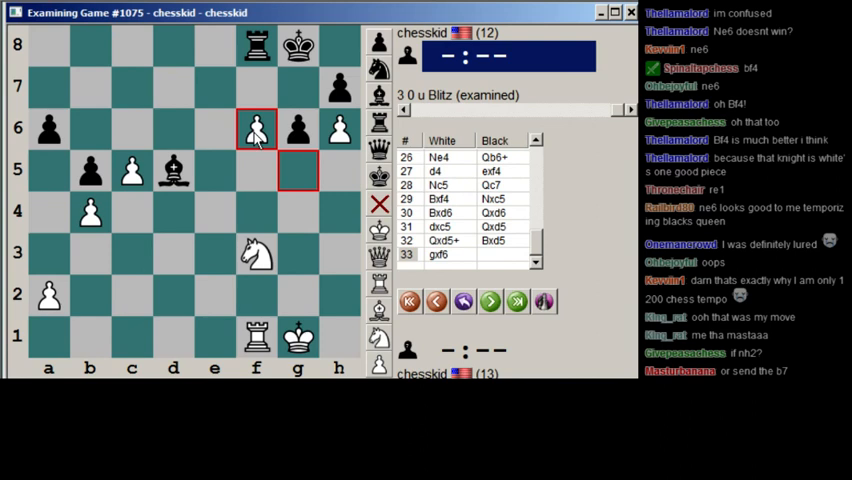
mouse_move(310, 65)
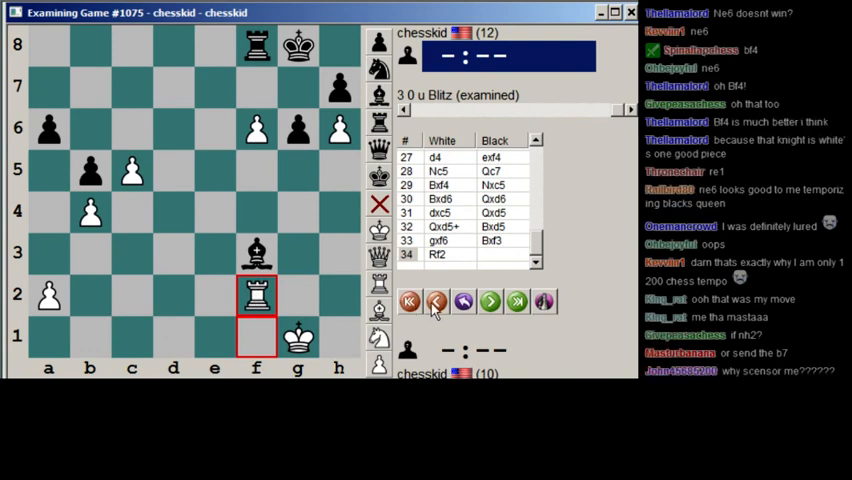
Step back out of the rook line to revisit the 31...Qg3+ check line.
left_click(490, 301)
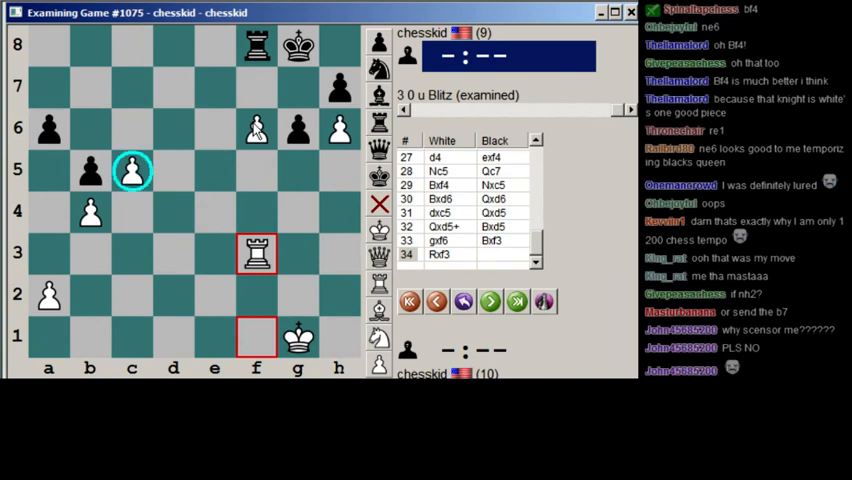
left_click(437, 301)
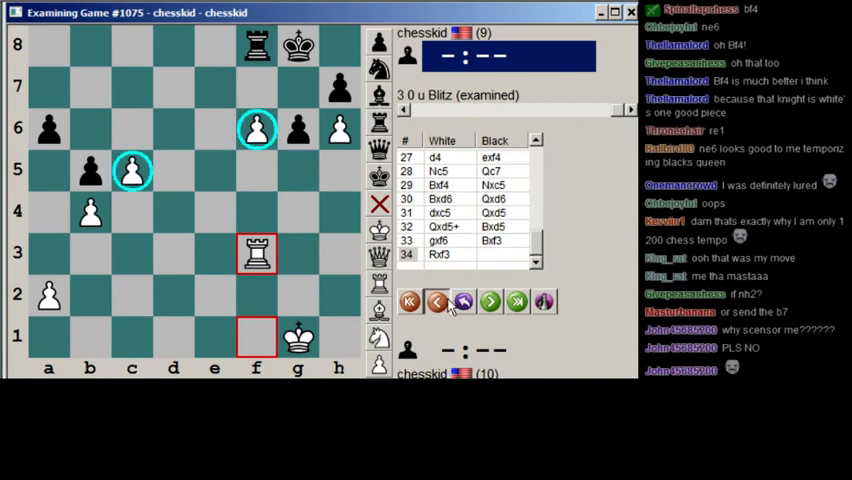
left_click(437, 301)
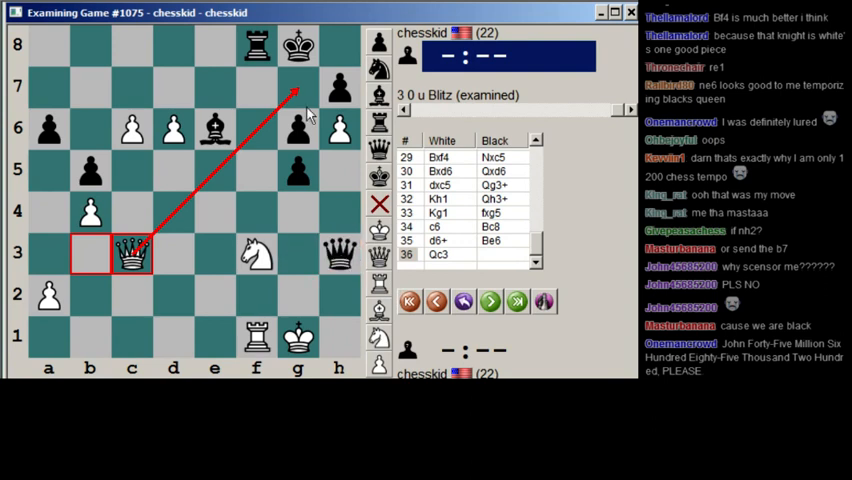
mouse_move(309, 112)
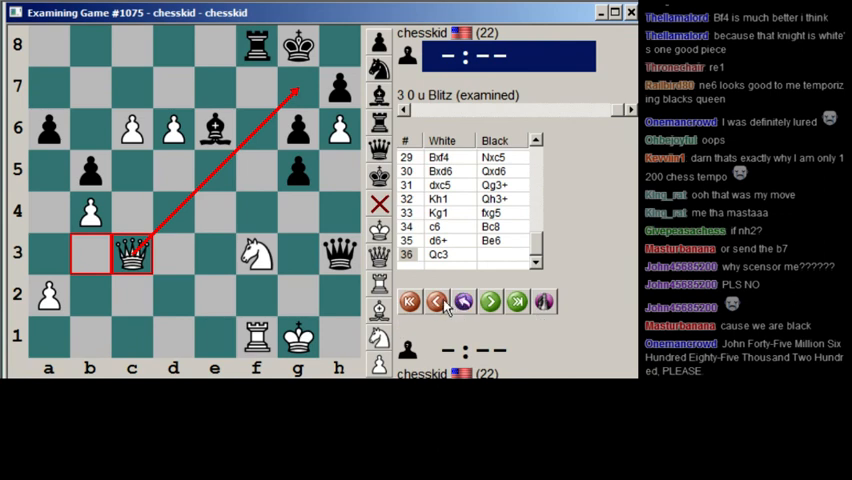
Step back past 29.Bxf4 and replay the knight to e6.
left_click(437, 301)
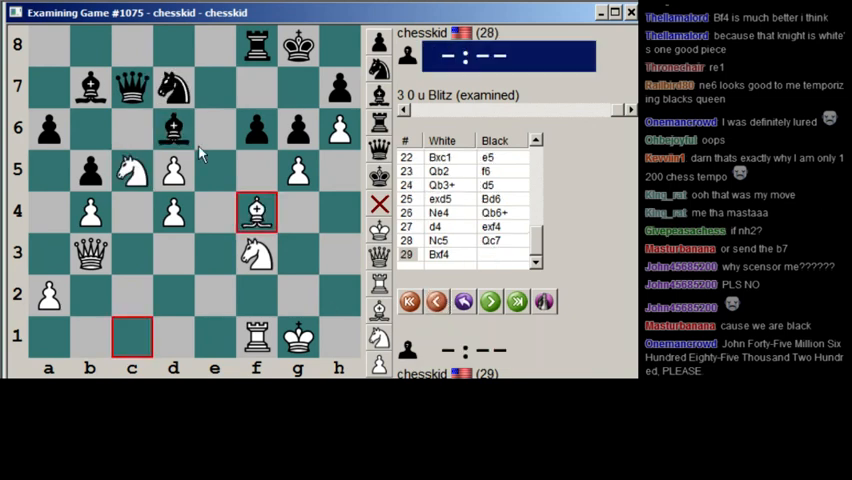
mouse_move(191, 366)
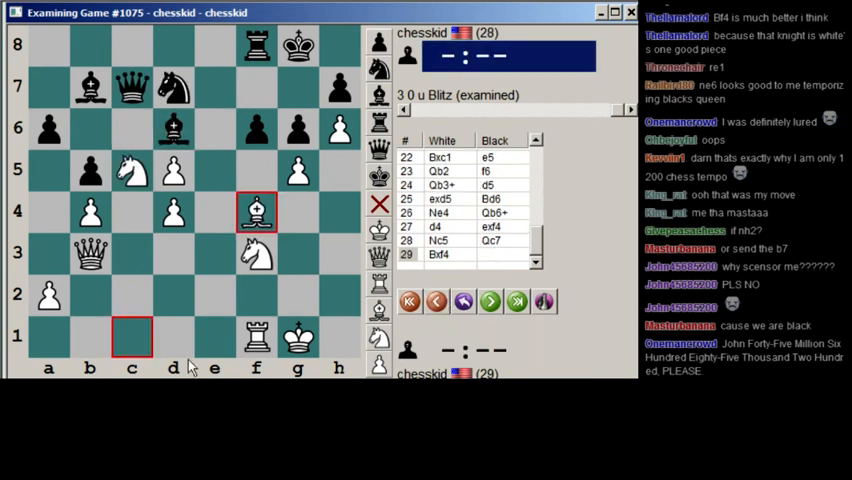
left_click(437, 301)
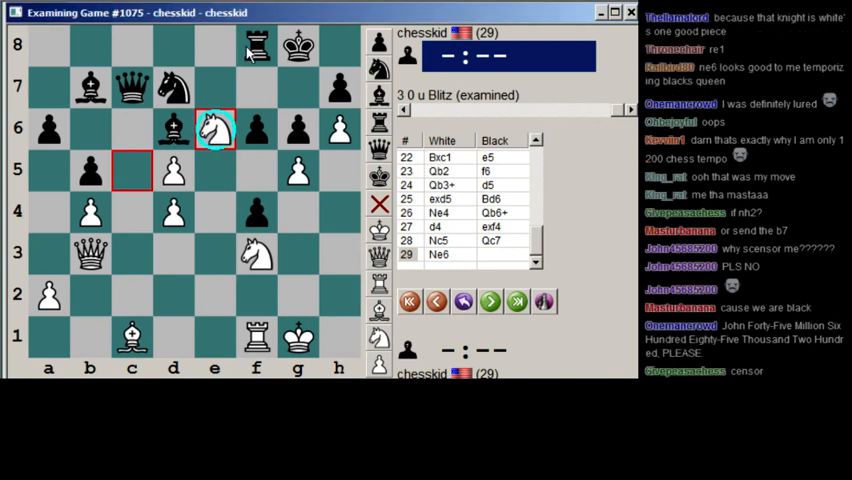
left_click(437, 301)
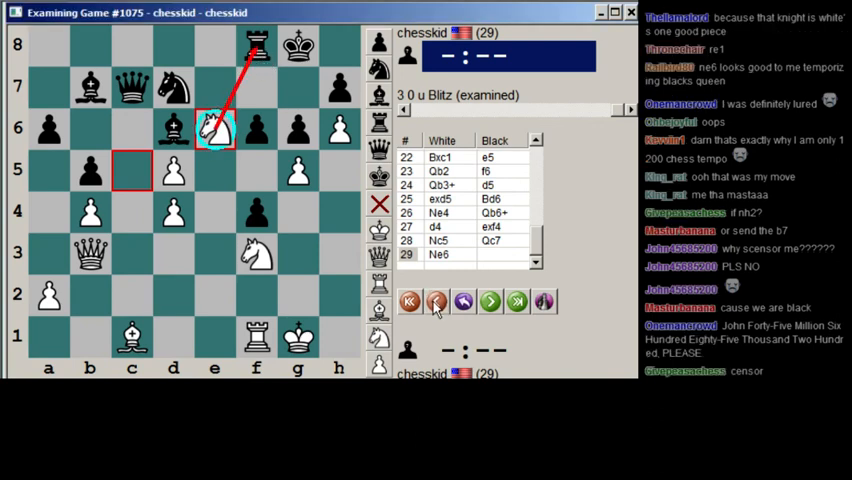
left_click(437, 301)
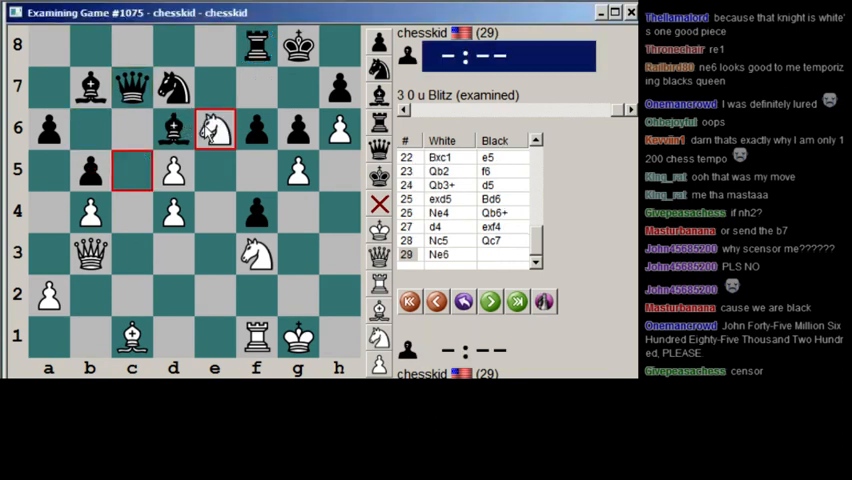
left_click(214, 128)
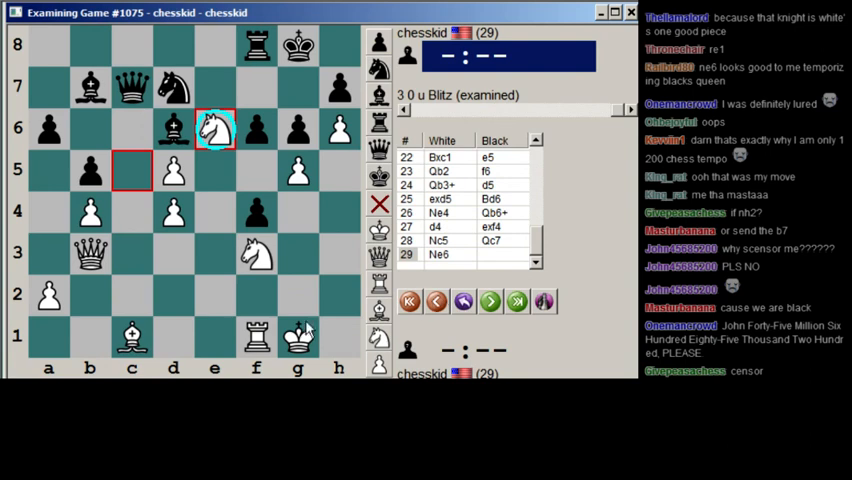
mouse_move(308, 328)
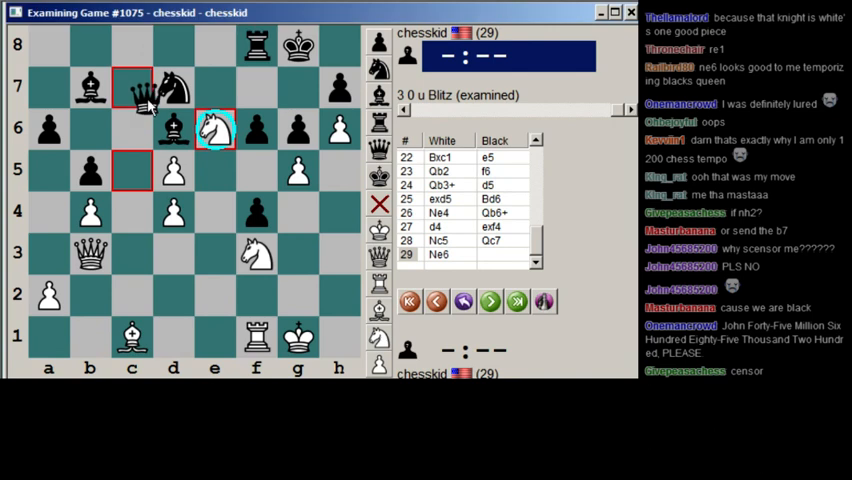
Step through Black's queen to b8 and the recapture 30...Qxf8.
left_click(490, 301)
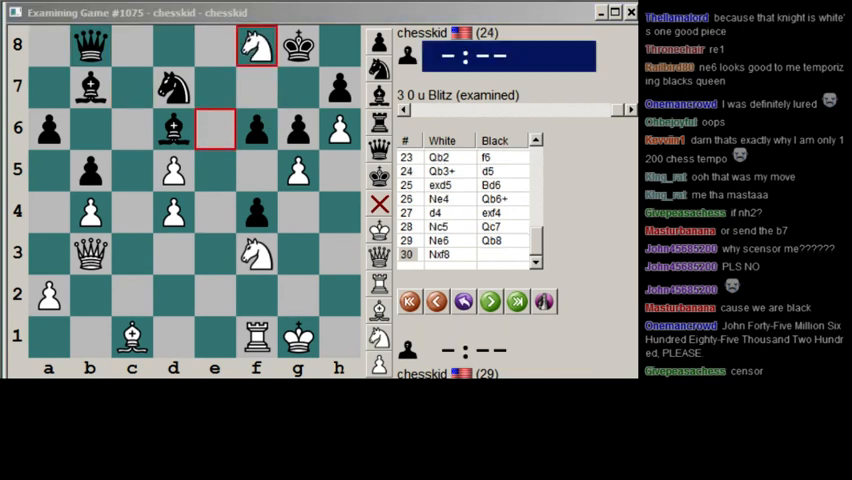
left_click(490, 301)
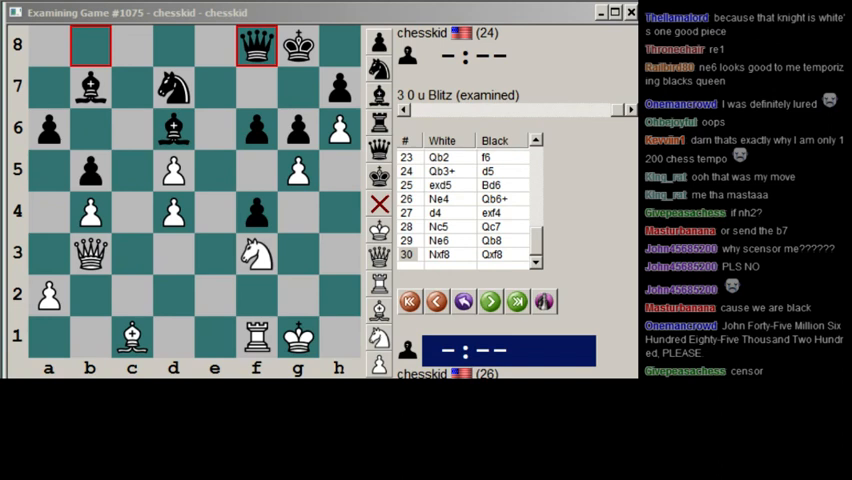
left_click(173, 170)
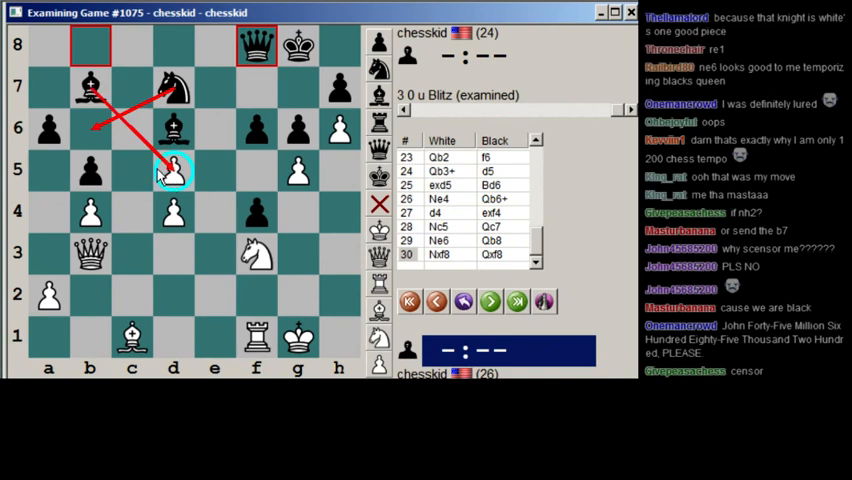
mouse_move(220, 160)
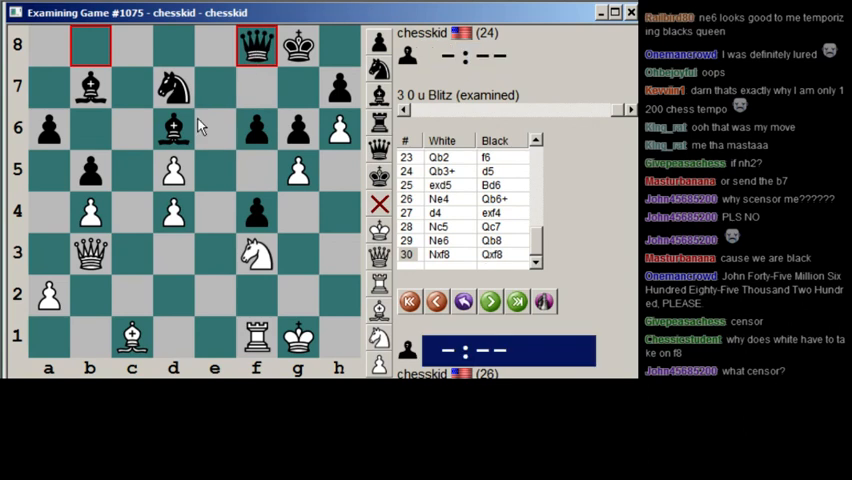
Circle the d6 bishop and f3 knight, arrow f6 to g5, advance to 31.Re1 Nb6.
left_click(172, 128)
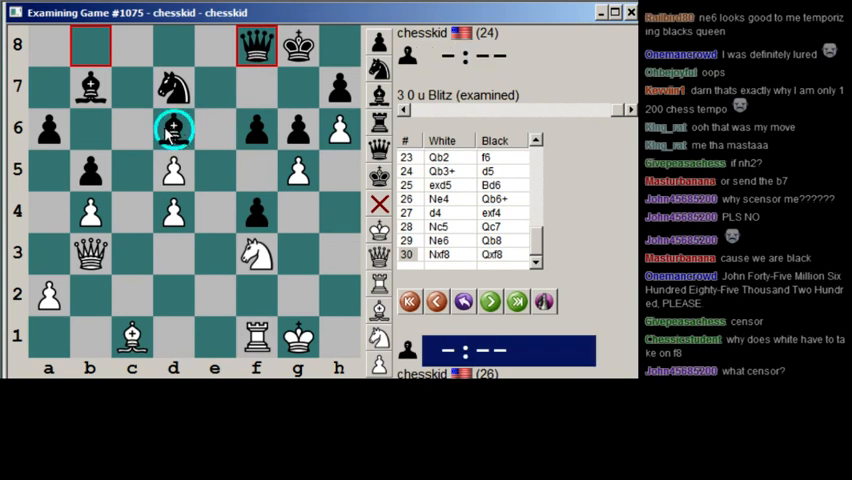
left_click(256, 255)
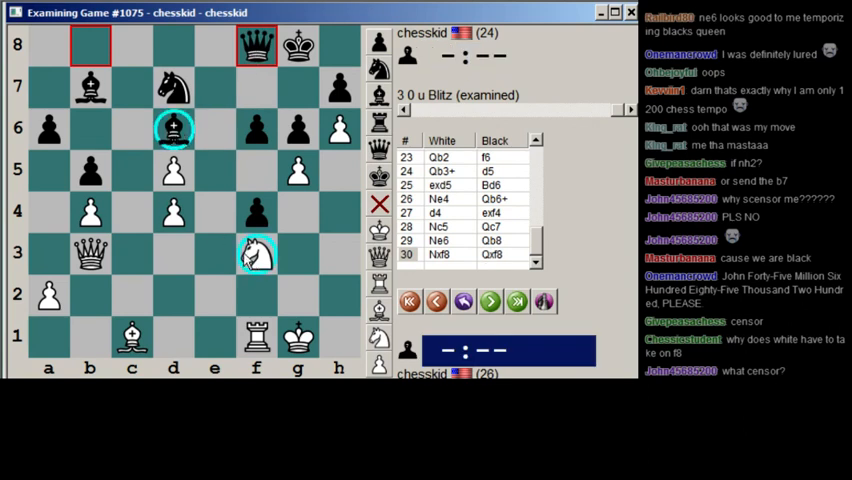
mouse_move(250, 258)
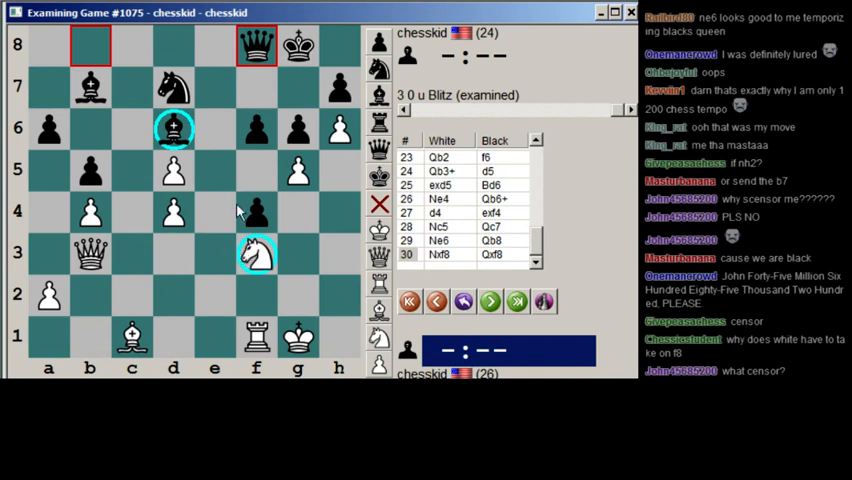
left_click_drag(256, 128, 298, 170)
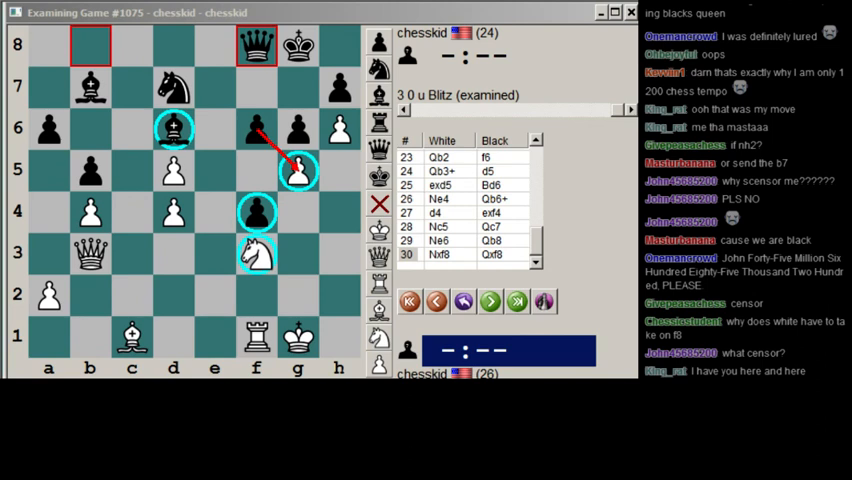
left_click(255, 337)
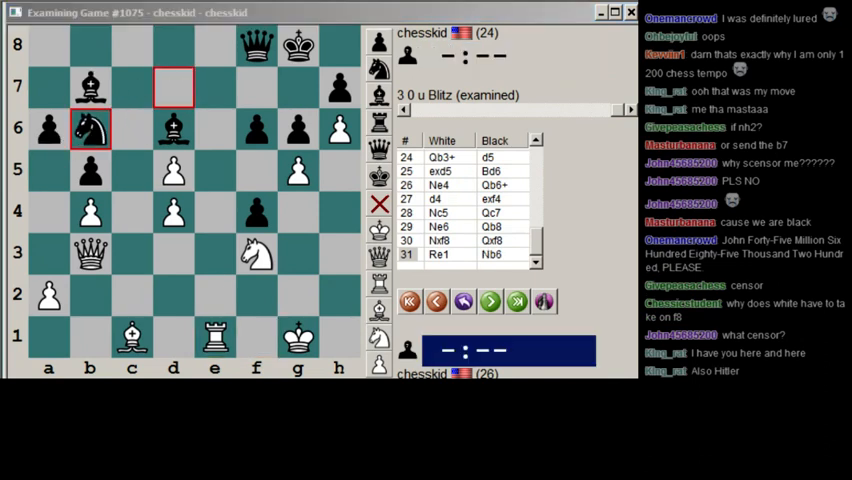
Advance to 33.Qd3 Qxf6, then draw arrows for Black's pawns, the e-file rook path and a8.
left_click(490, 301)
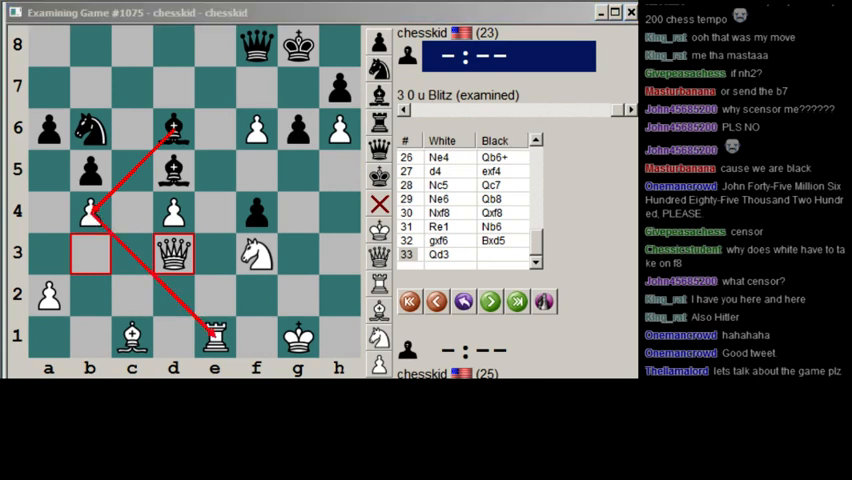
left_click_drag(255, 128, 255, 42)
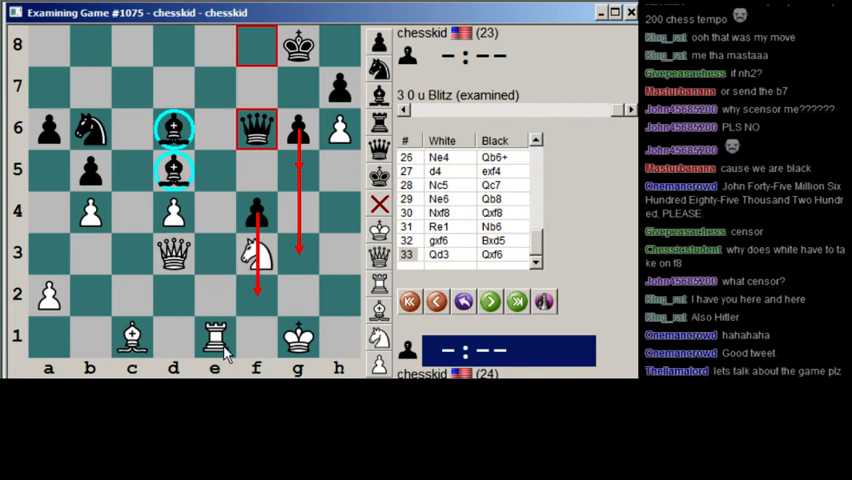
left_click_drag(214, 337, 214, 47)
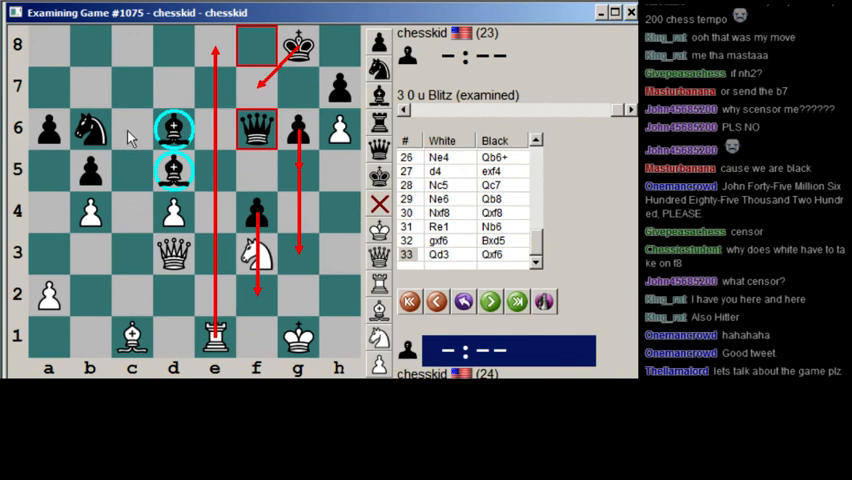
left_click_drag(90, 130, 48, 43)
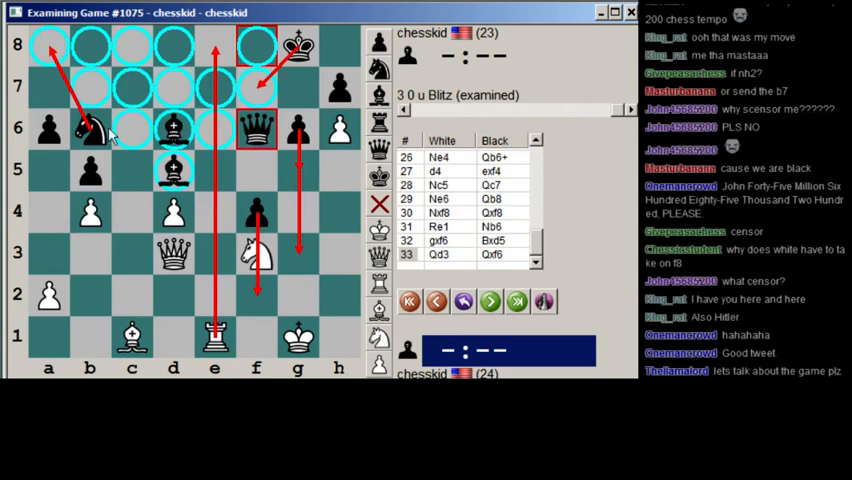
mouse_move(60, 70)
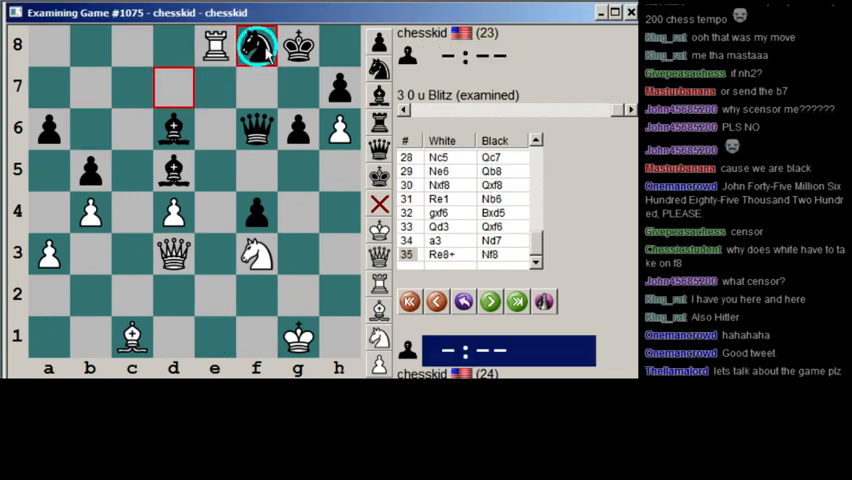
Play White's king to f2 and step forward through 40.Ng1 Qh1 to 41.Qf1 Bg2.
left_click_drag(296, 48, 258, 95)
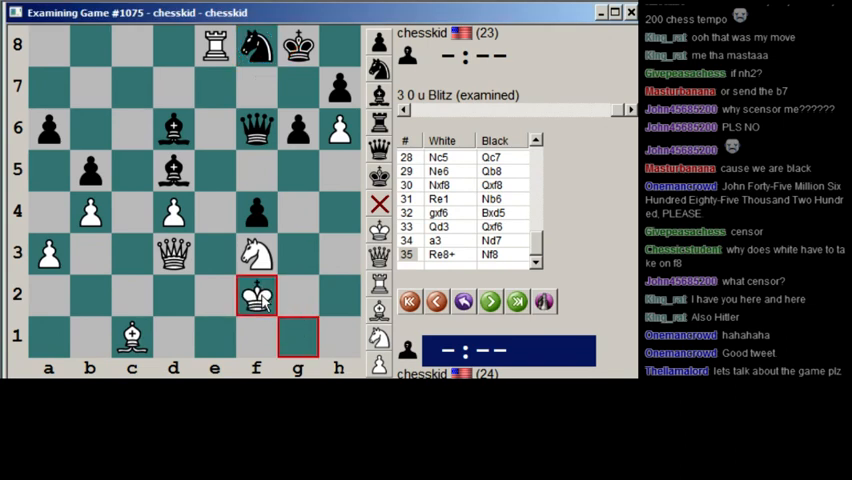
left_click(490, 301)
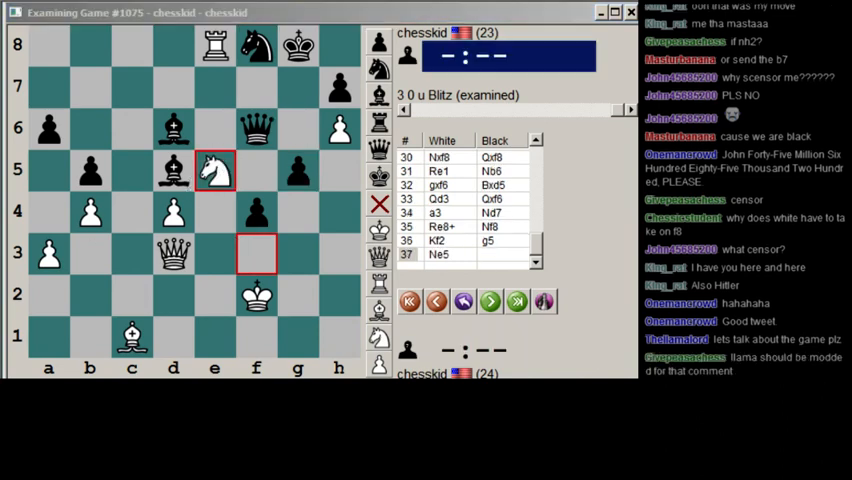
left_click(297, 170)
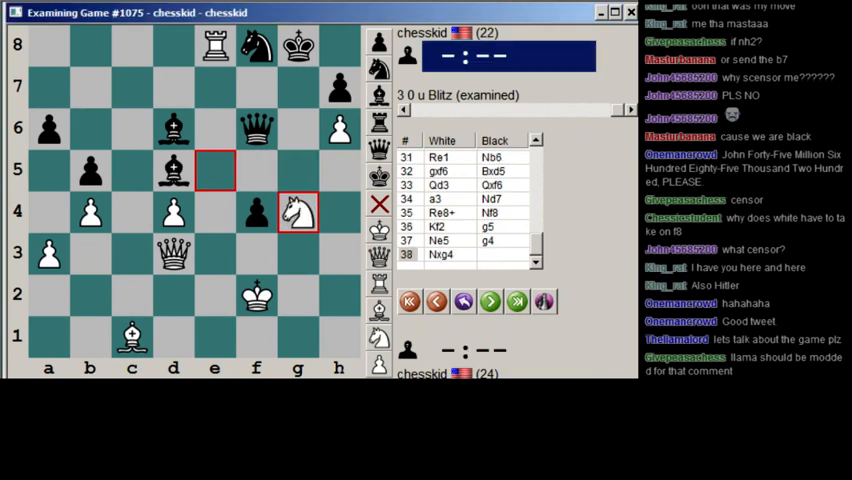
left_click(490, 301)
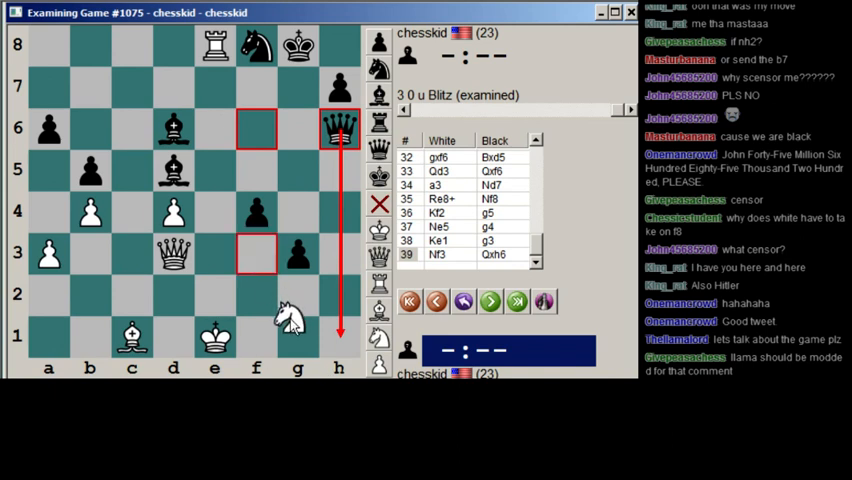
left_click(489, 301)
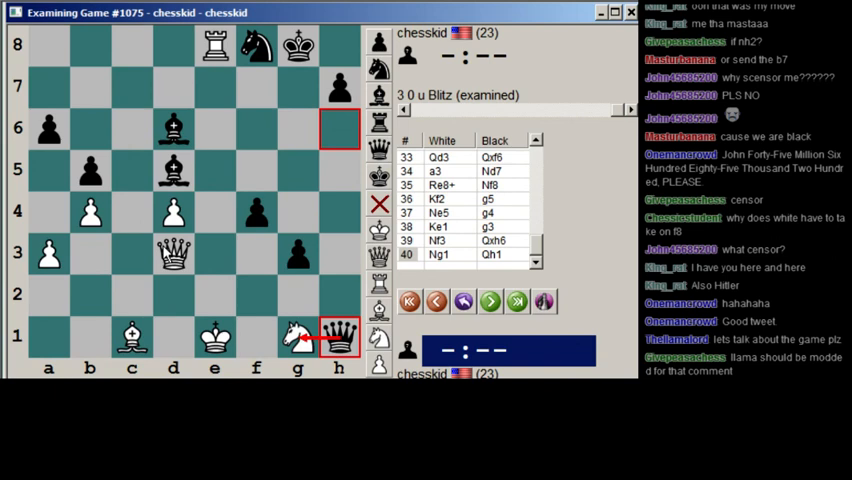
left_click(490, 301)
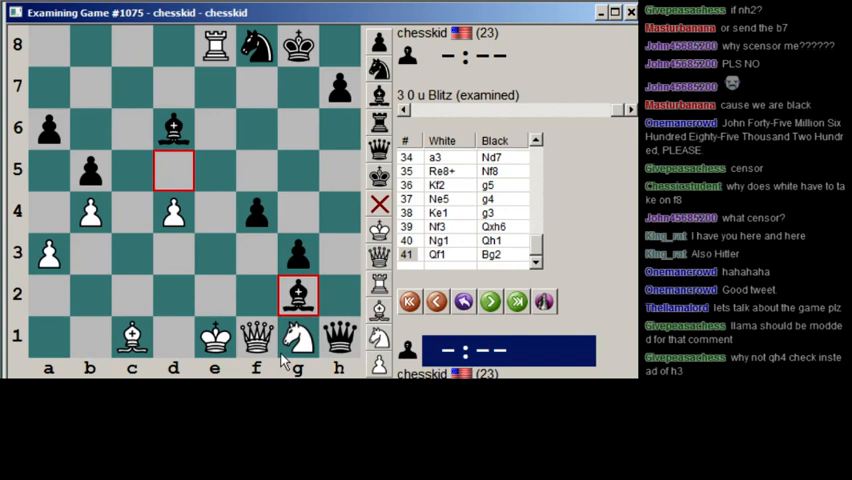
Circle White's queen on f1 and draw an arrow from it toward d3.
left_click(255, 337)
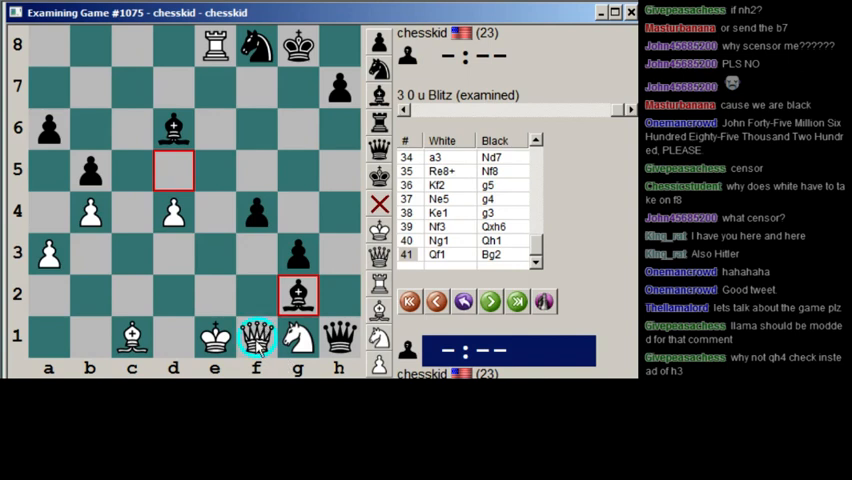
left_click_drag(256, 340, 175, 255)
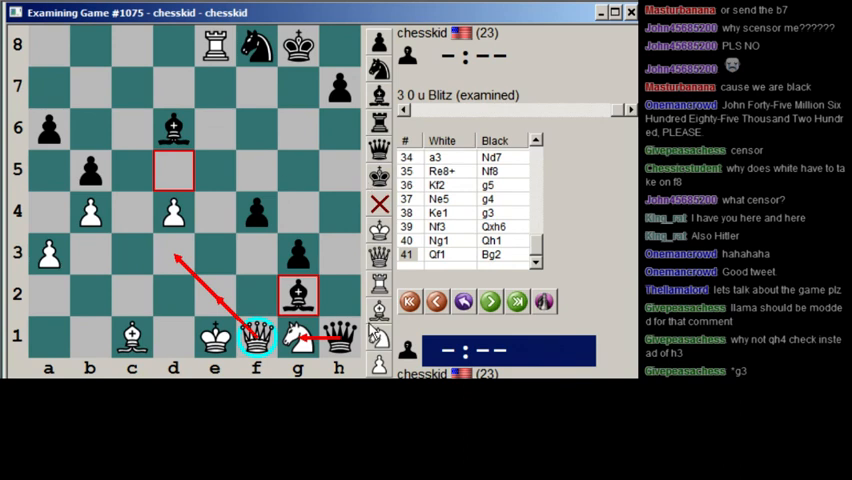
mouse_move(350, 185)
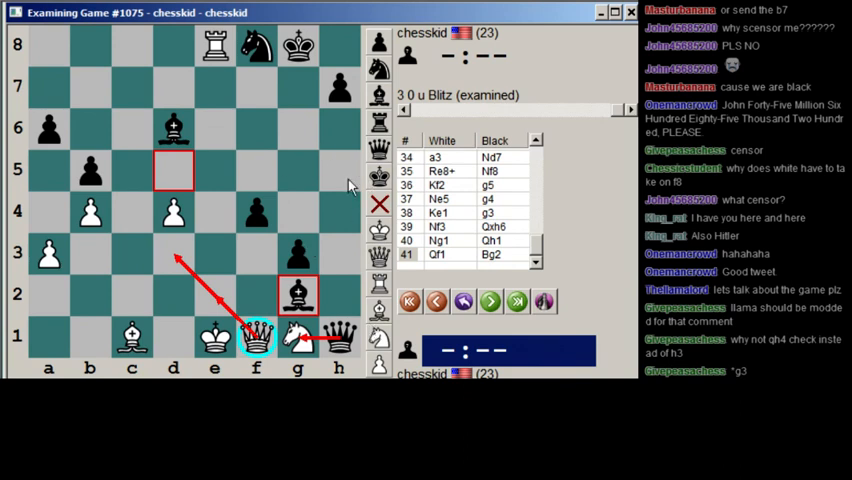
mouse_move(330, 222)
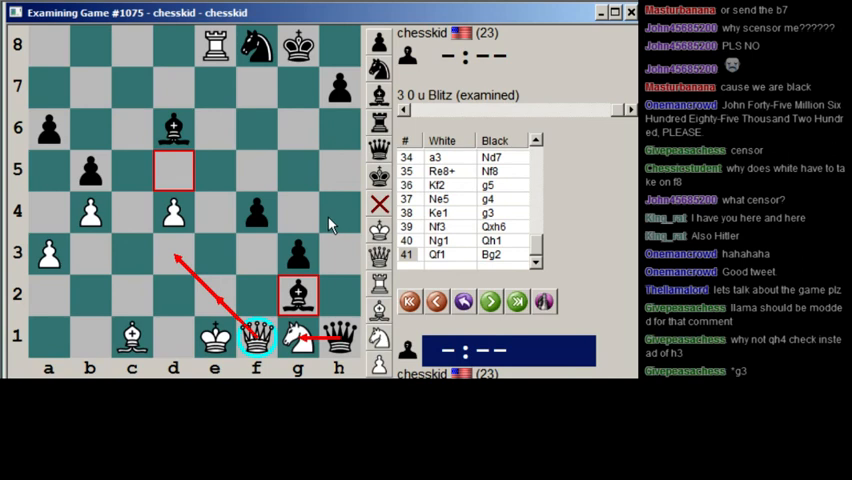
mouse_move(313, 228)
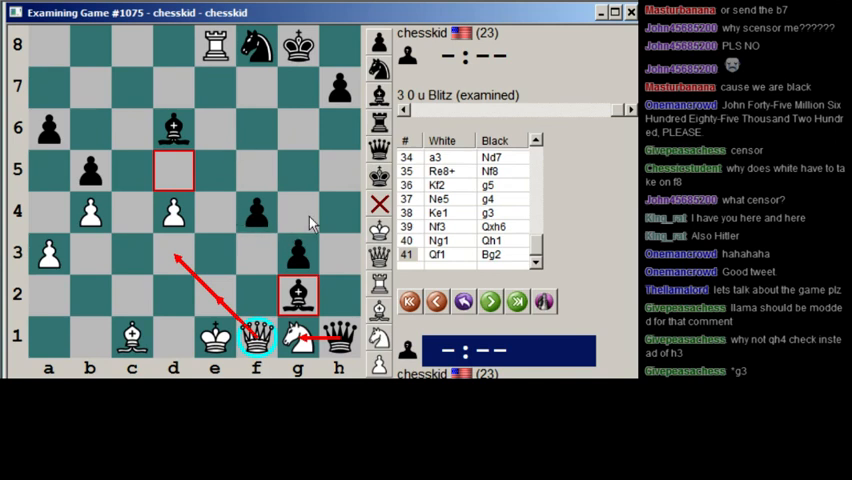
mouse_move(207, 148)
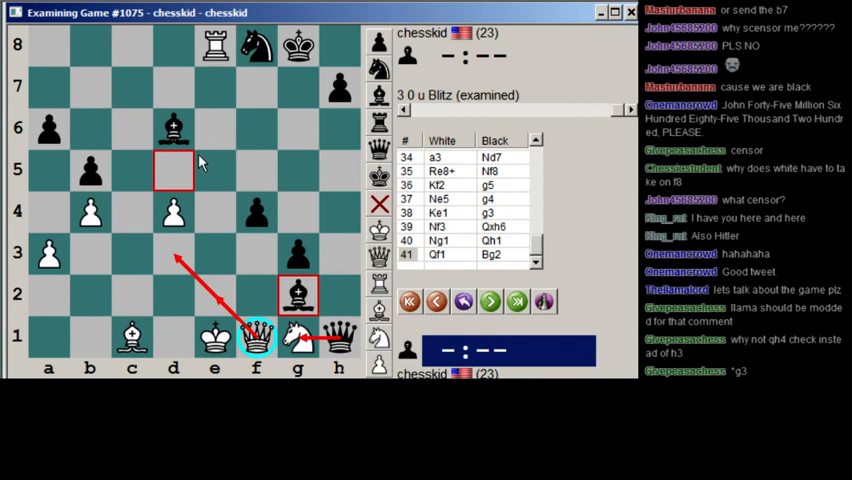
mouse_move(200, 160)
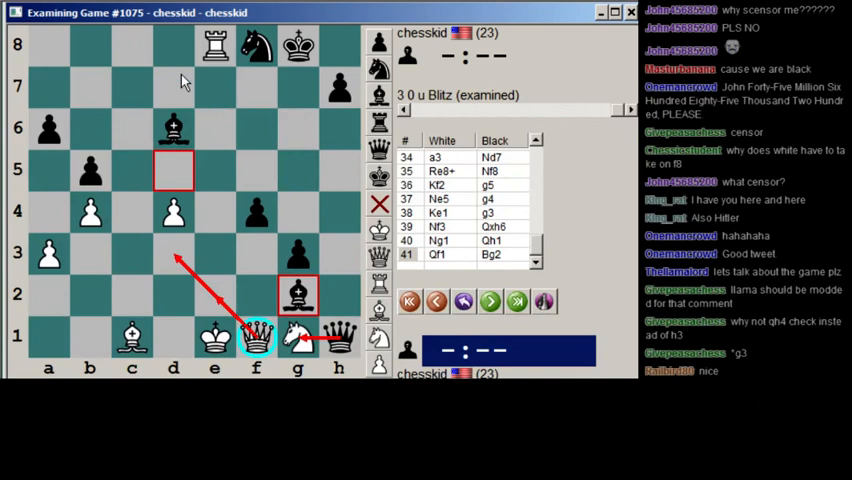
mouse_move(163, 288)
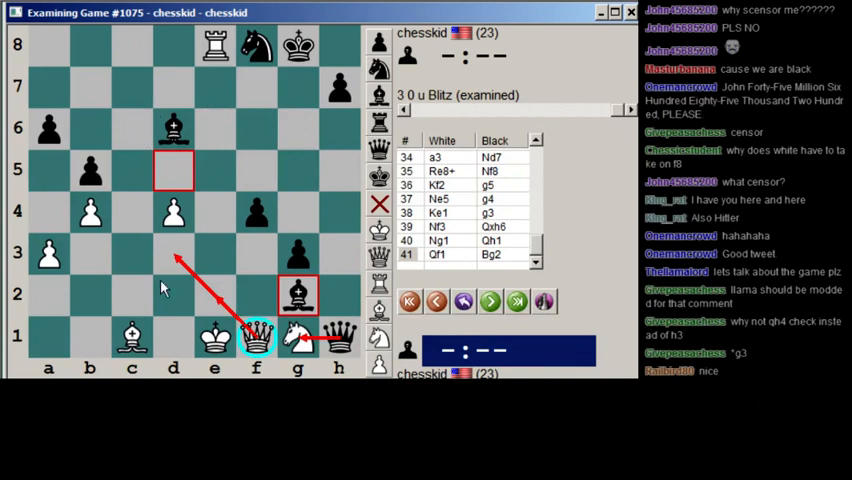
mouse_move(143, 247)
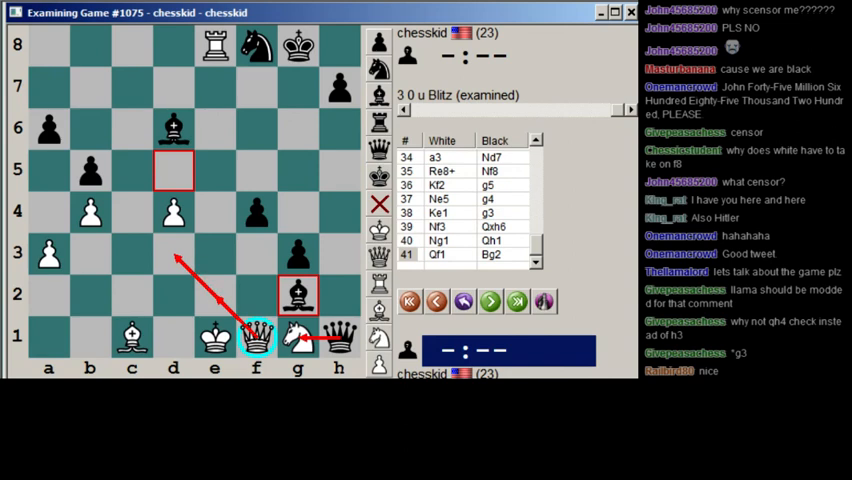
mouse_move(256, 152)
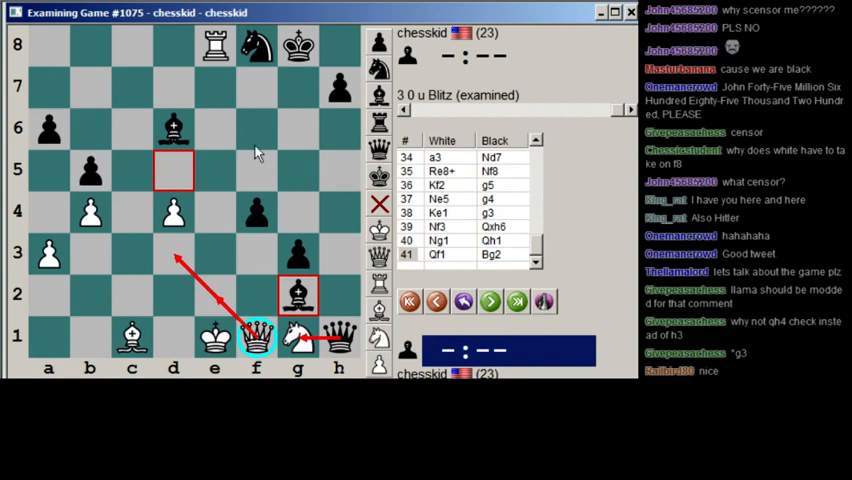